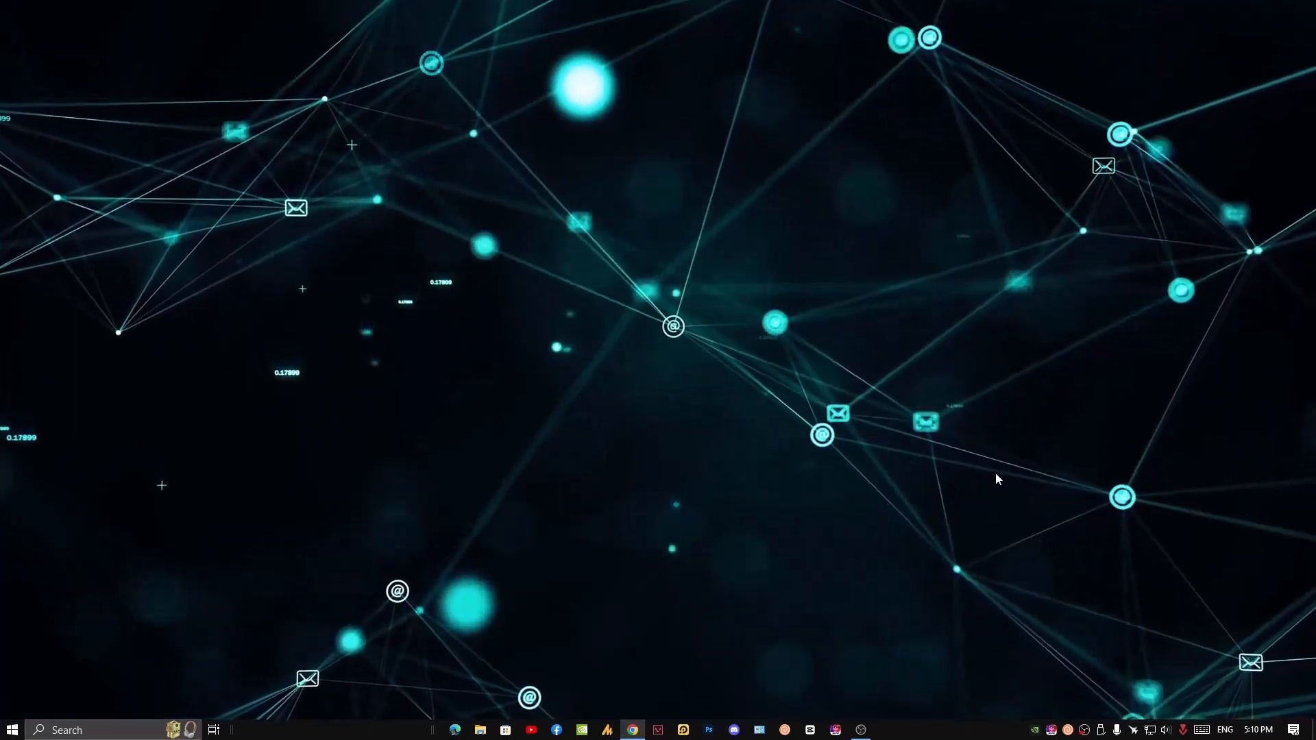
Open Windows Settings from Start and search for 'po' to find power settings.
click(11, 729)
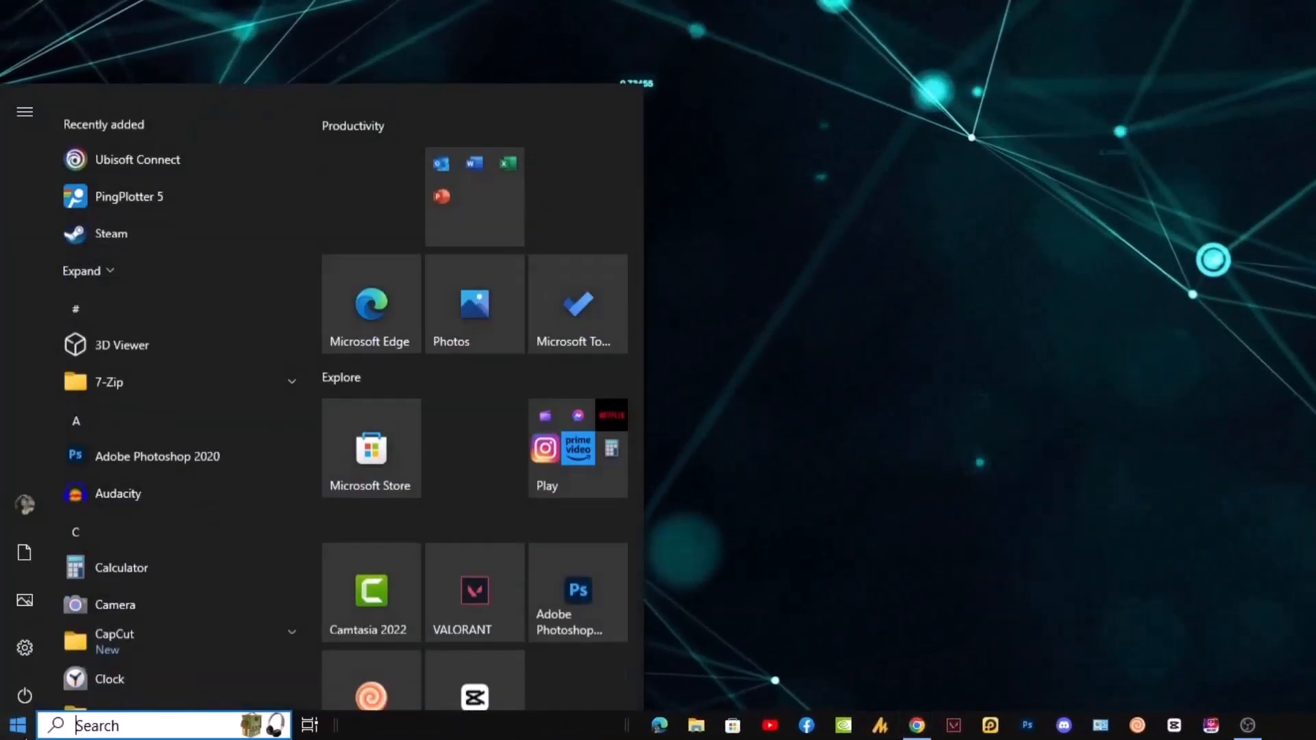
click(24, 648)
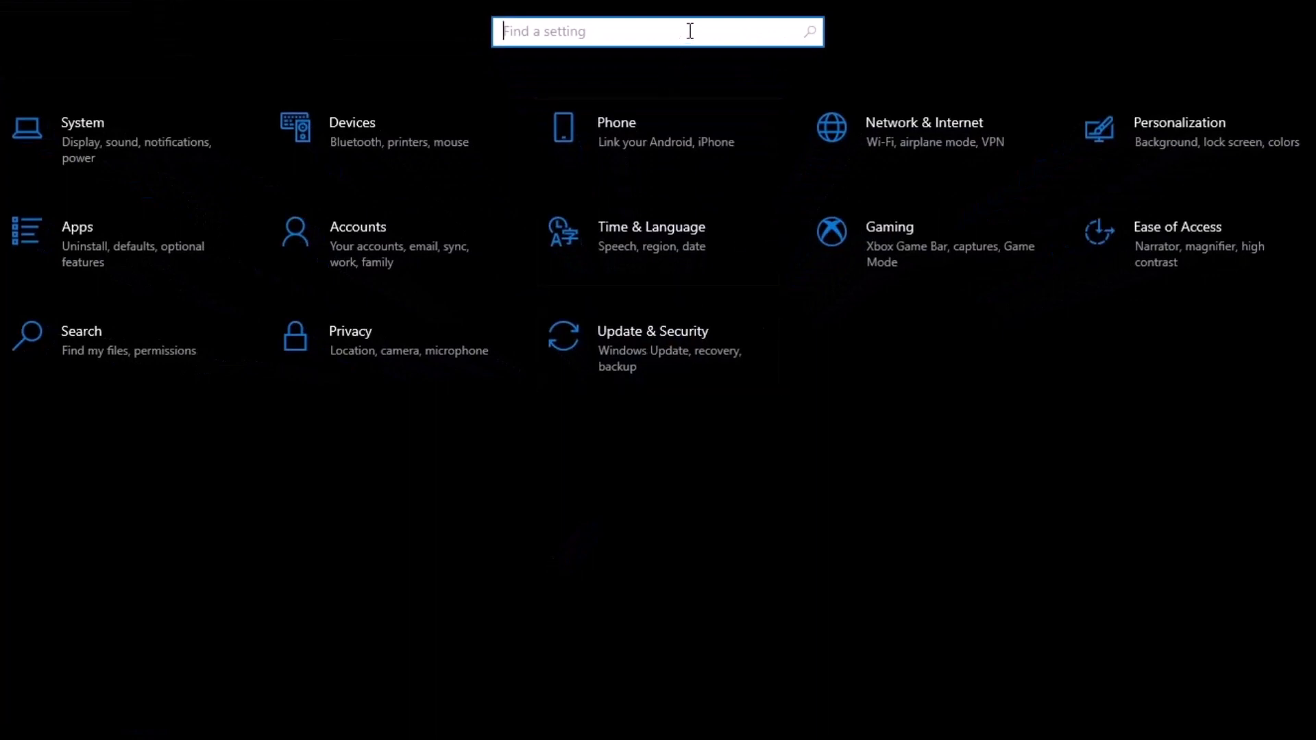
text(po)
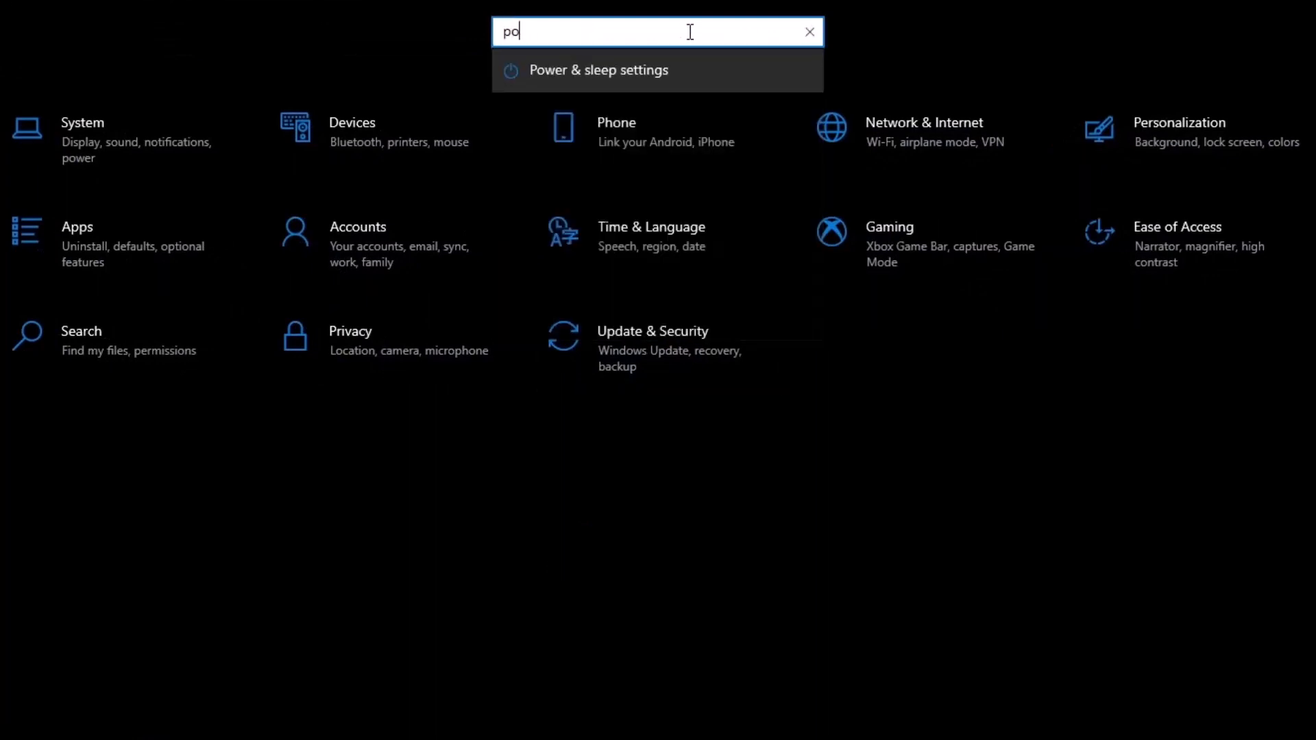
mouse_move(647, 81)
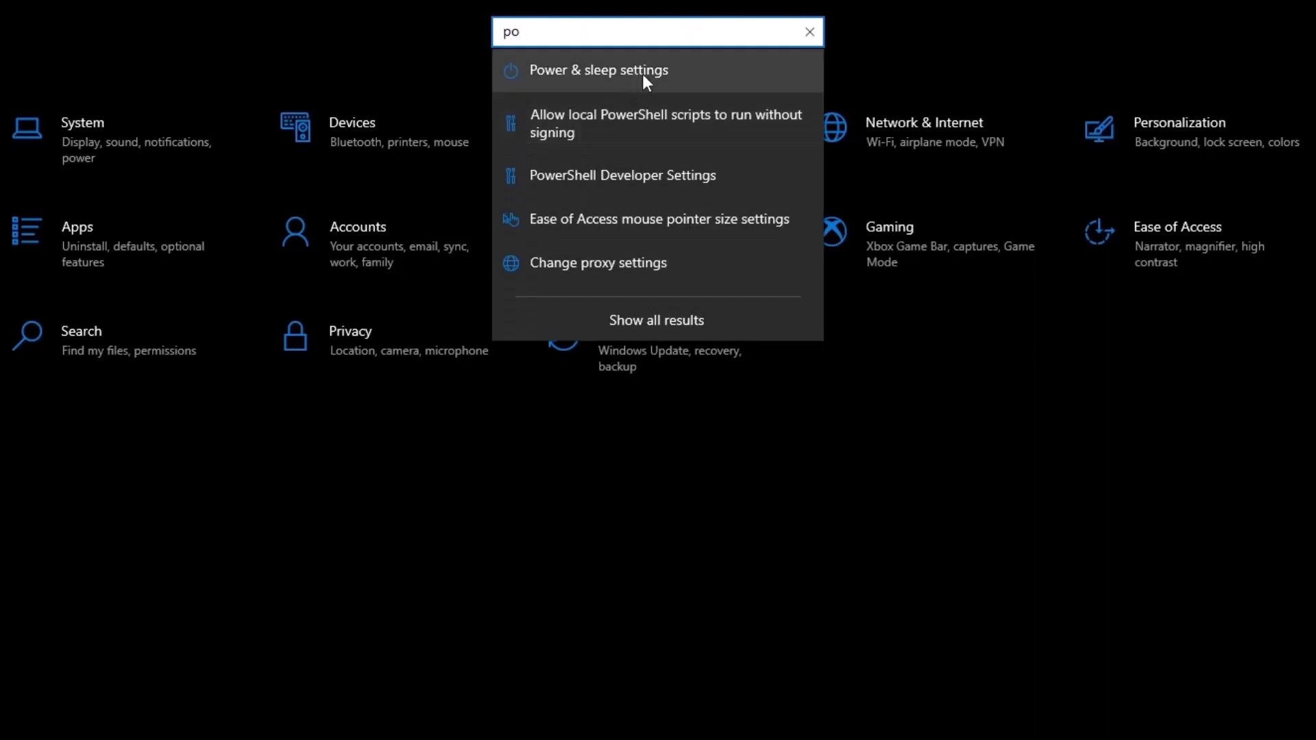
Go from Power & sleep to Additional power settings, then to the power button options.
click(599, 70)
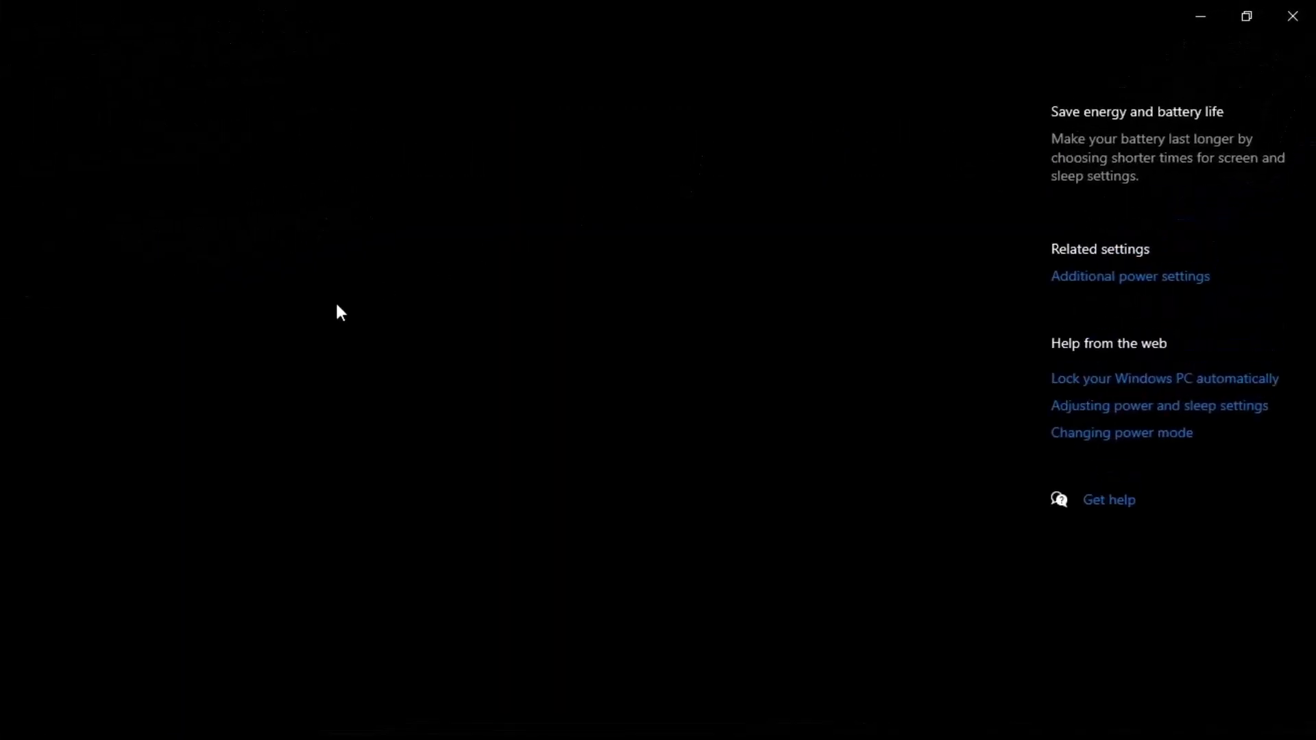
click(1129, 276)
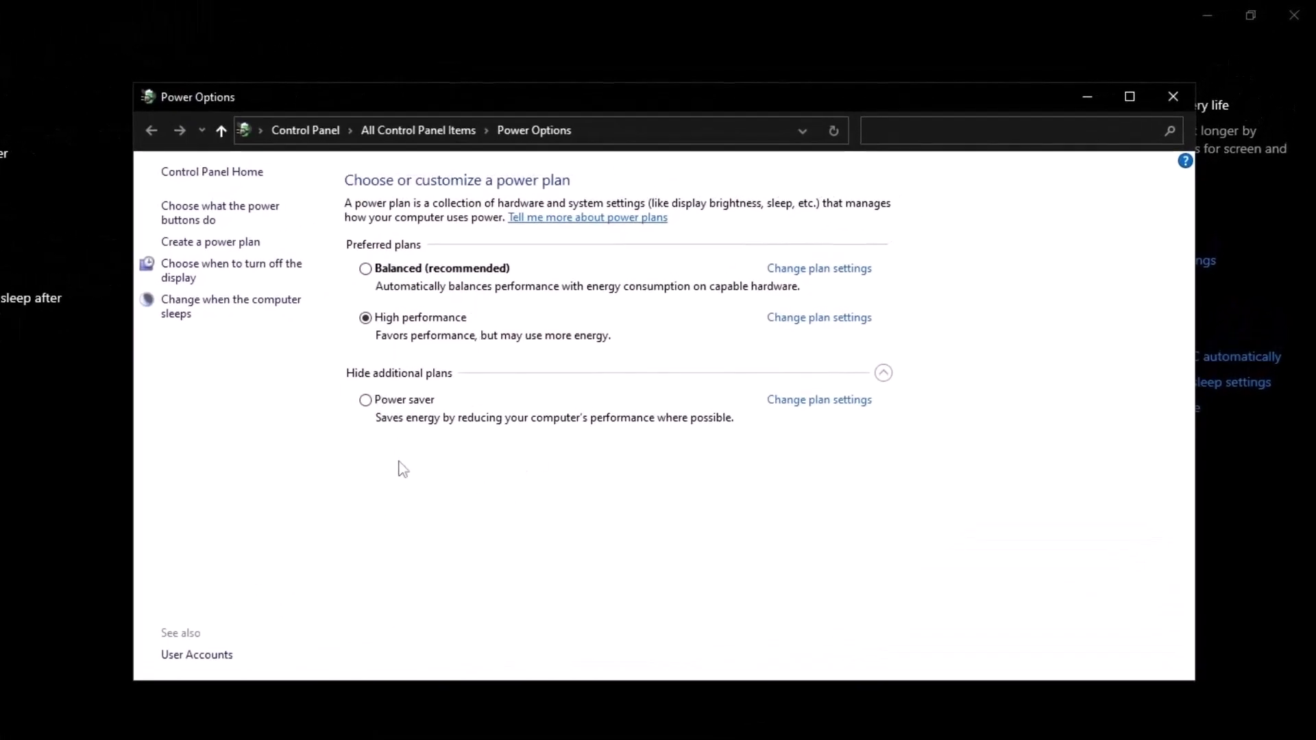
mouse_move(200, 222)
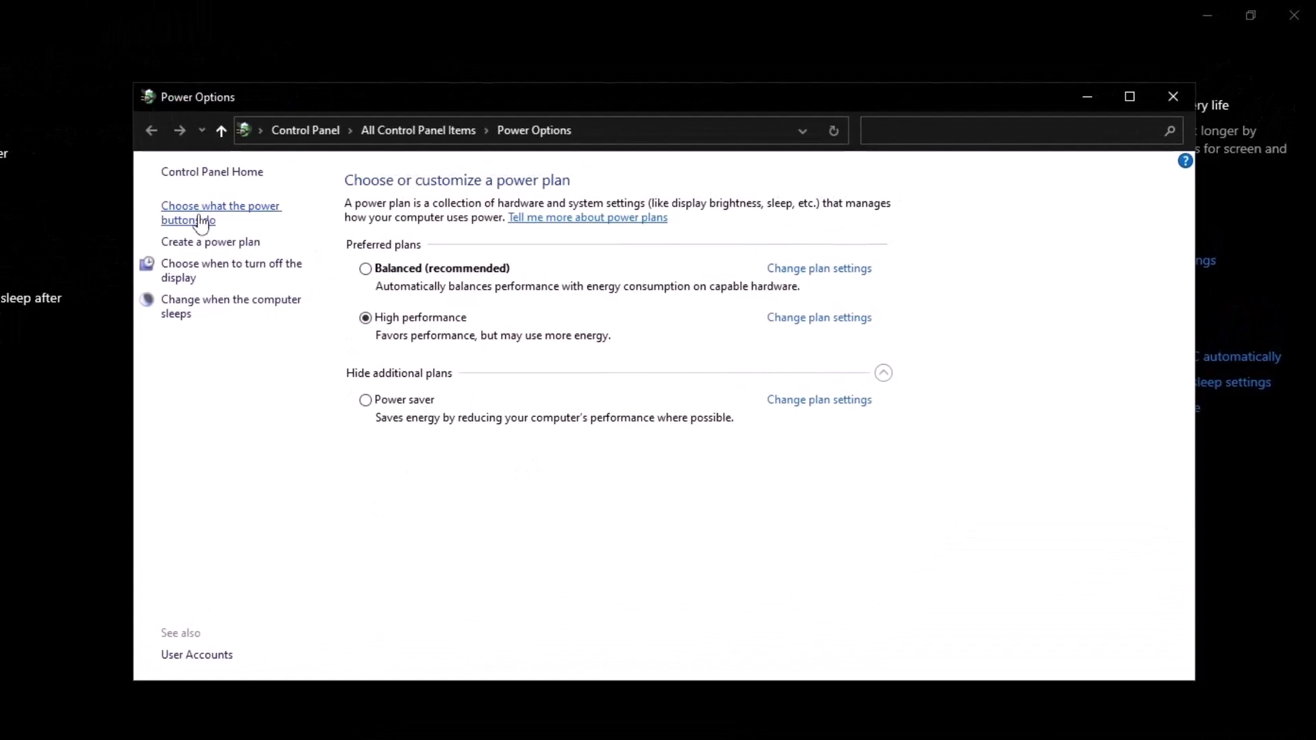
click(220, 212)
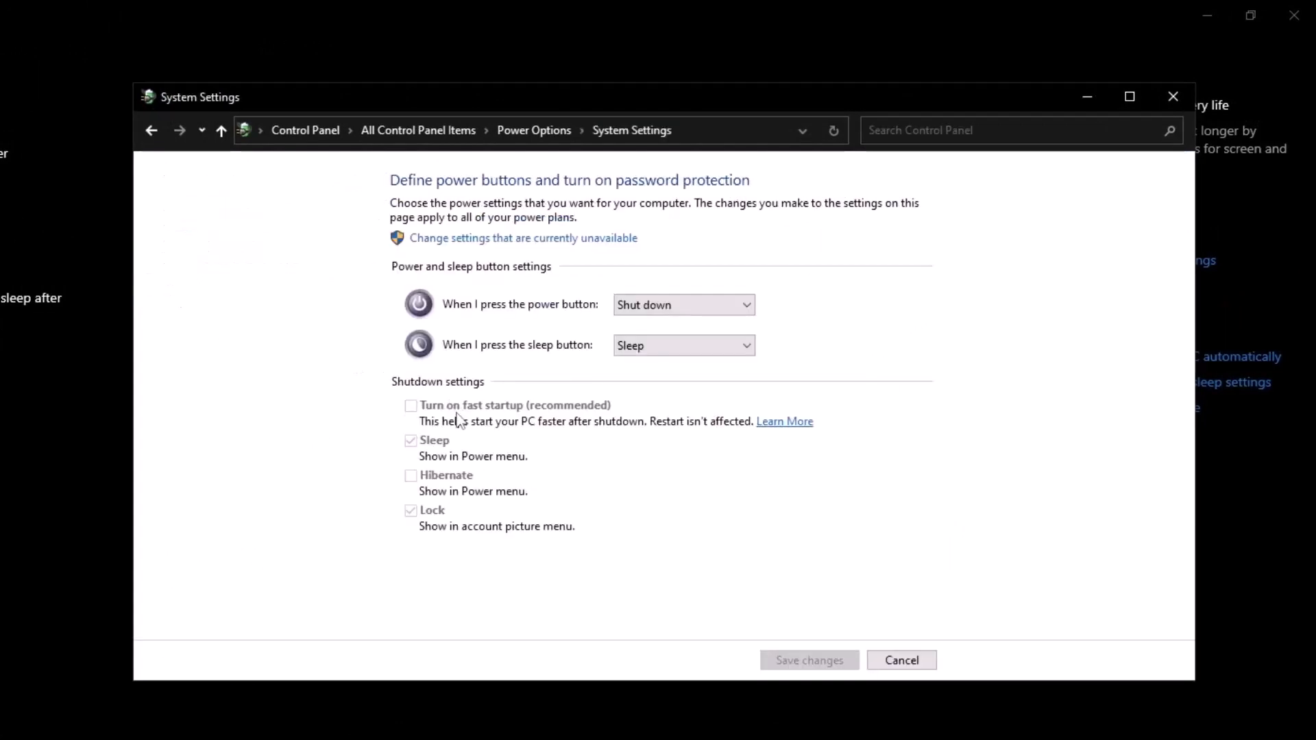
mouse_move(472, 423)
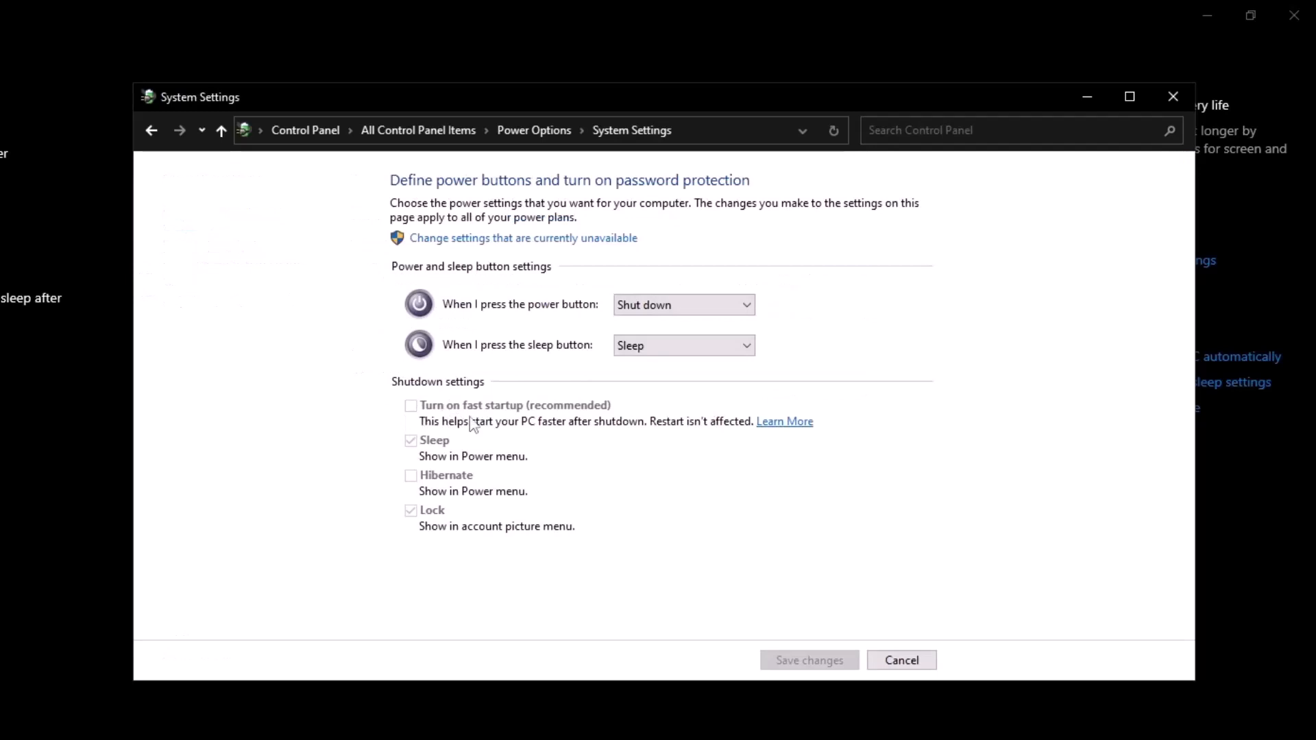
mouse_move(539, 425)
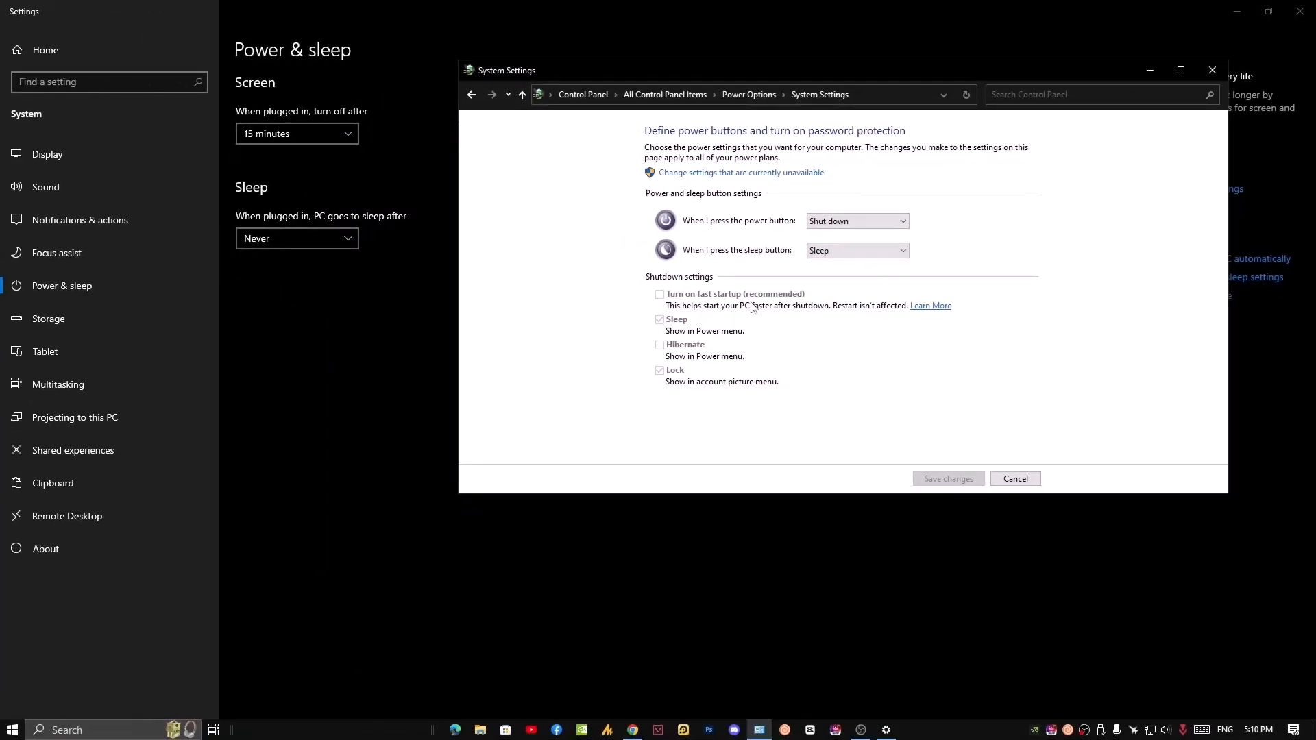
mouse_move(991, 456)
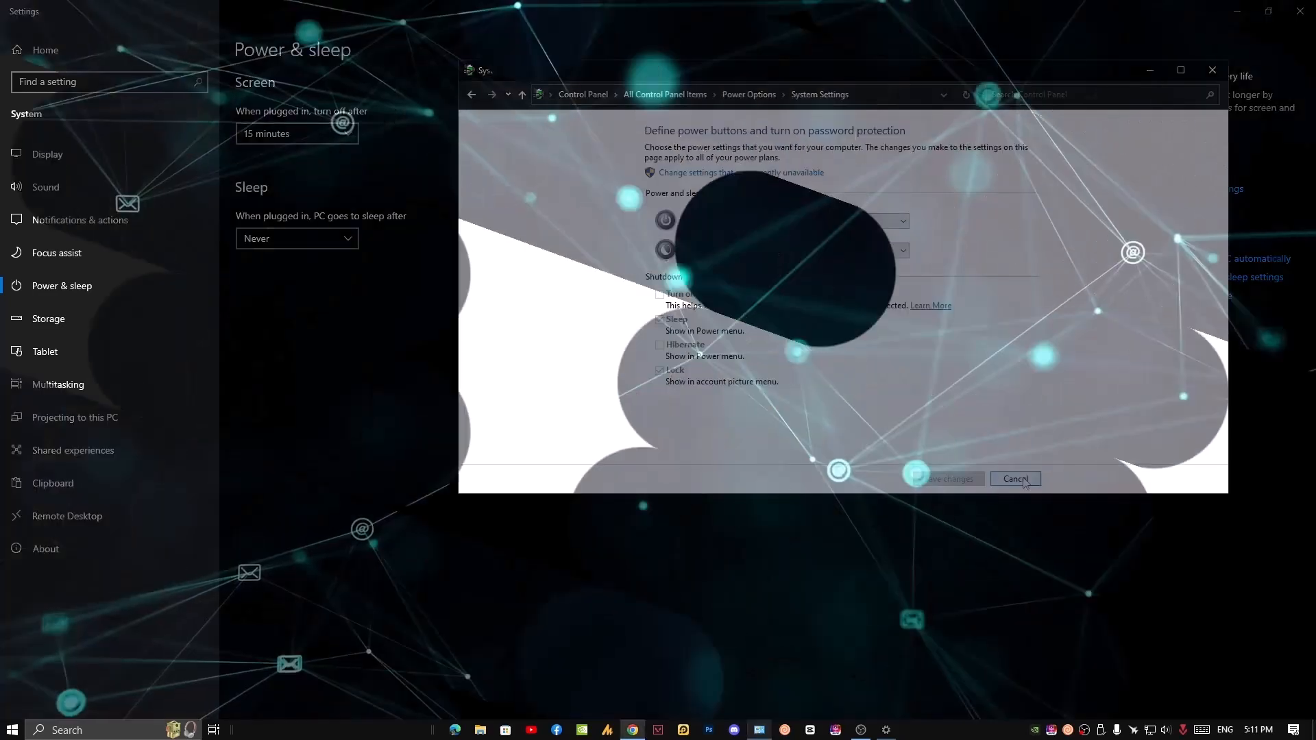
Cancel the shutdown settings page without saving any changes.
click(1015, 479)
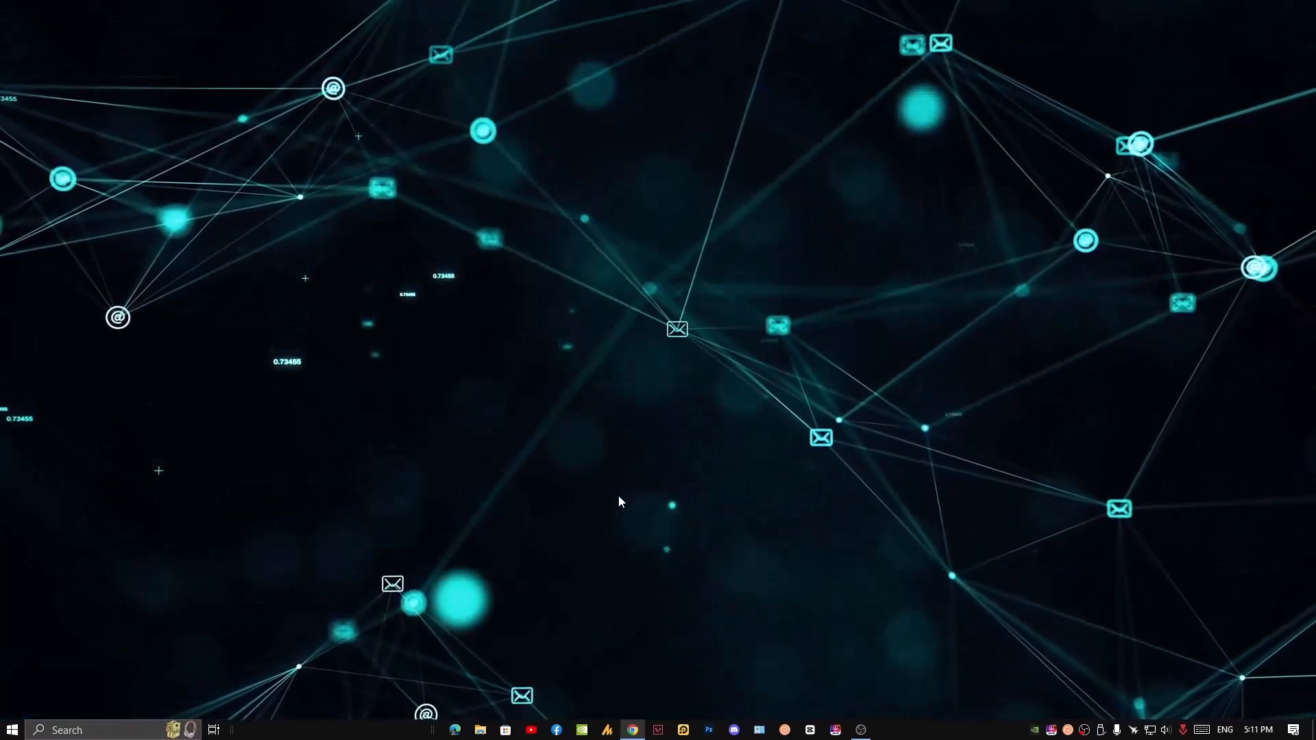
mouse_move(632, 561)
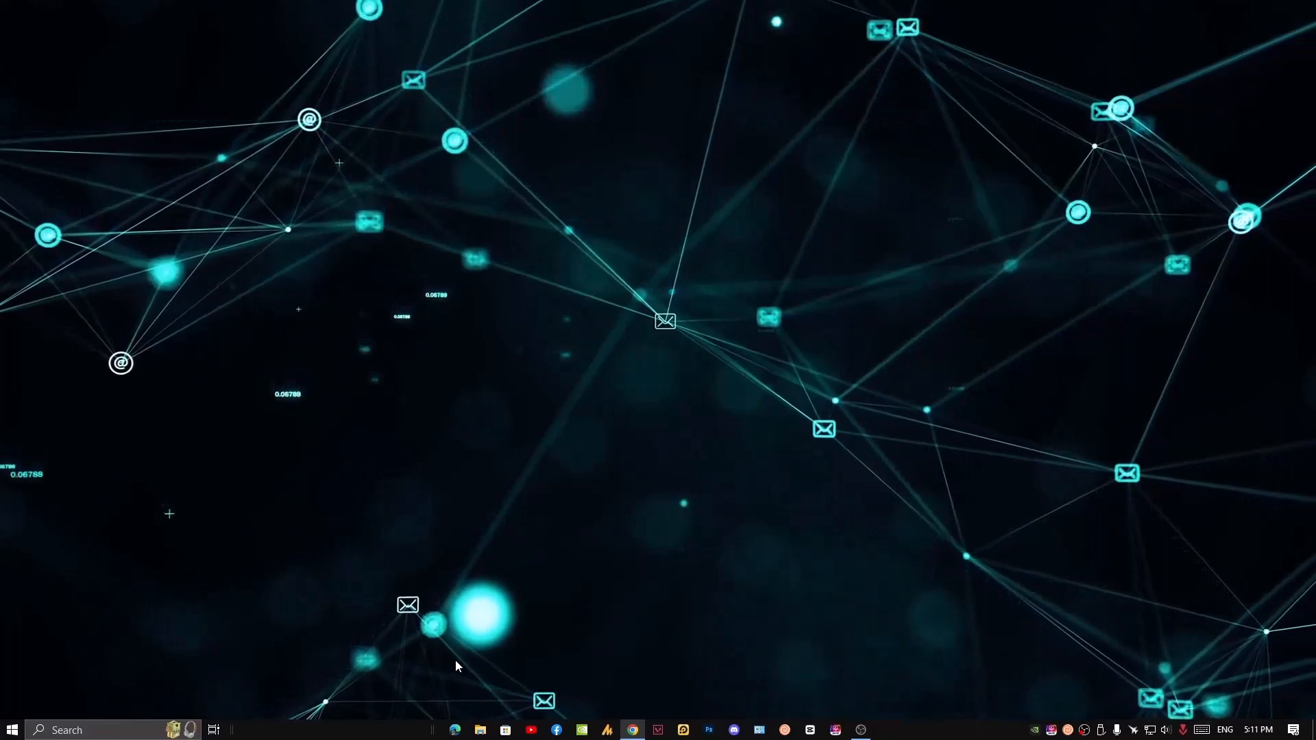
mouse_move(30, 714)
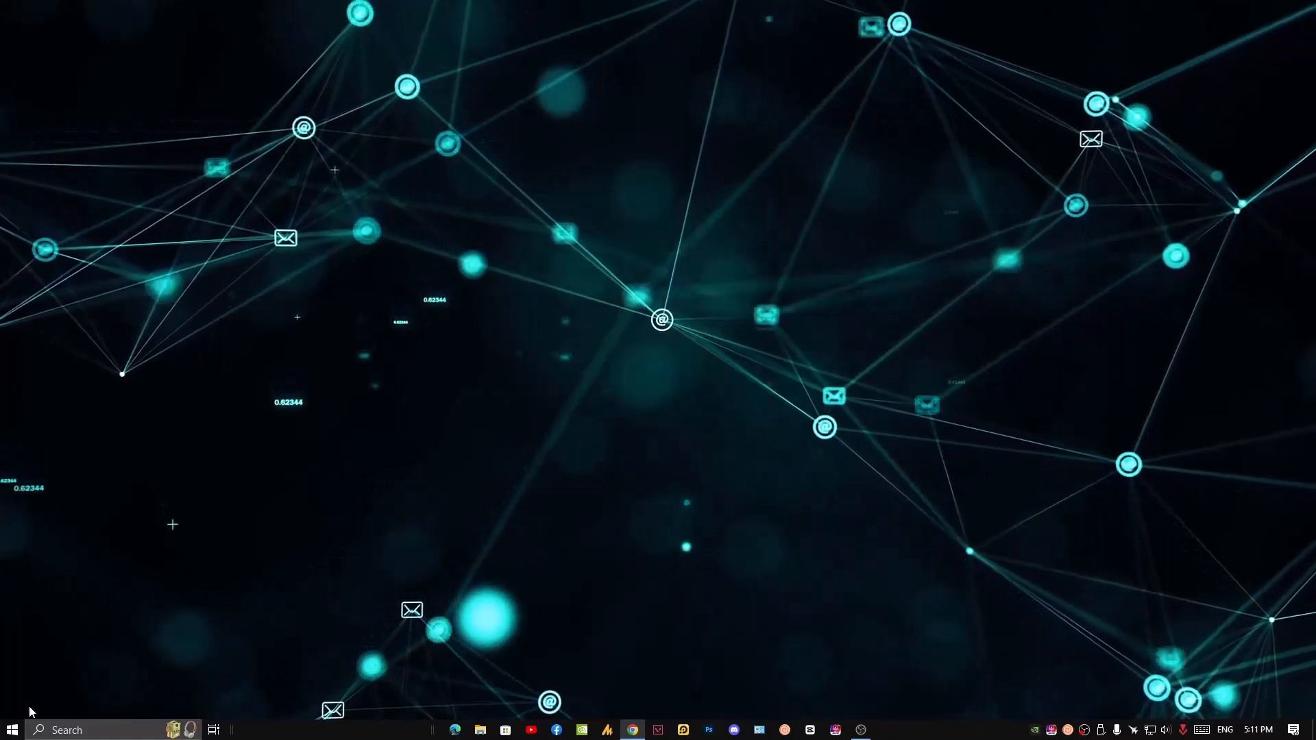
Open the Settings About page from Start and launch Advanced system settings.
click(11, 730)
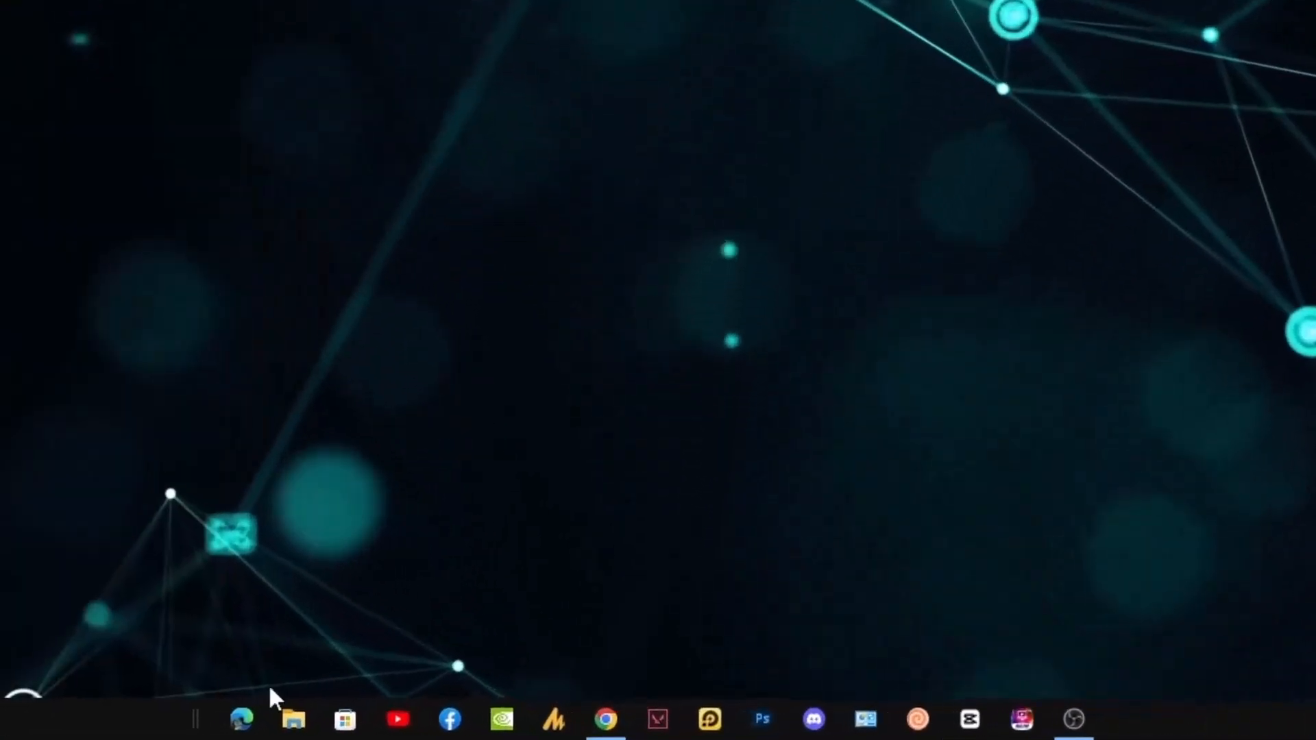
click(292, 721)
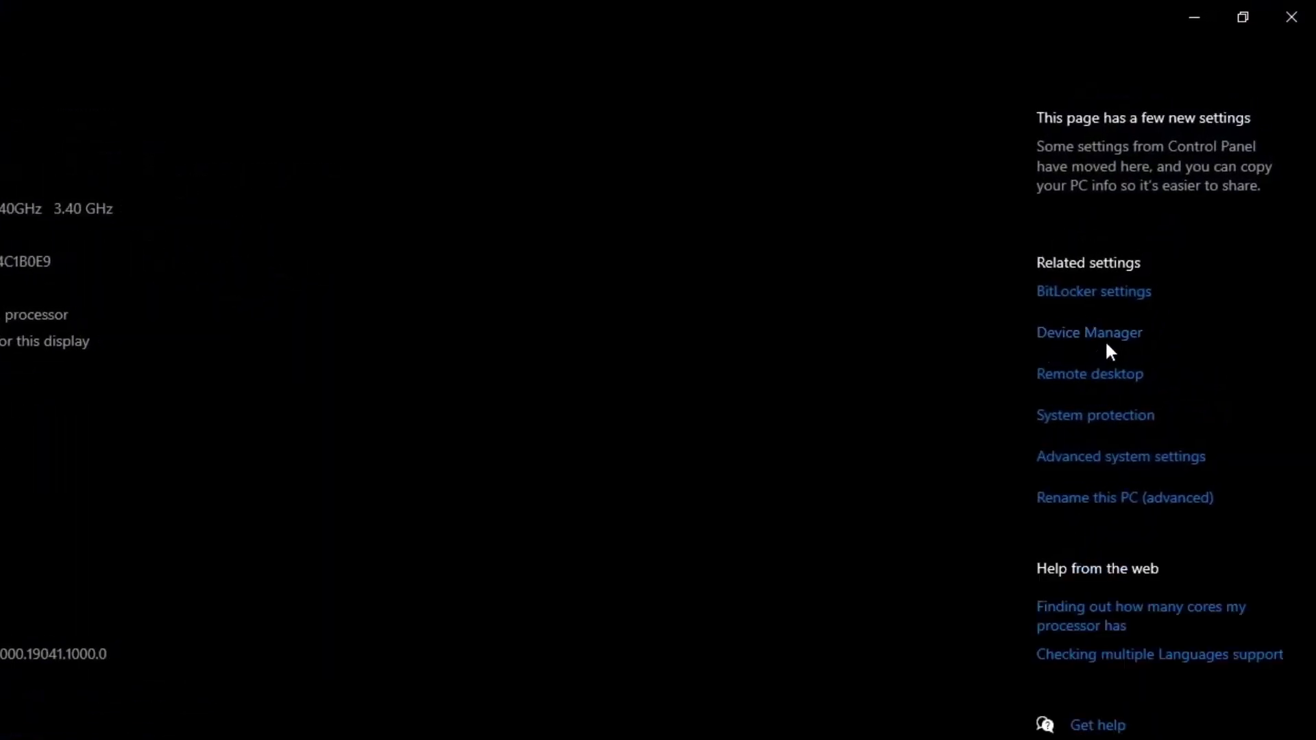
mouse_move(1121, 456)
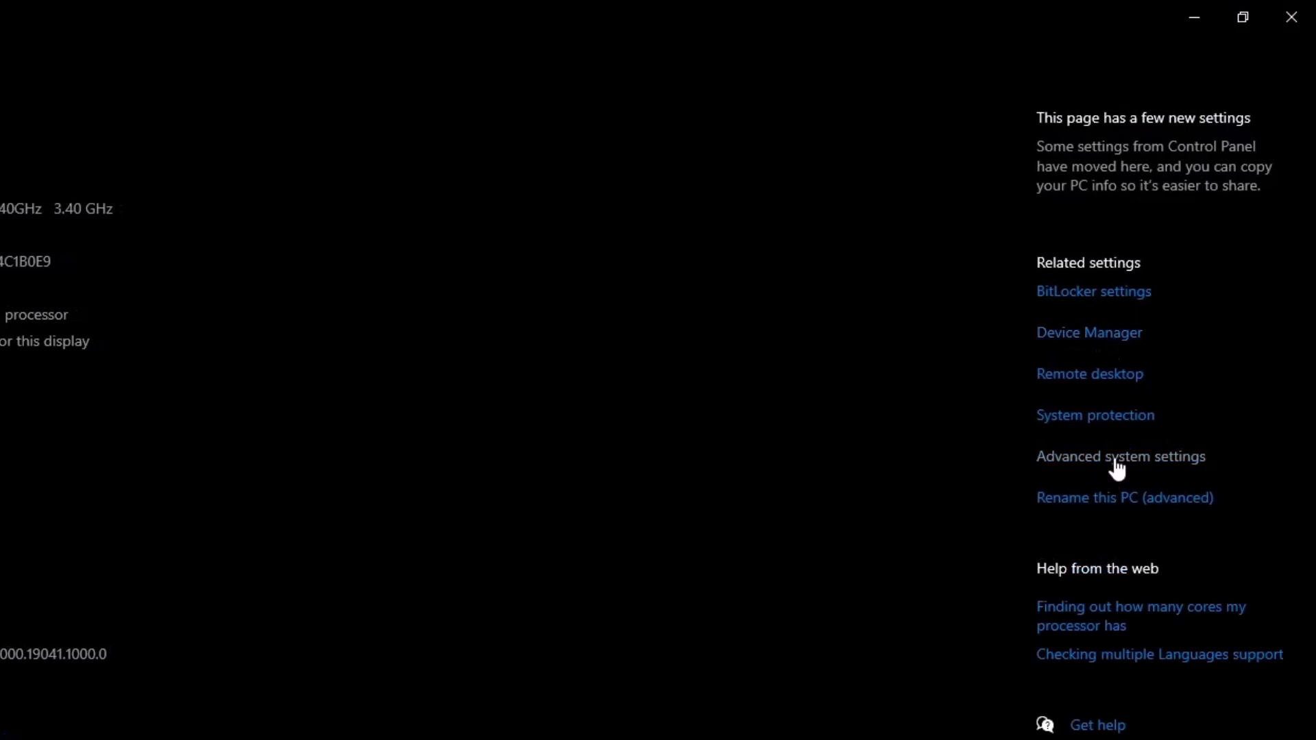
click(1120, 456)
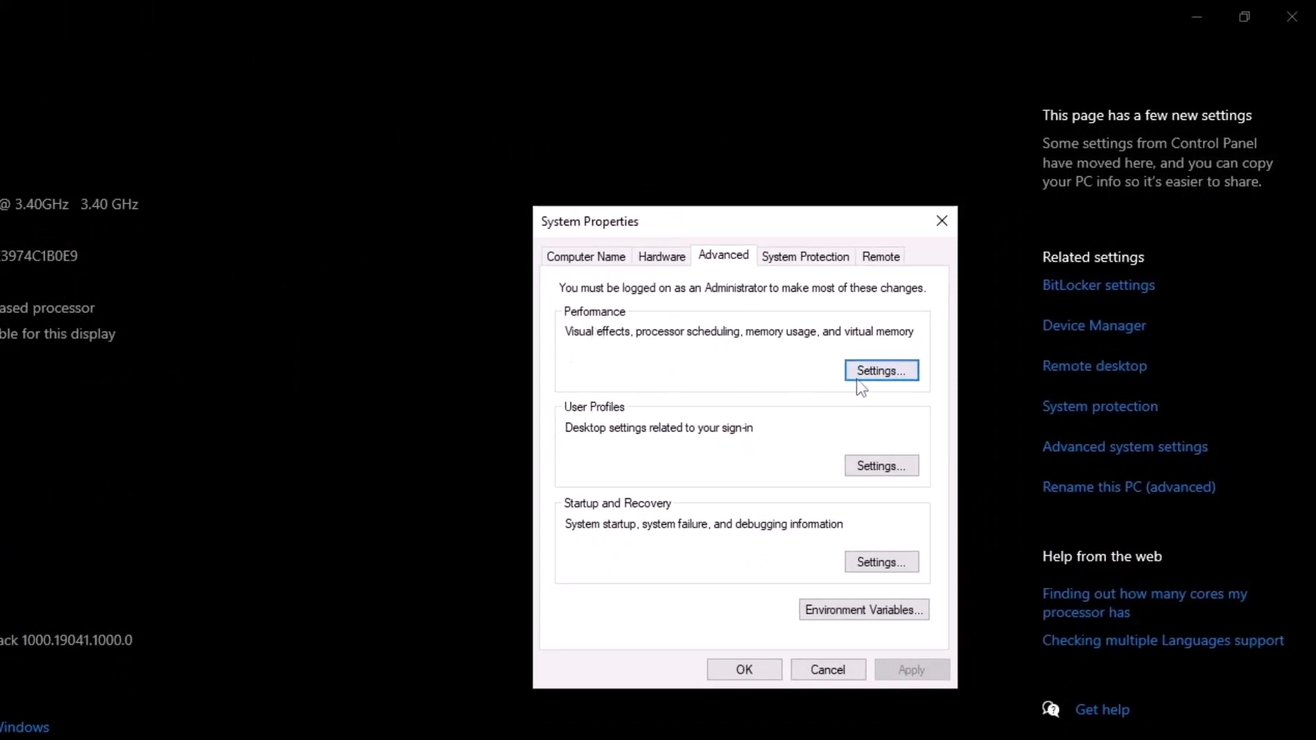
Review virtual memory paging settings under Performance Options, then cancel without changes.
click(881, 370)
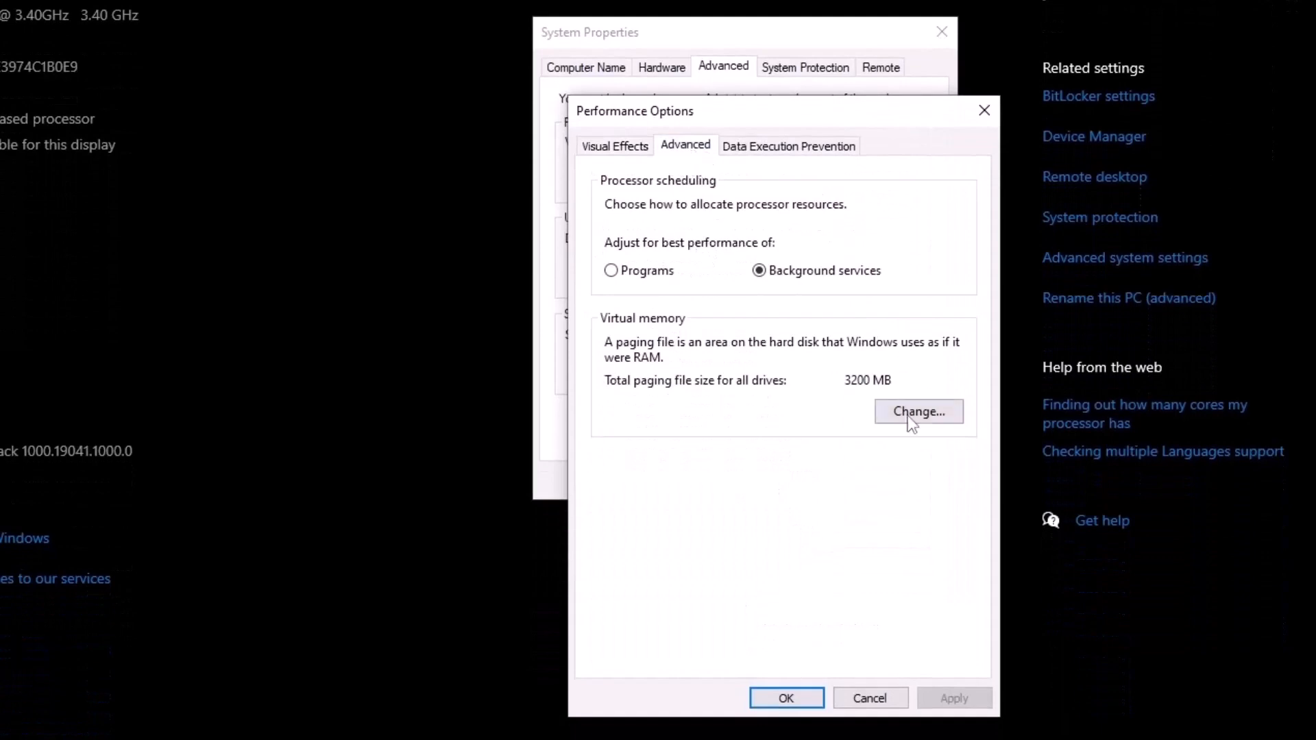
click(919, 412)
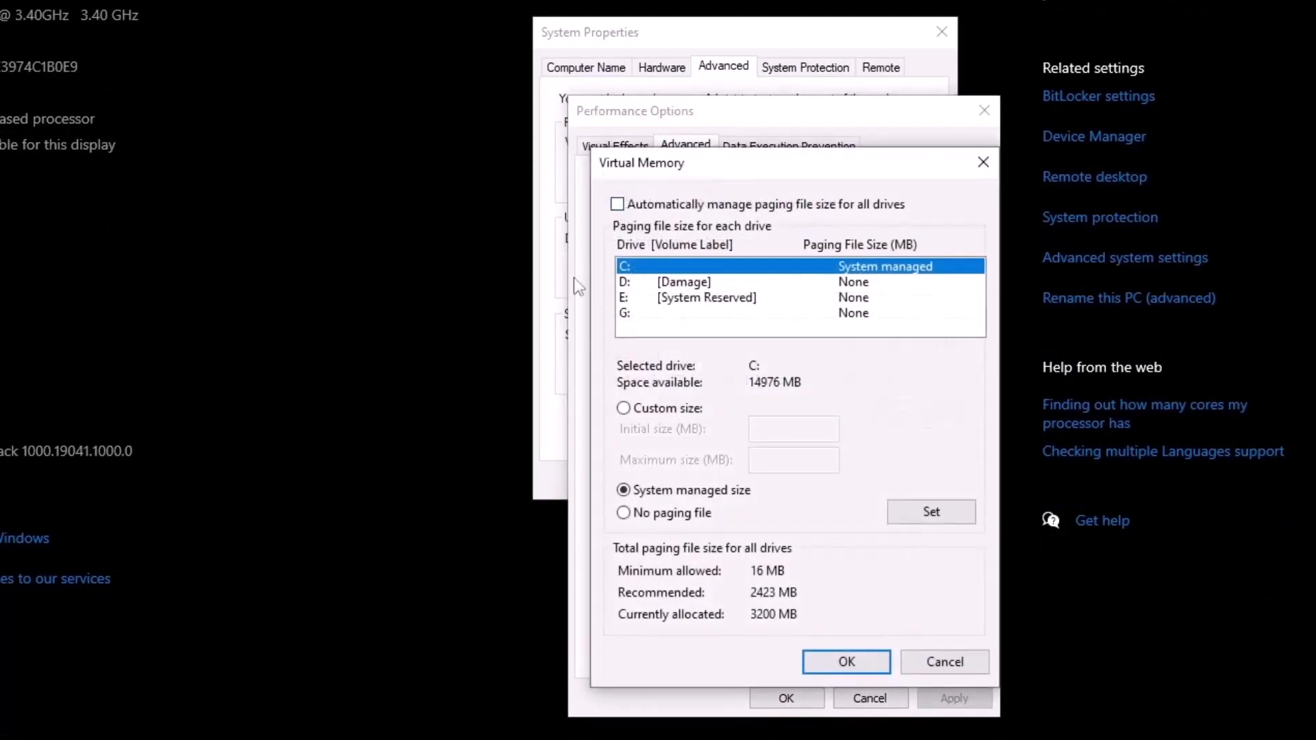
mouse_move(651, 390)
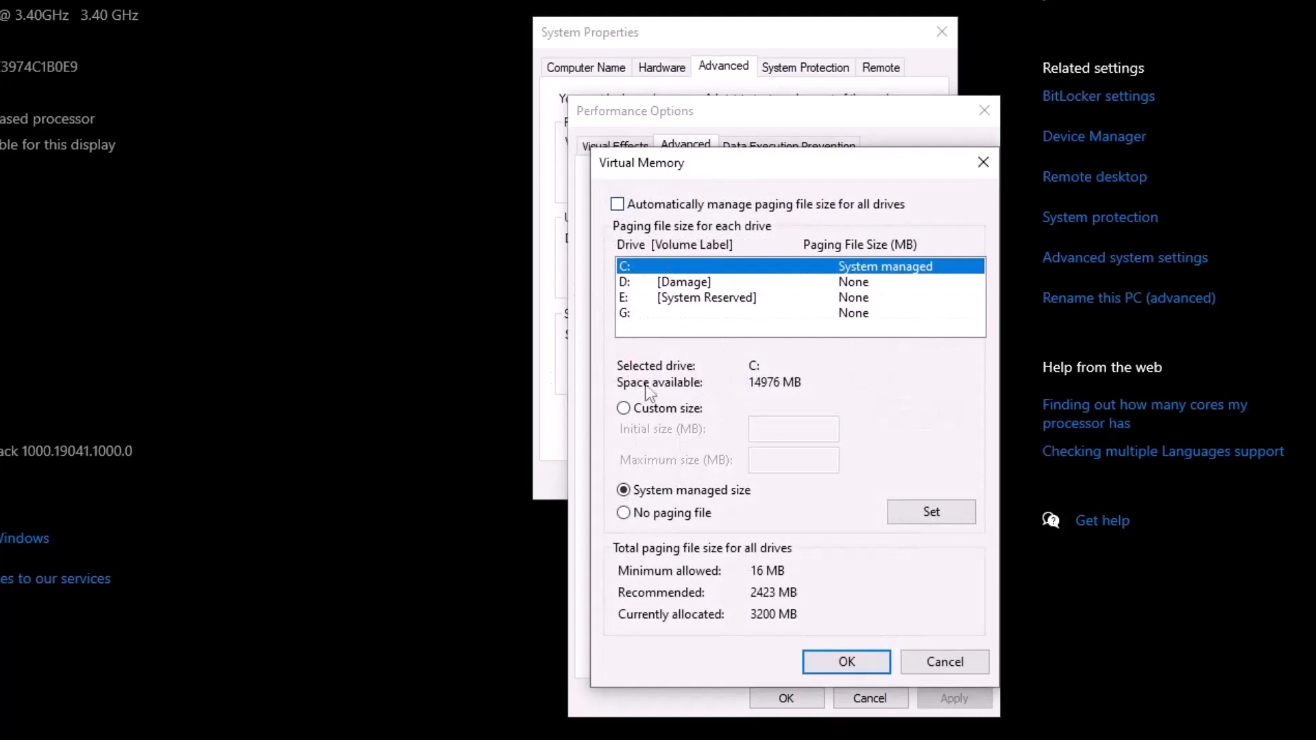
mouse_move(748, 411)
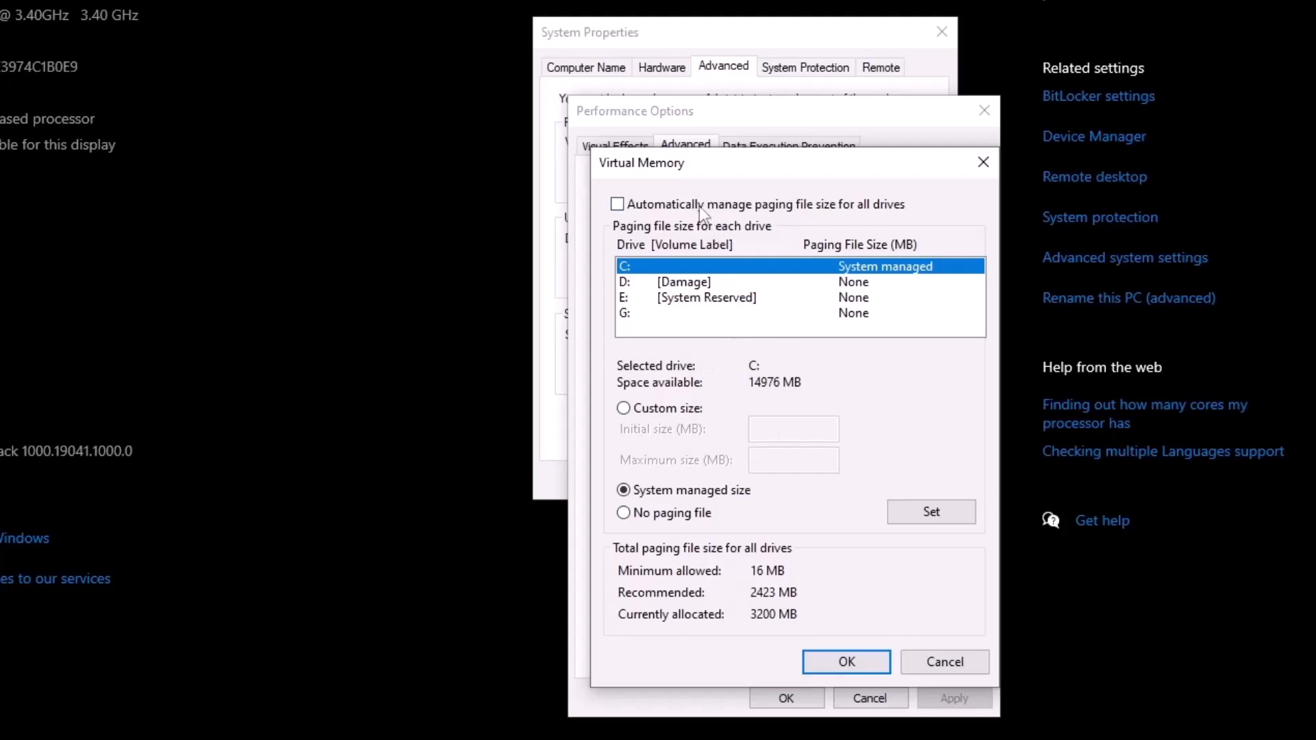
mouse_move(711, 318)
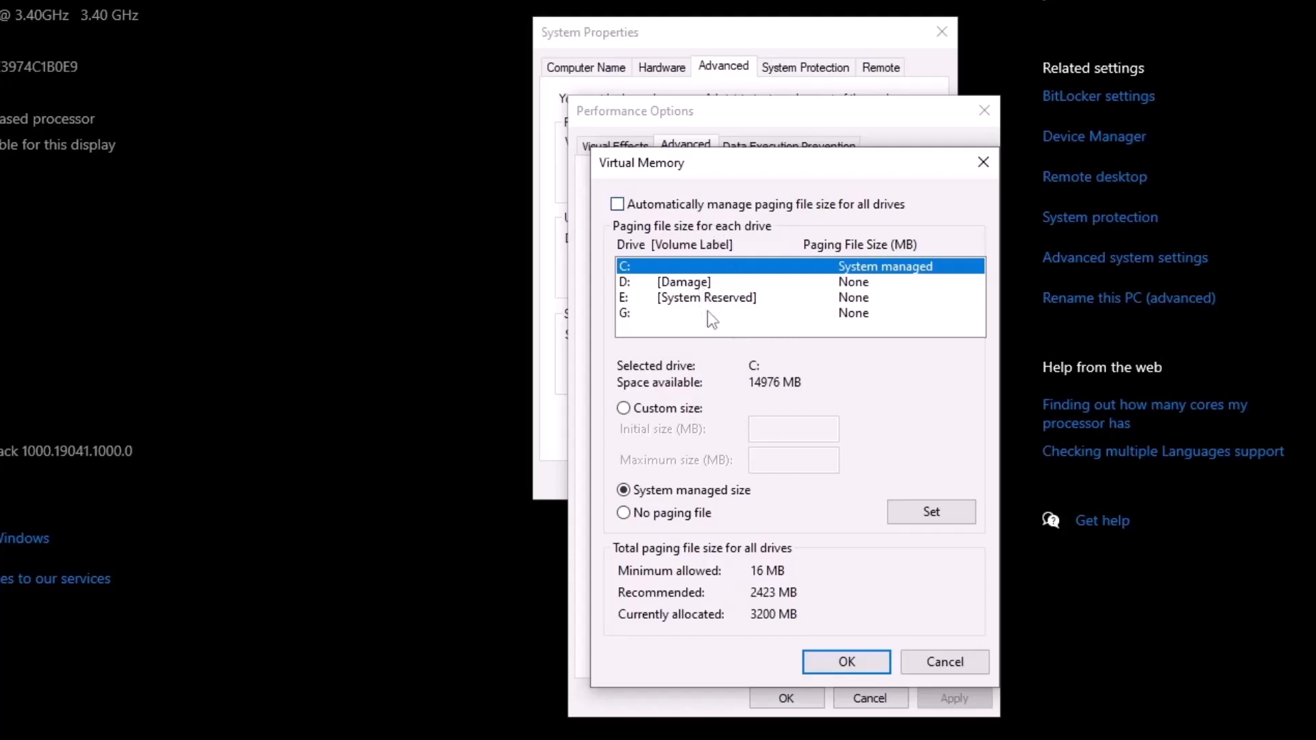
mouse_move(710, 220)
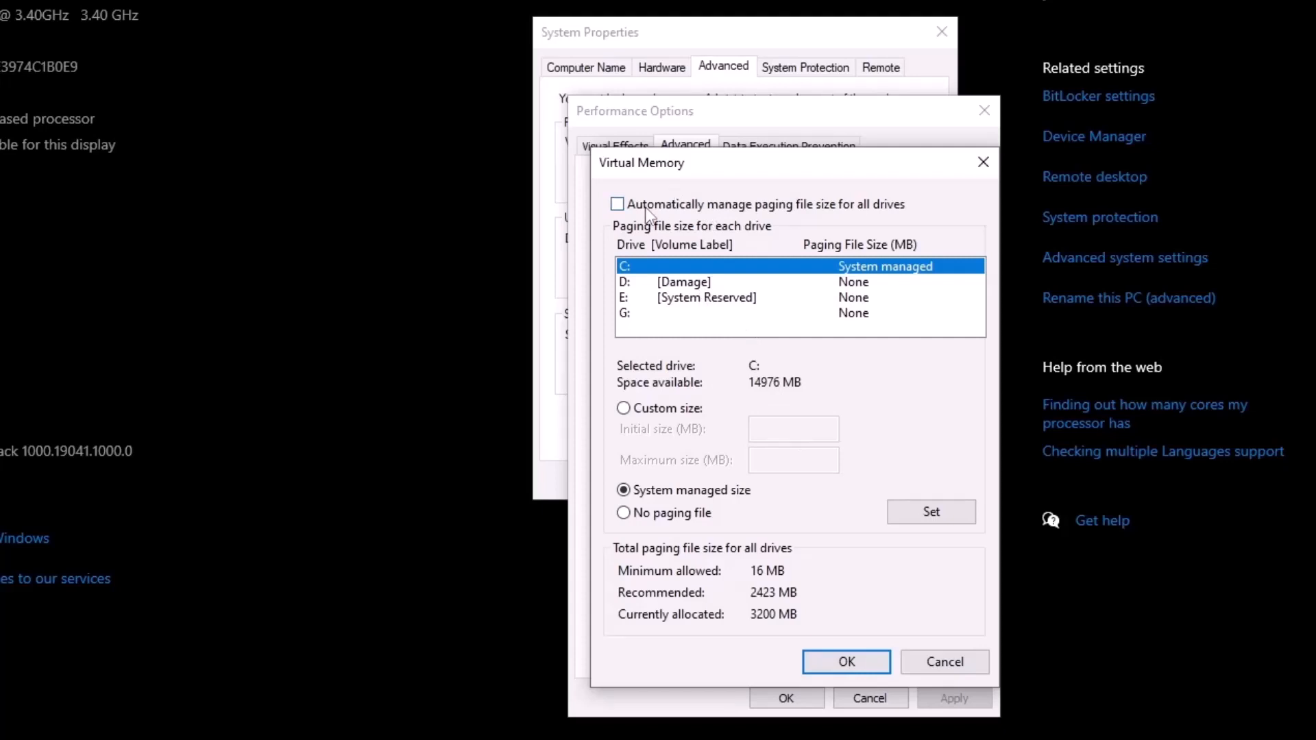
mouse_move(914, 350)
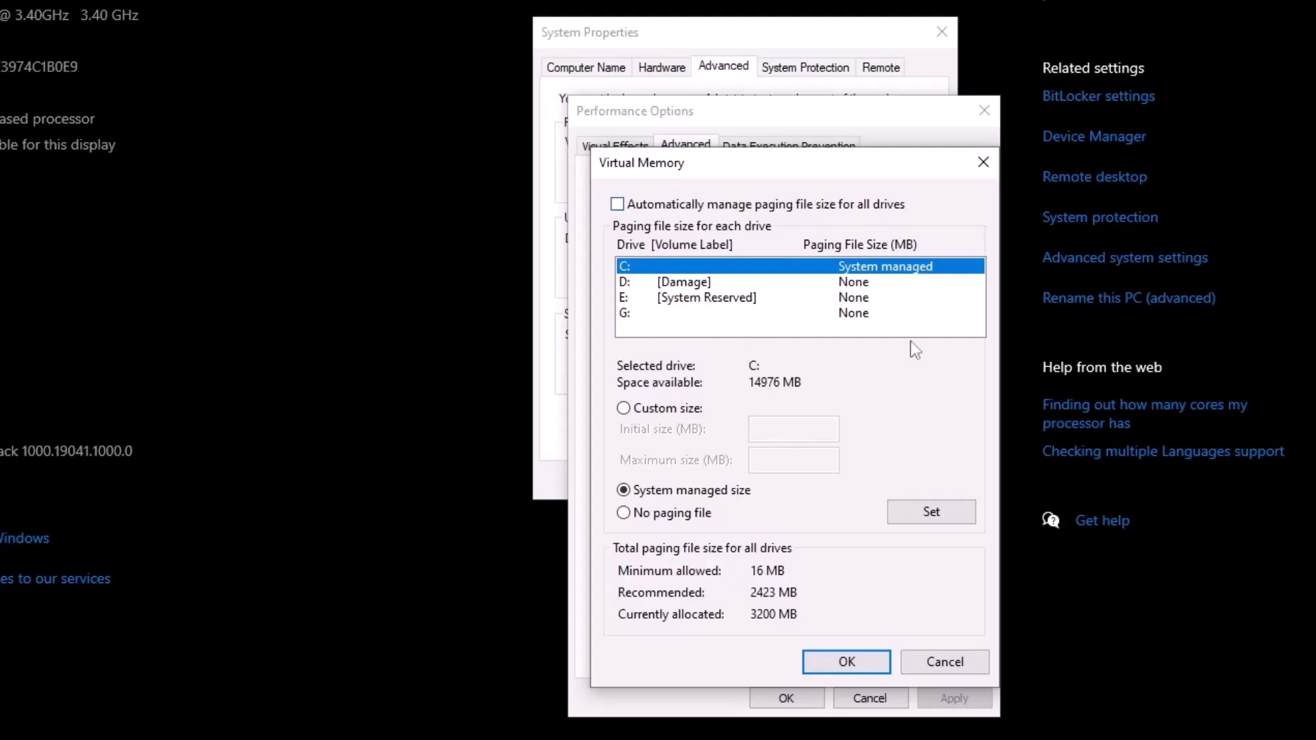
mouse_move(921, 378)
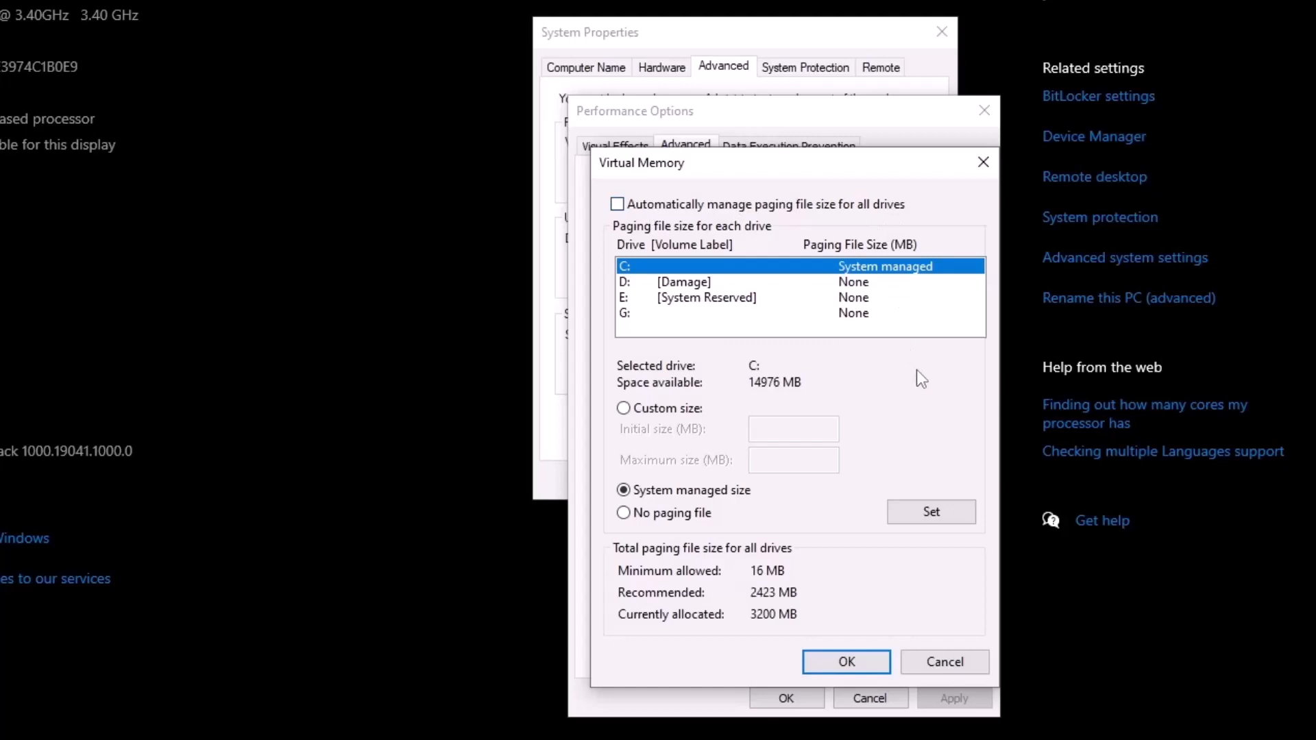
mouse_move(945, 372)
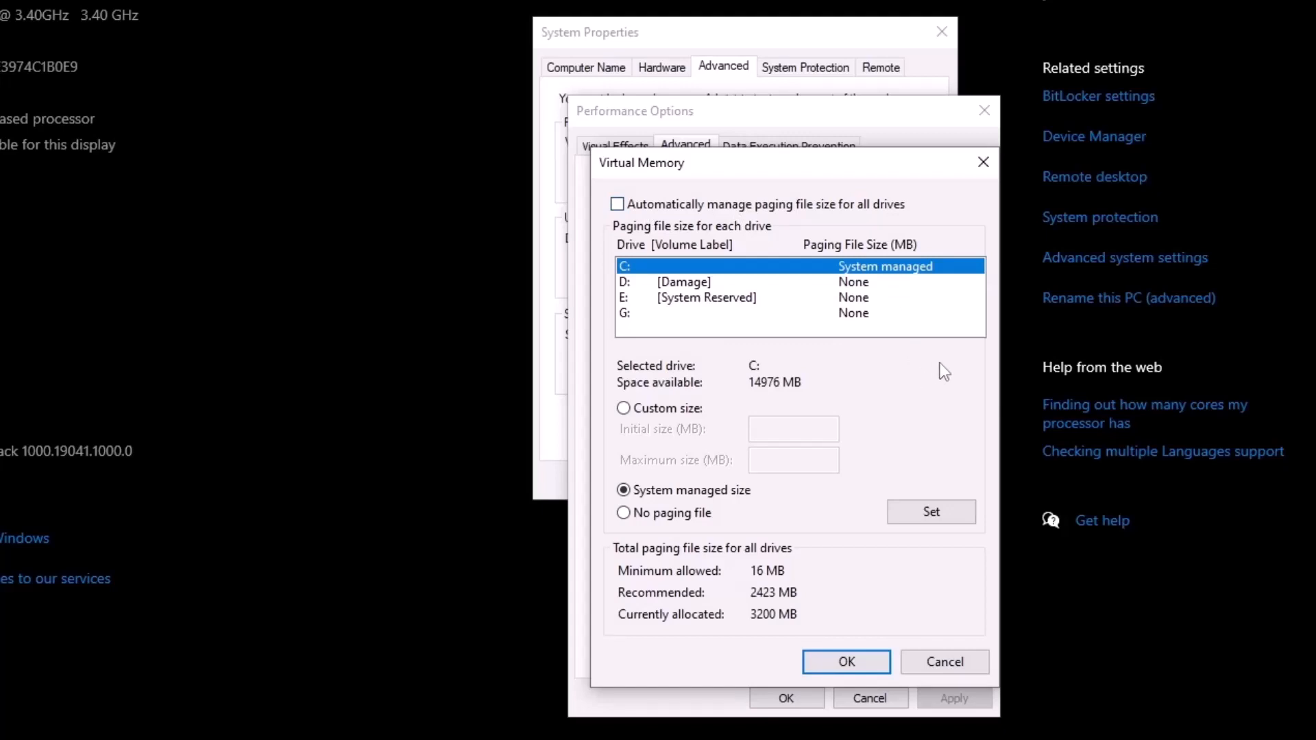
mouse_move(739, 314)
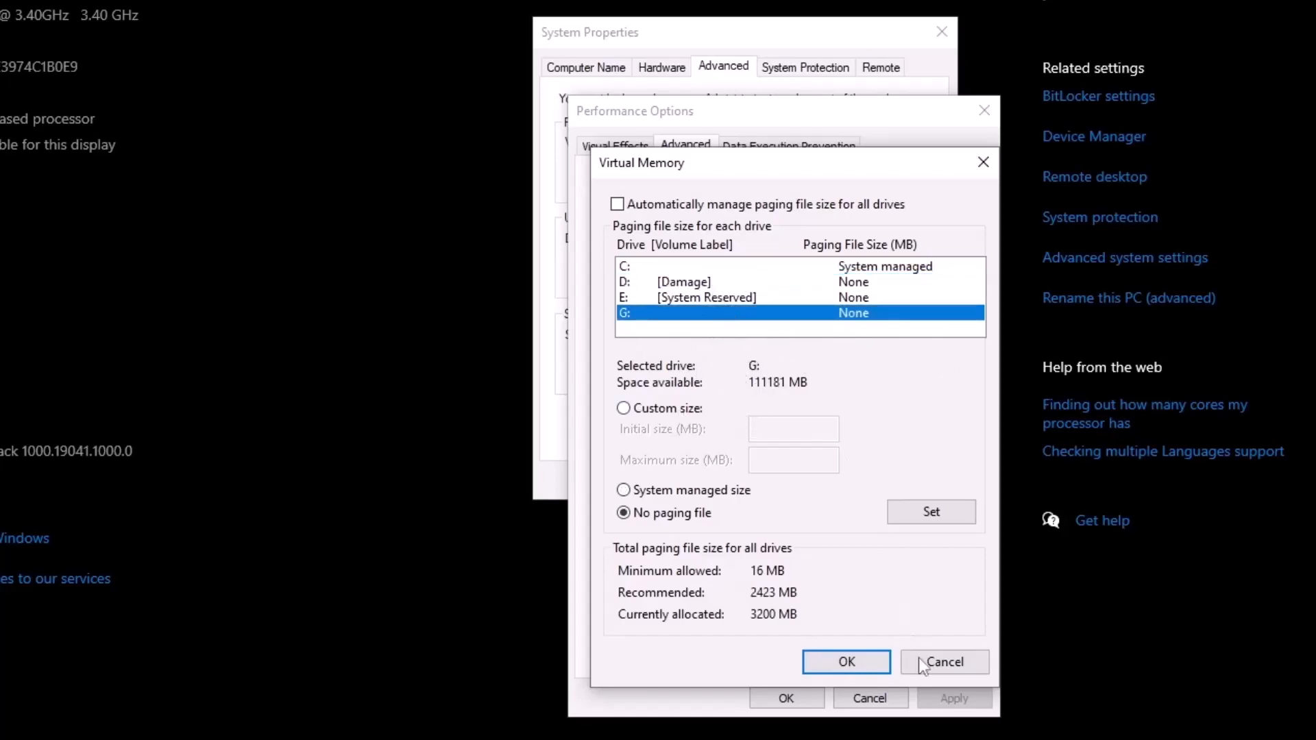
click(943, 662)
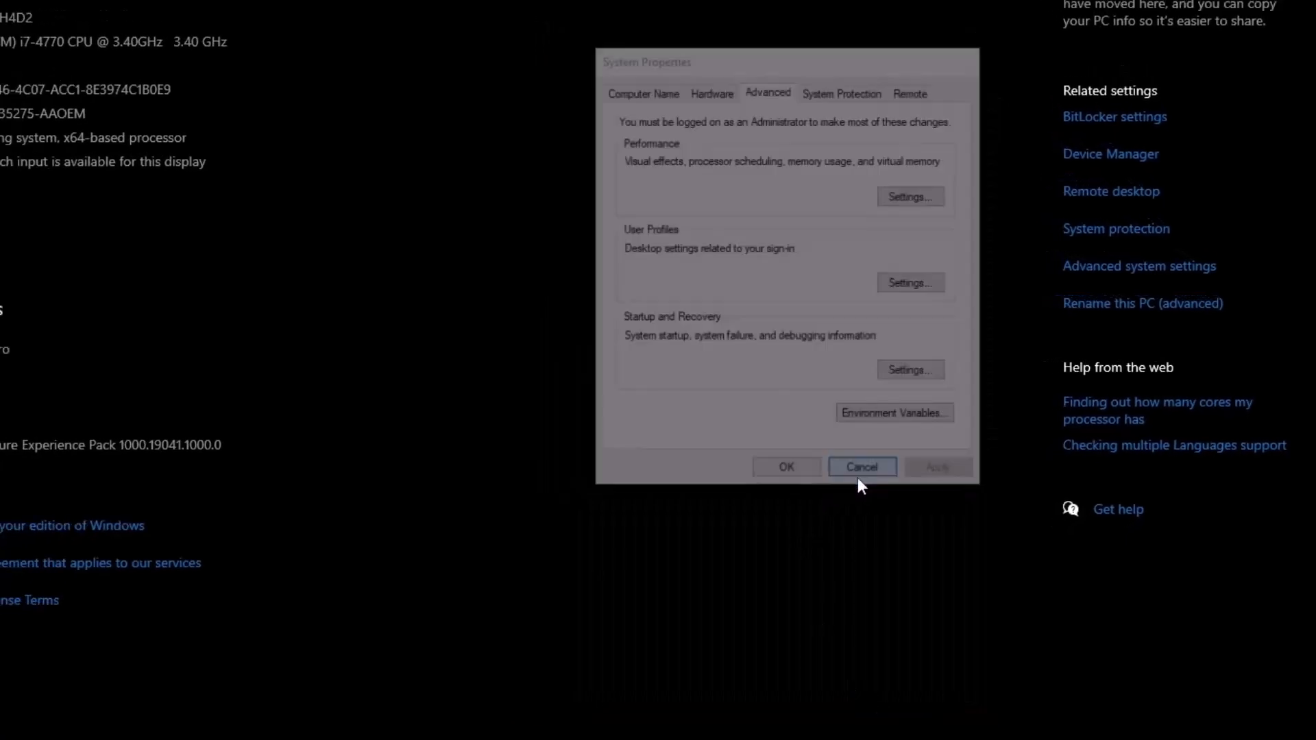
Cancel System Properties without applying anything.
click(860, 467)
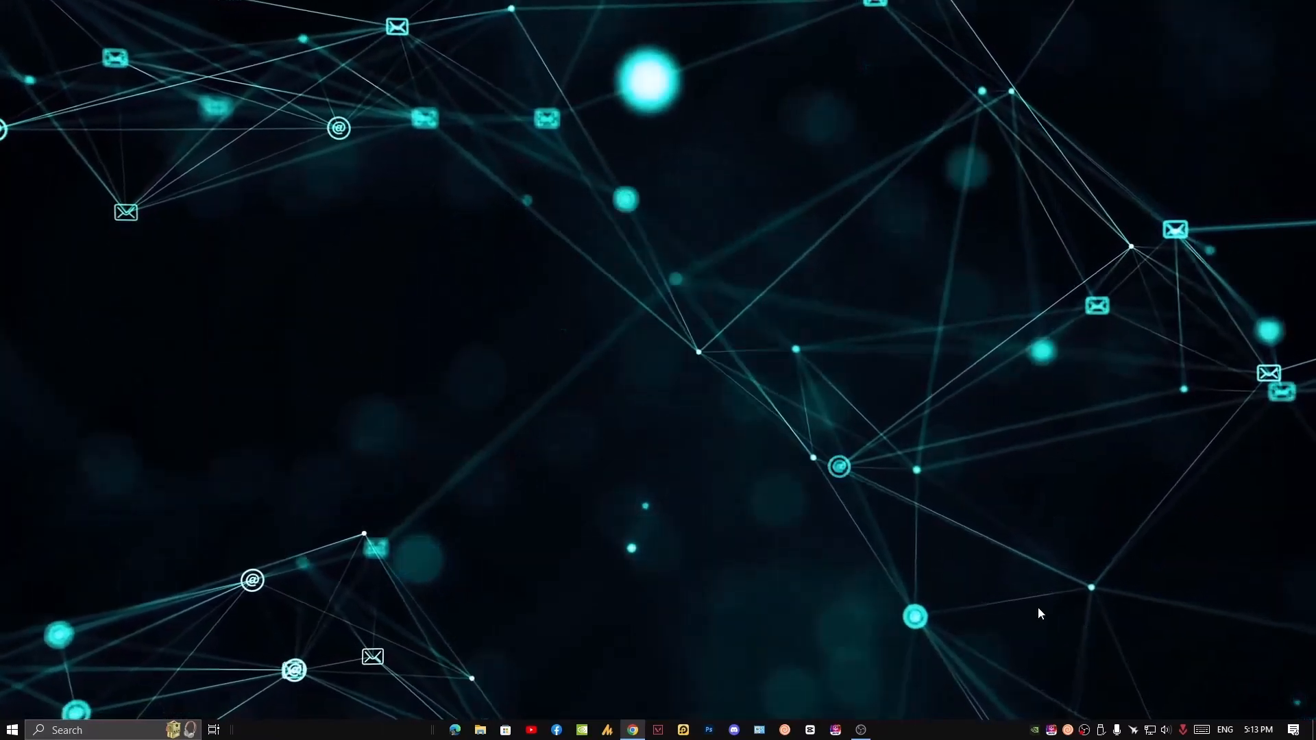
mouse_move(976, 544)
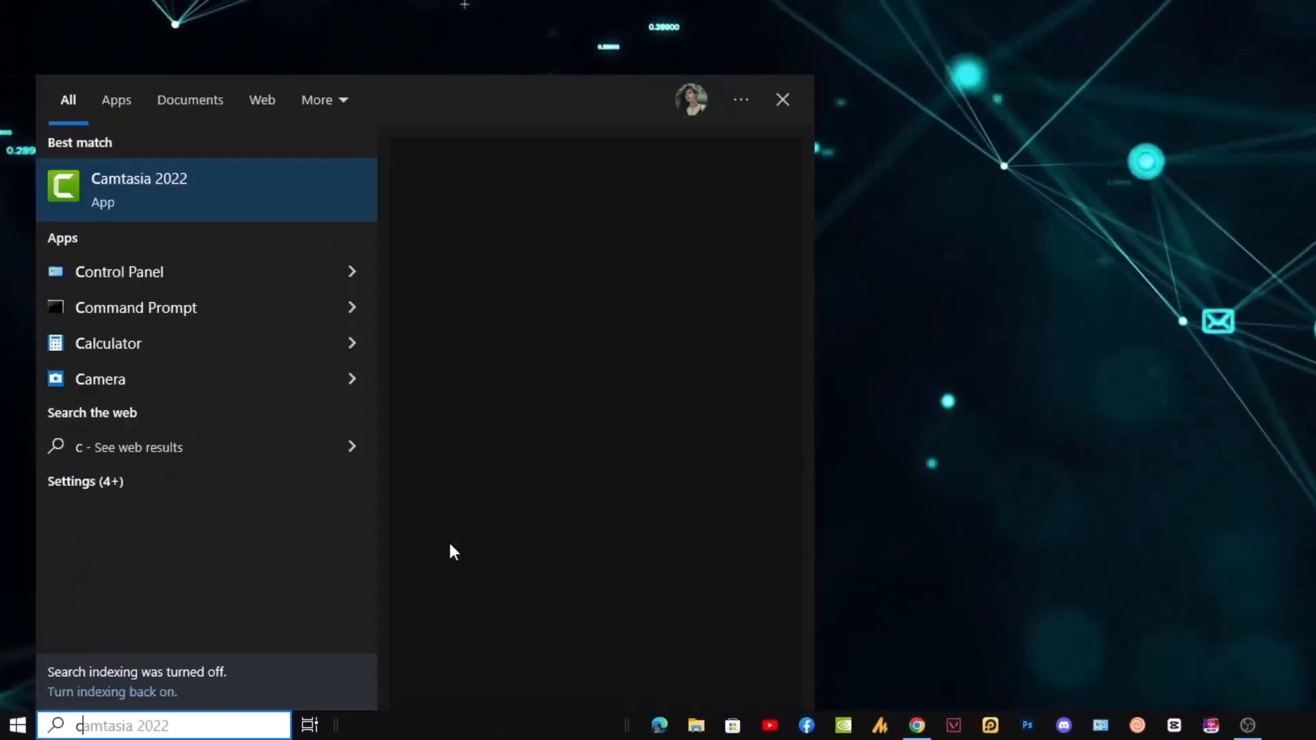
Search for Control Panel, switch View by to Category, and enter Programs.
text(control Panel)
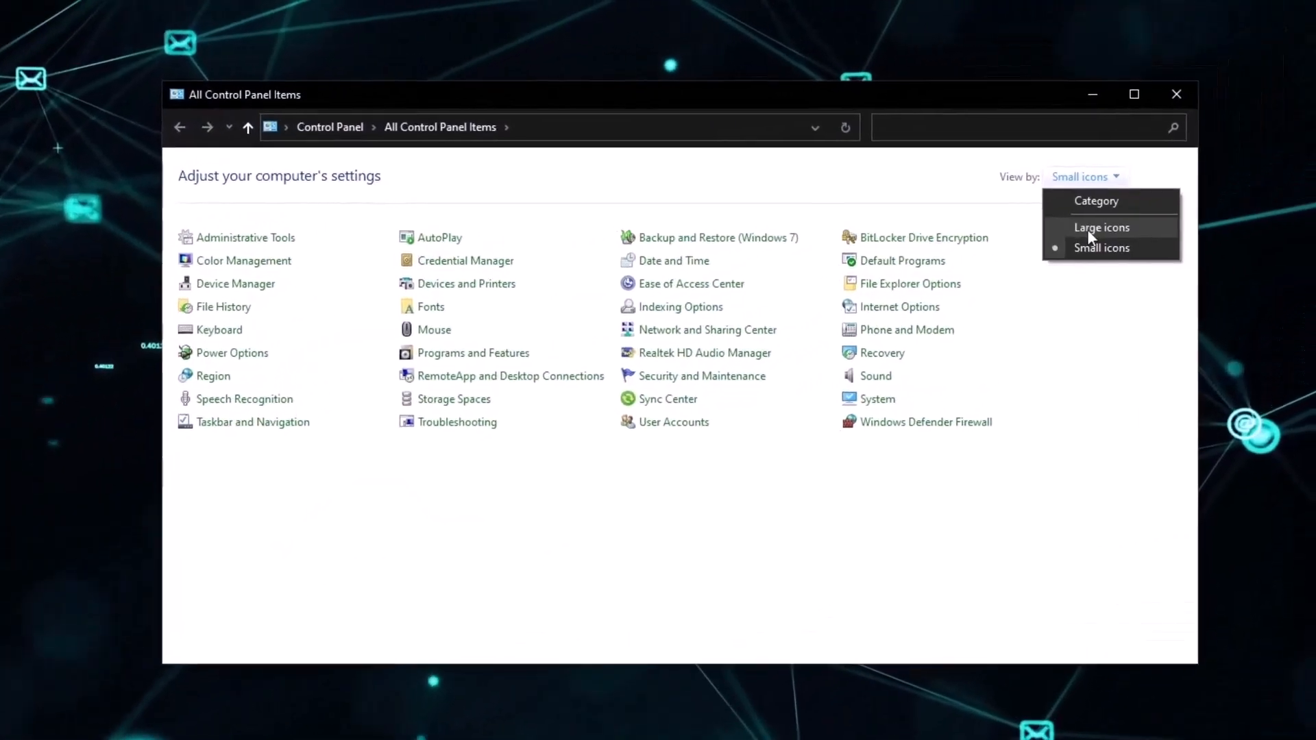
click(1096, 201)
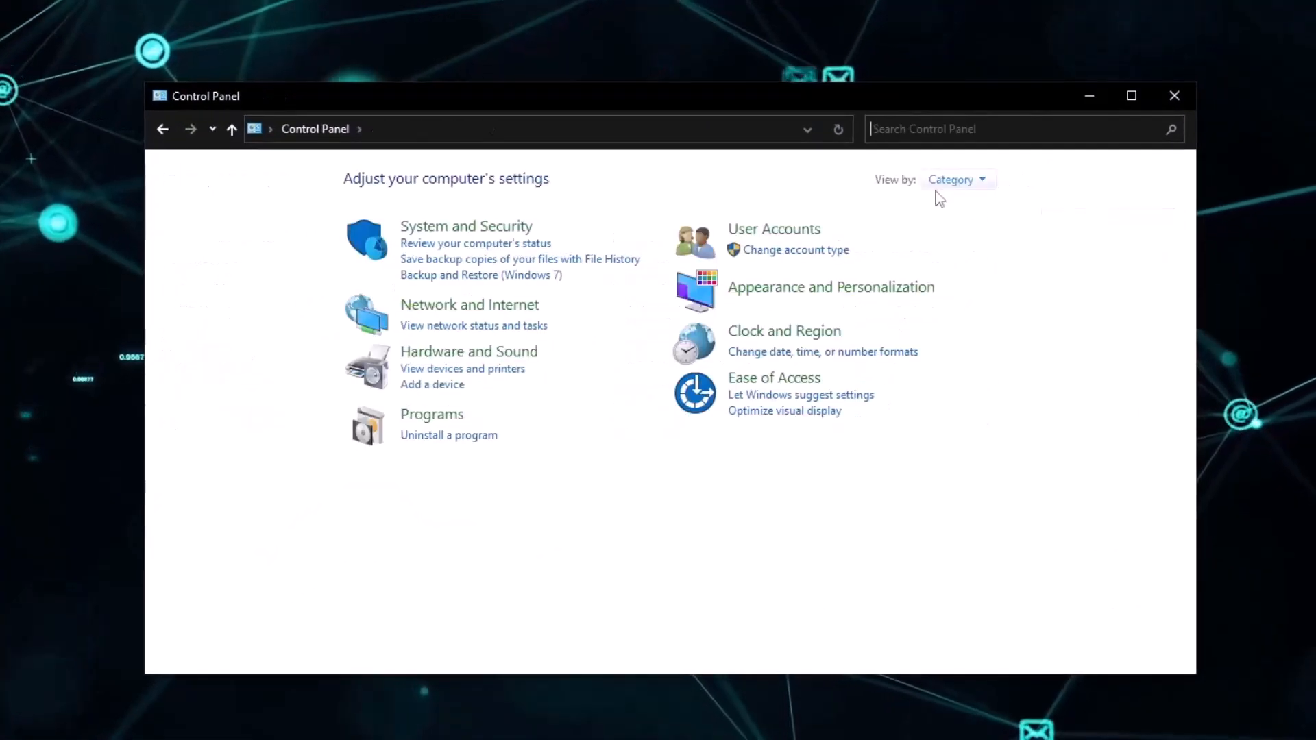
mouse_move(476, 258)
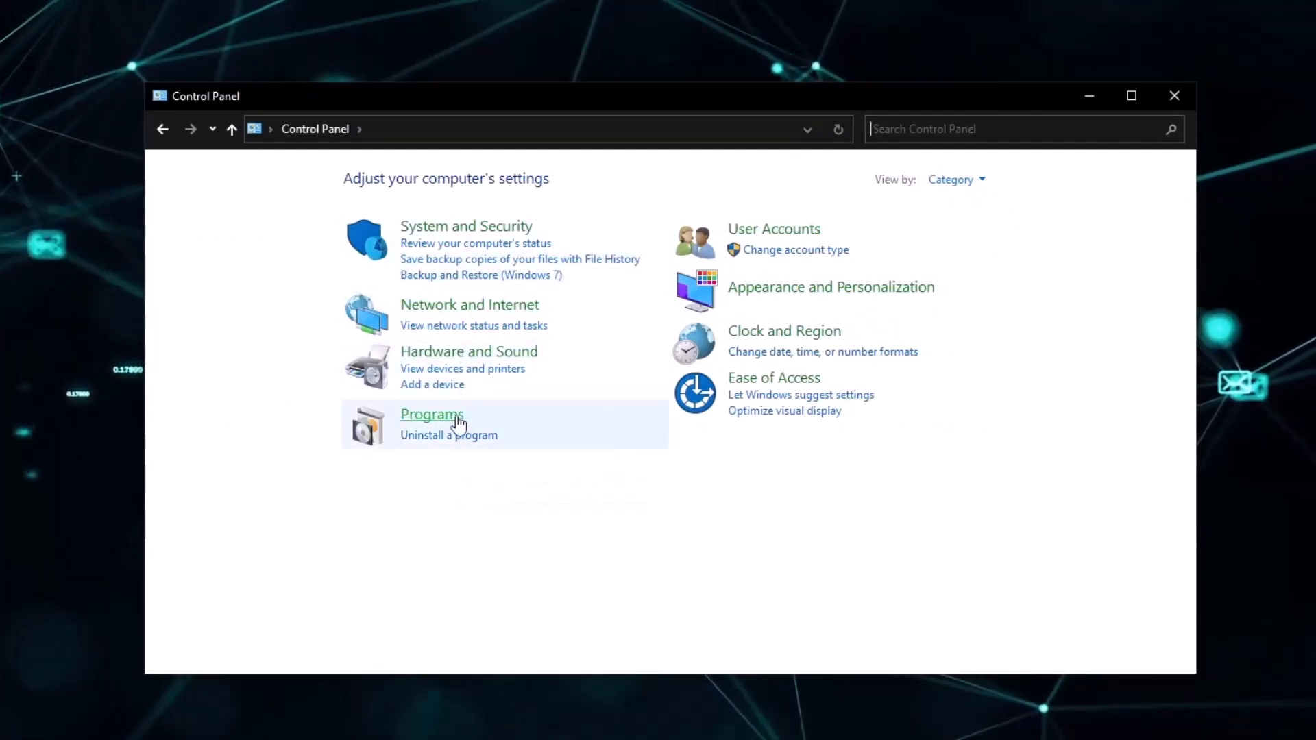
click(431, 414)
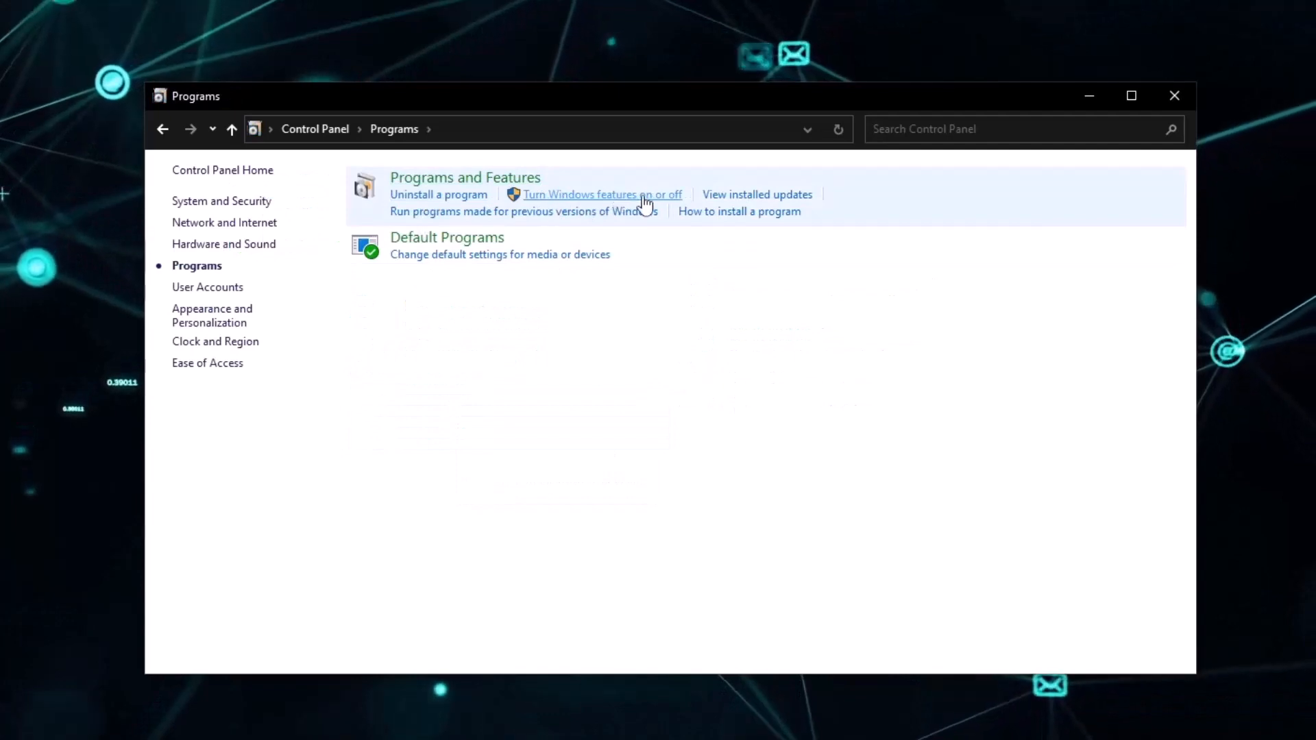
Scroll through the Windows Features list and close it unchanged.
click(601, 194)
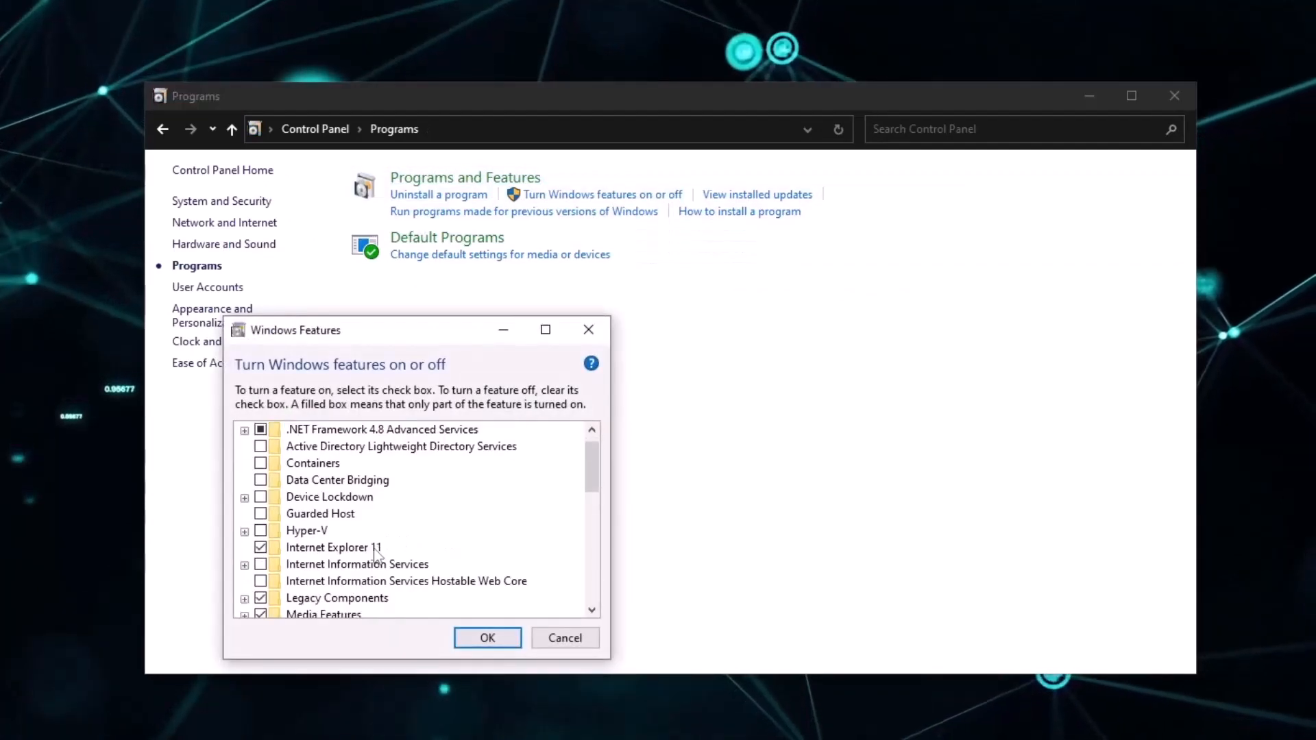
scroll(down, 3)
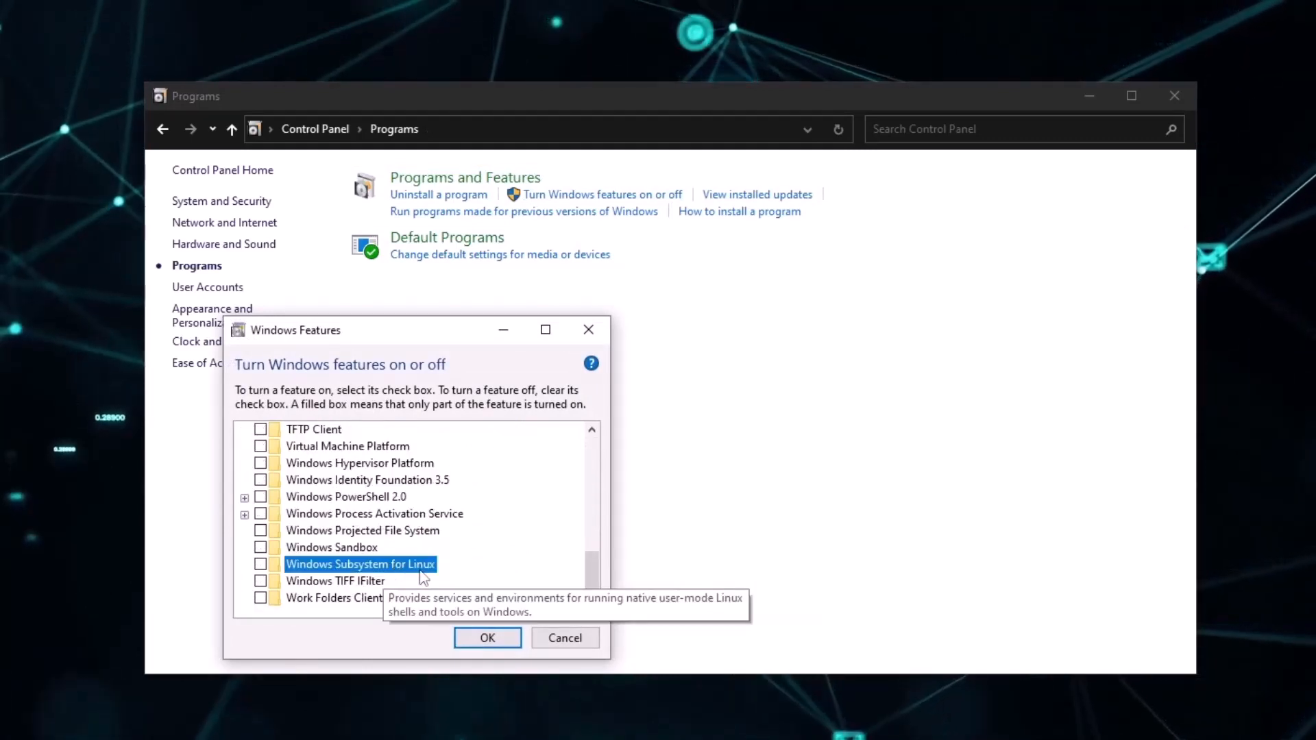
click(564, 638)
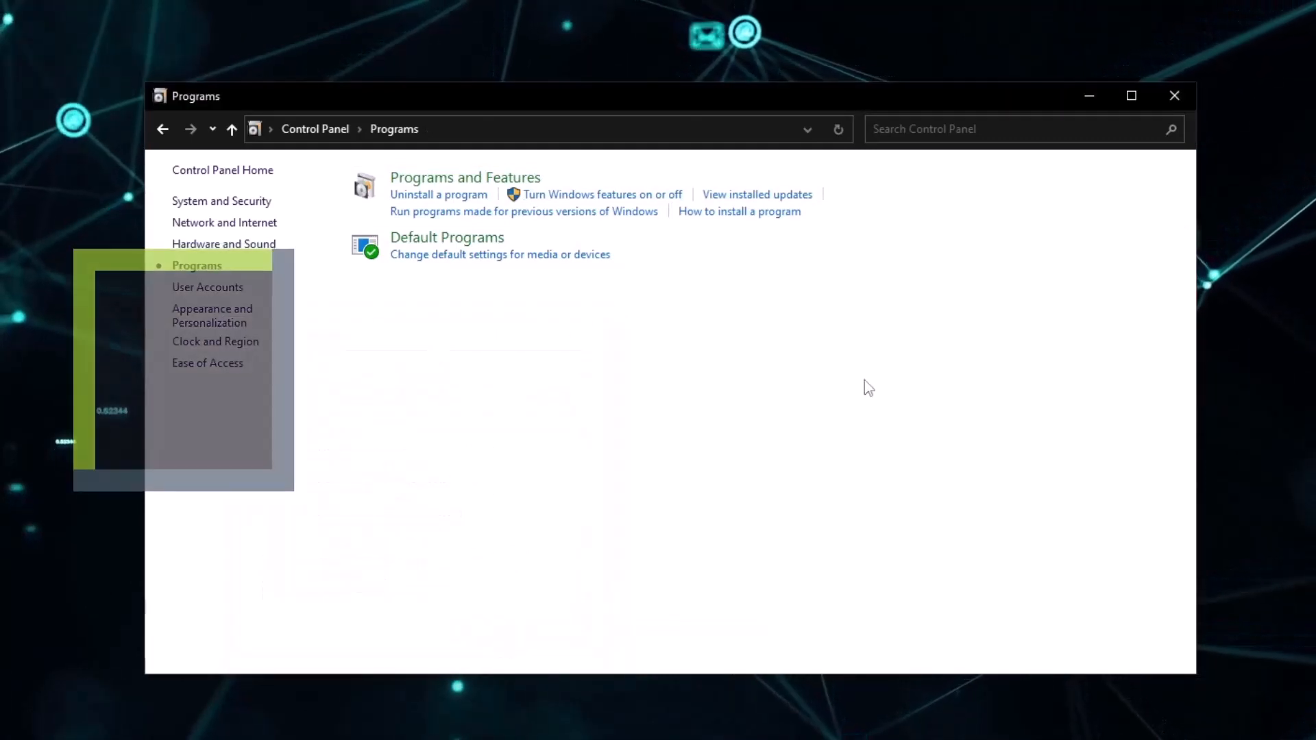
Close Control Panel and have Device Manager automatically search for a GTX 1060 driver.
click(1174, 94)
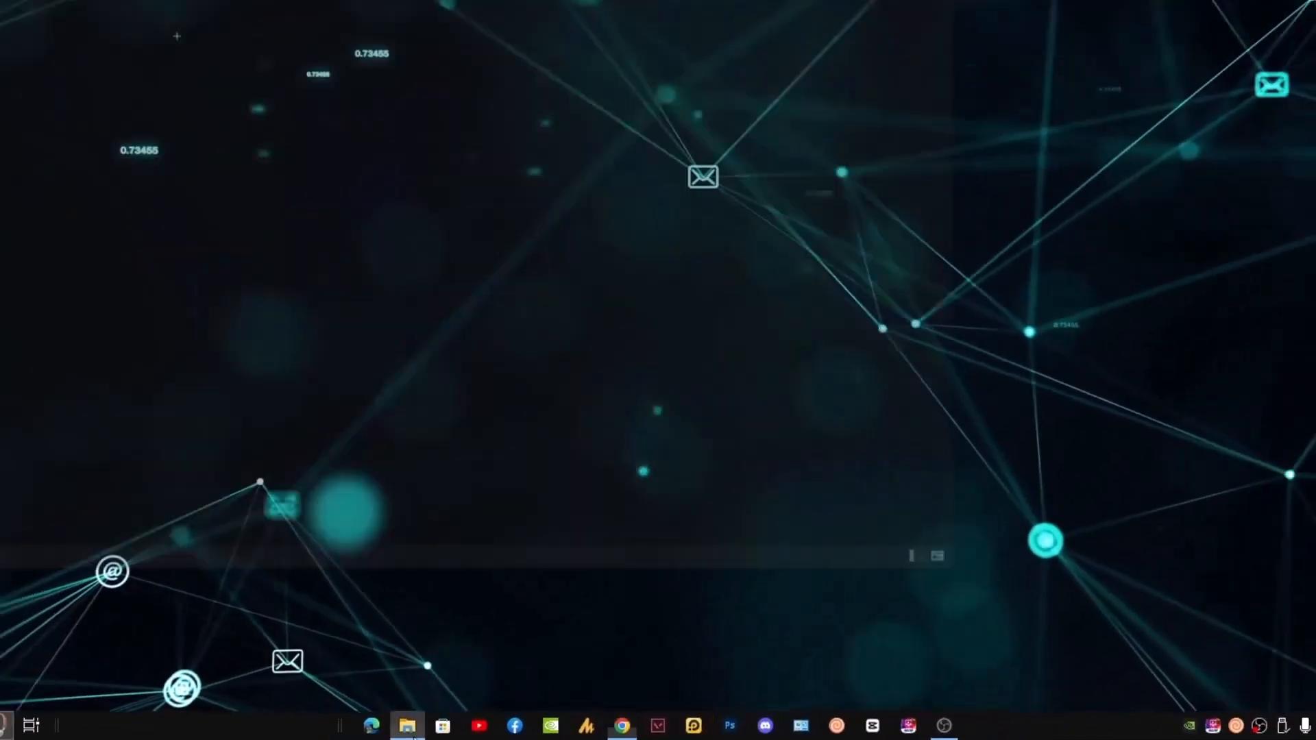
right_click(61, 273)
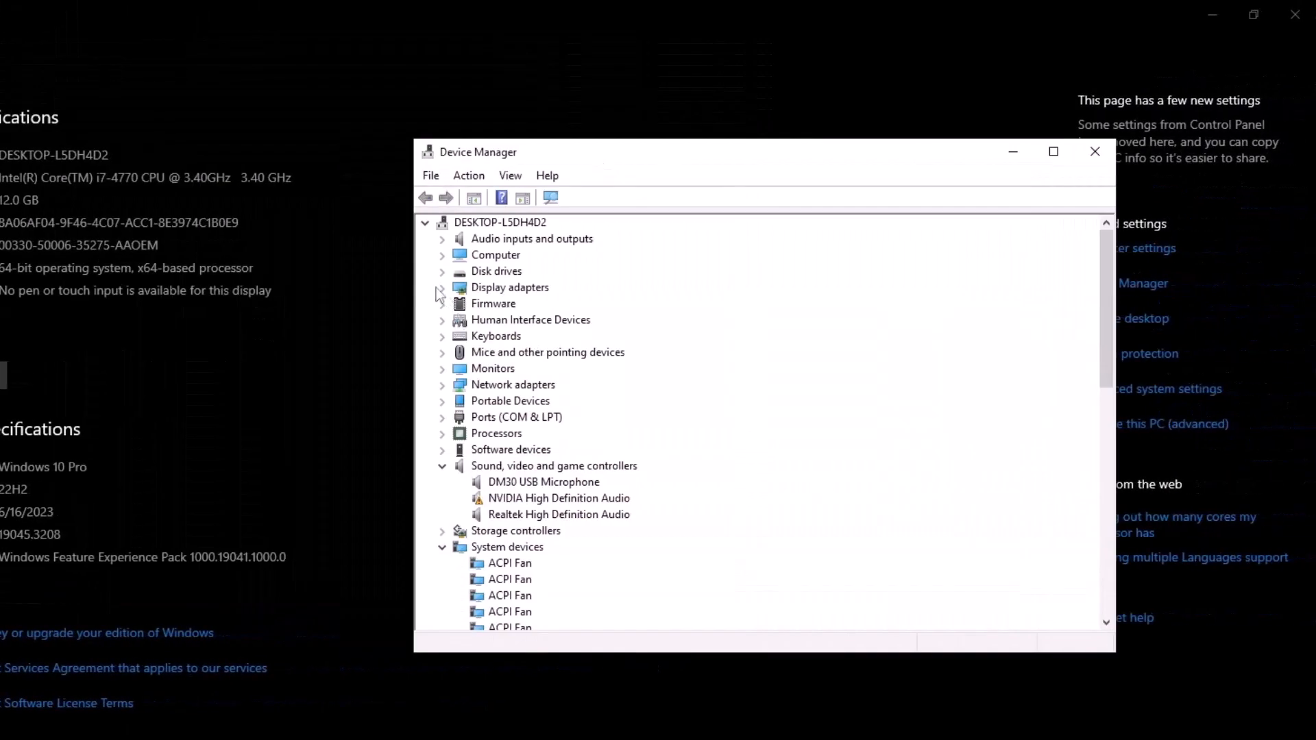
right_click(545, 303)
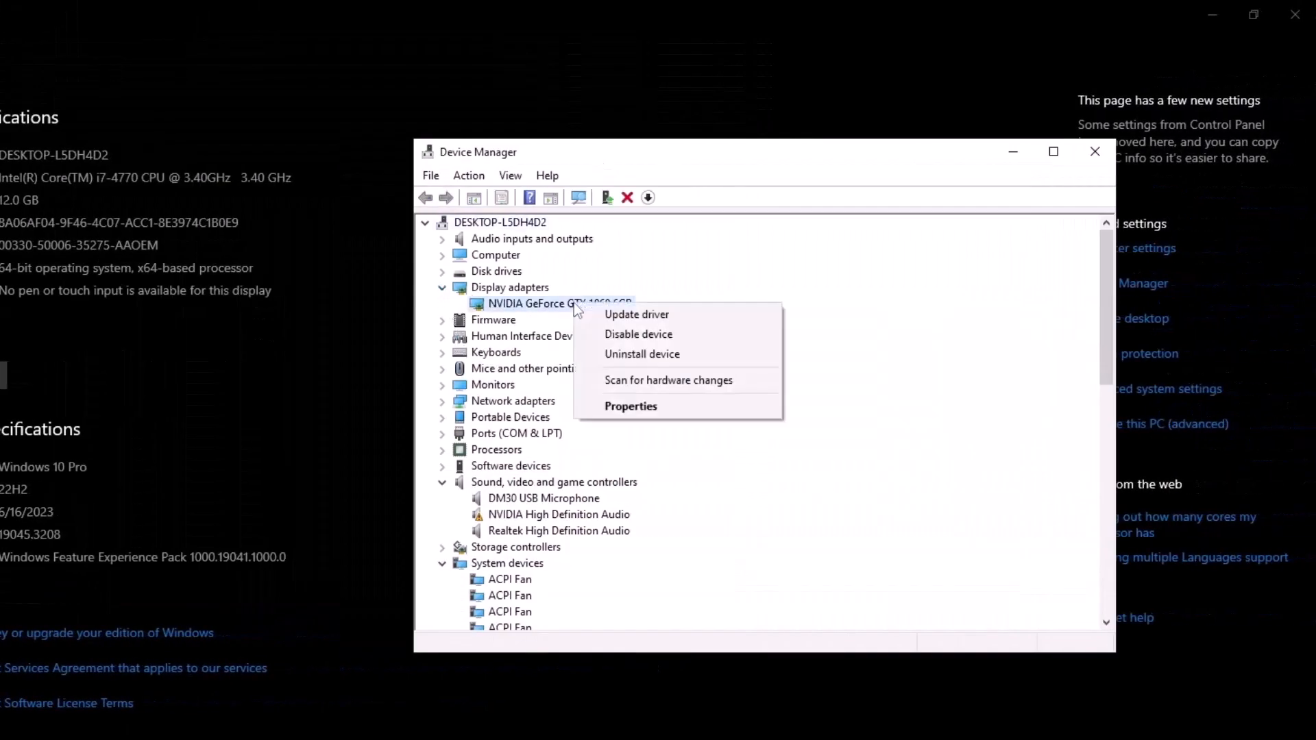
mouse_move(714, 319)
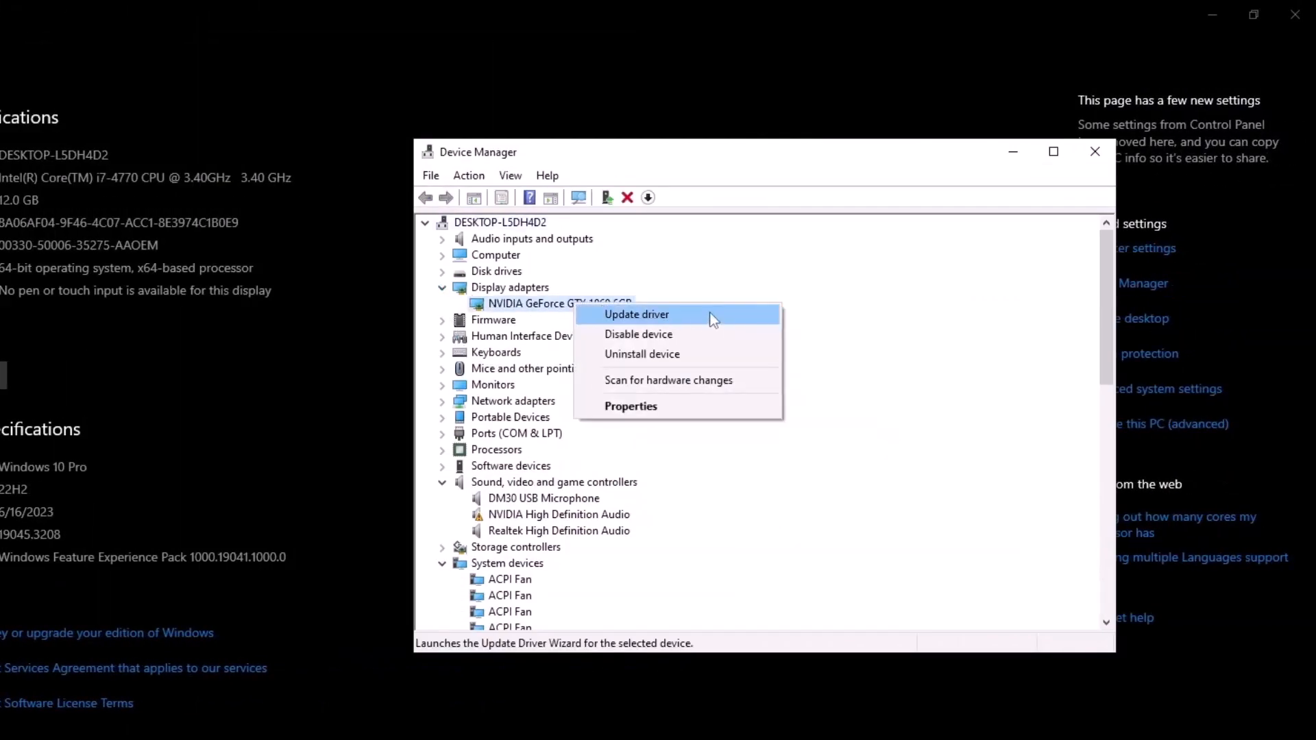
click(636, 314)
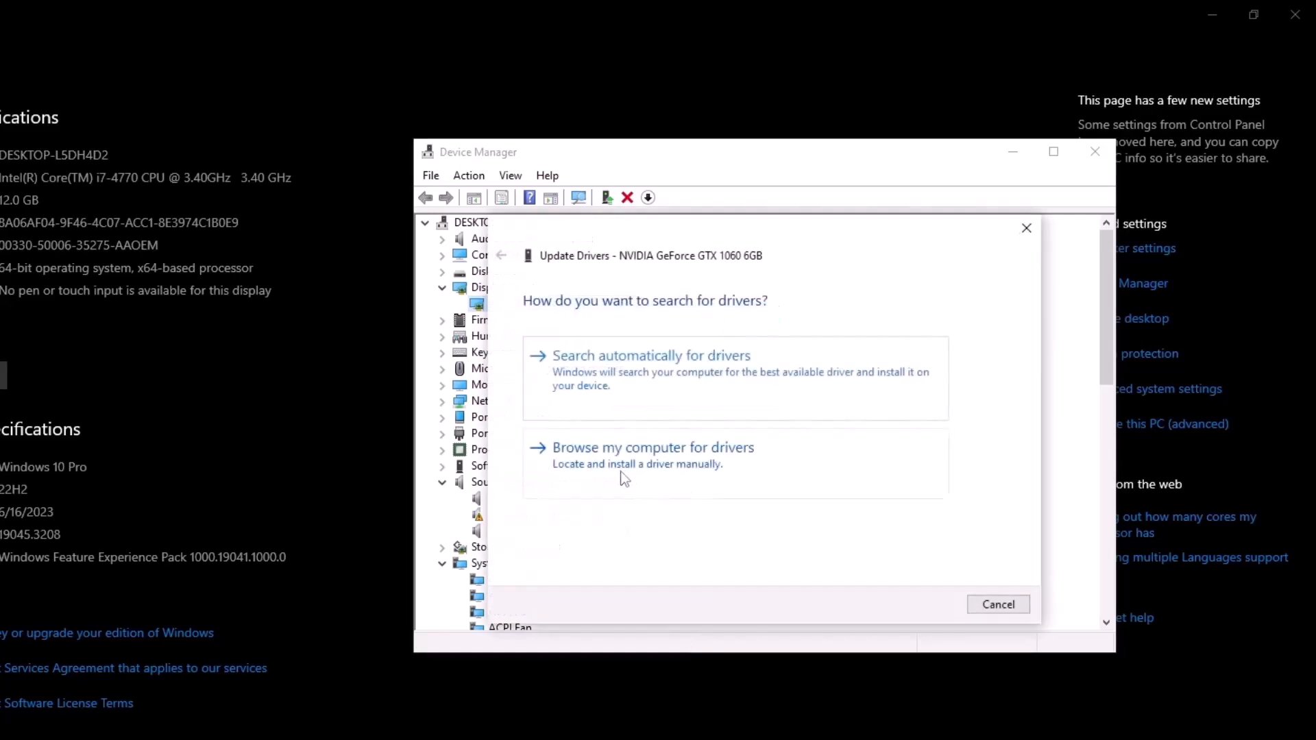
click(651, 355)
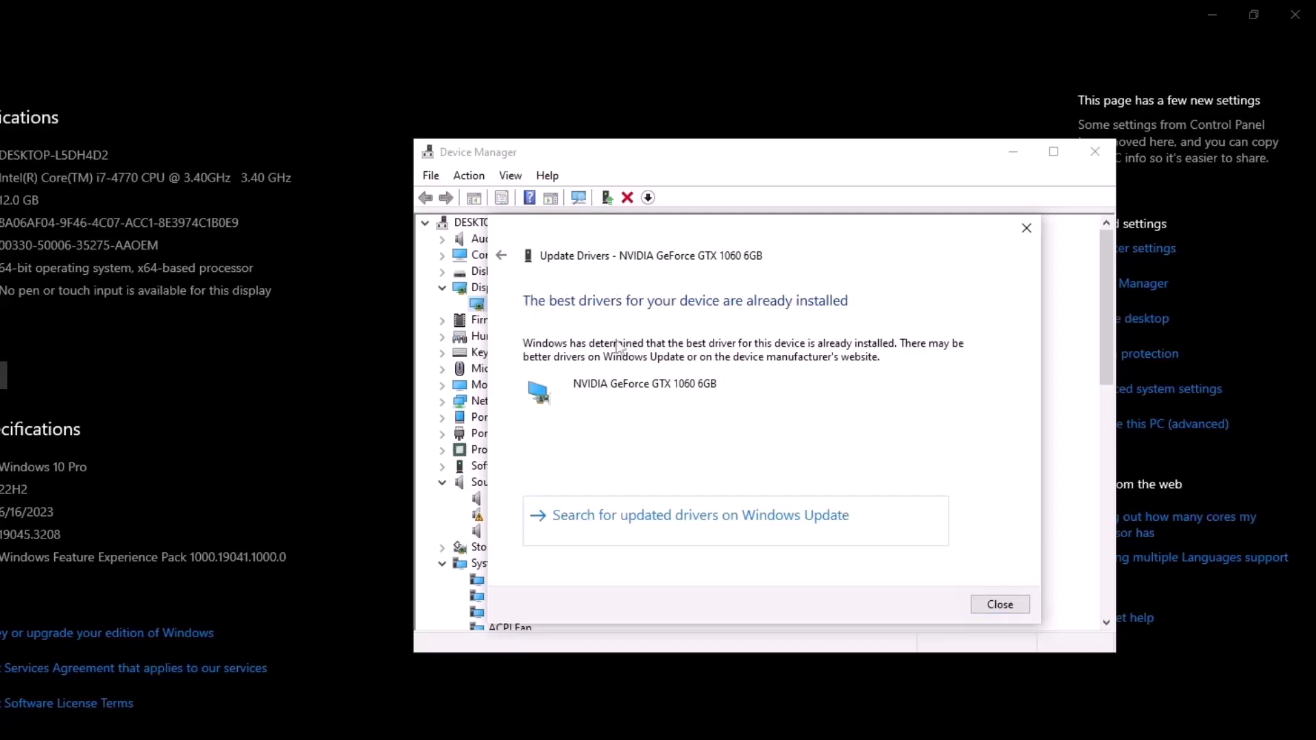
mouse_move(591, 328)
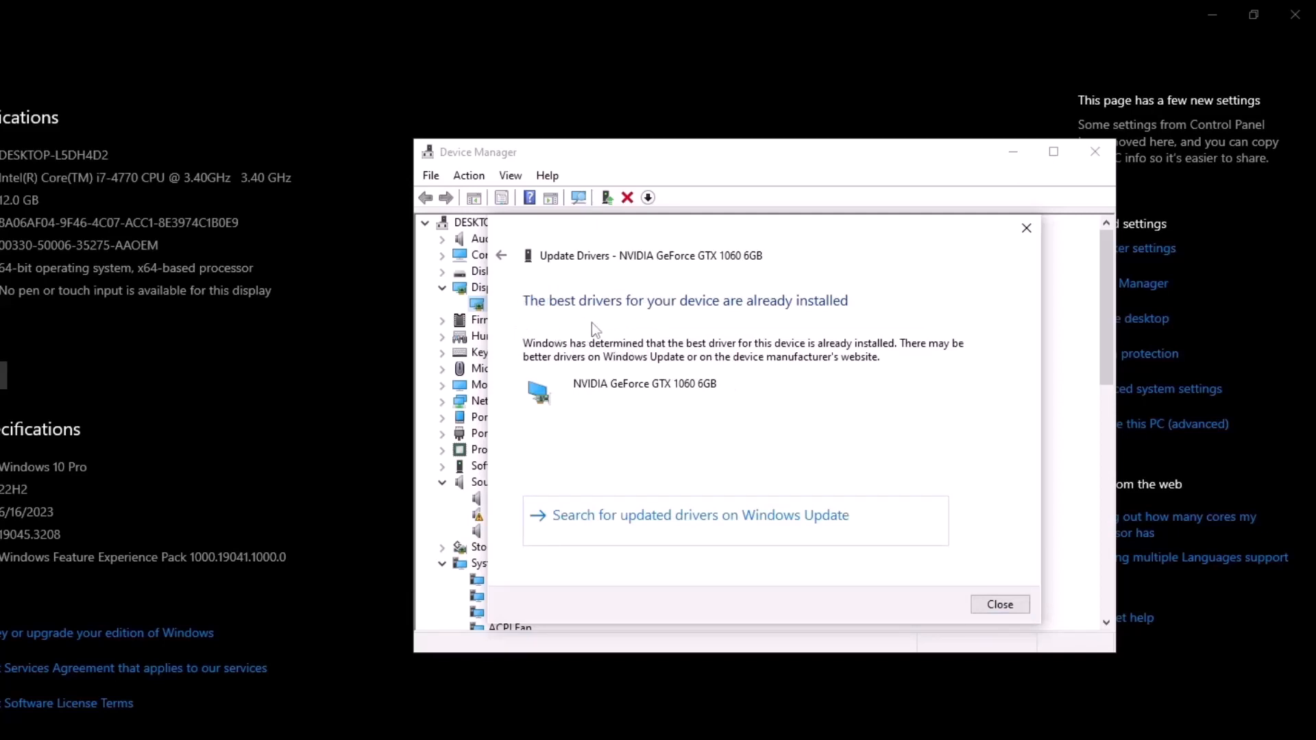
mouse_move(808, 397)
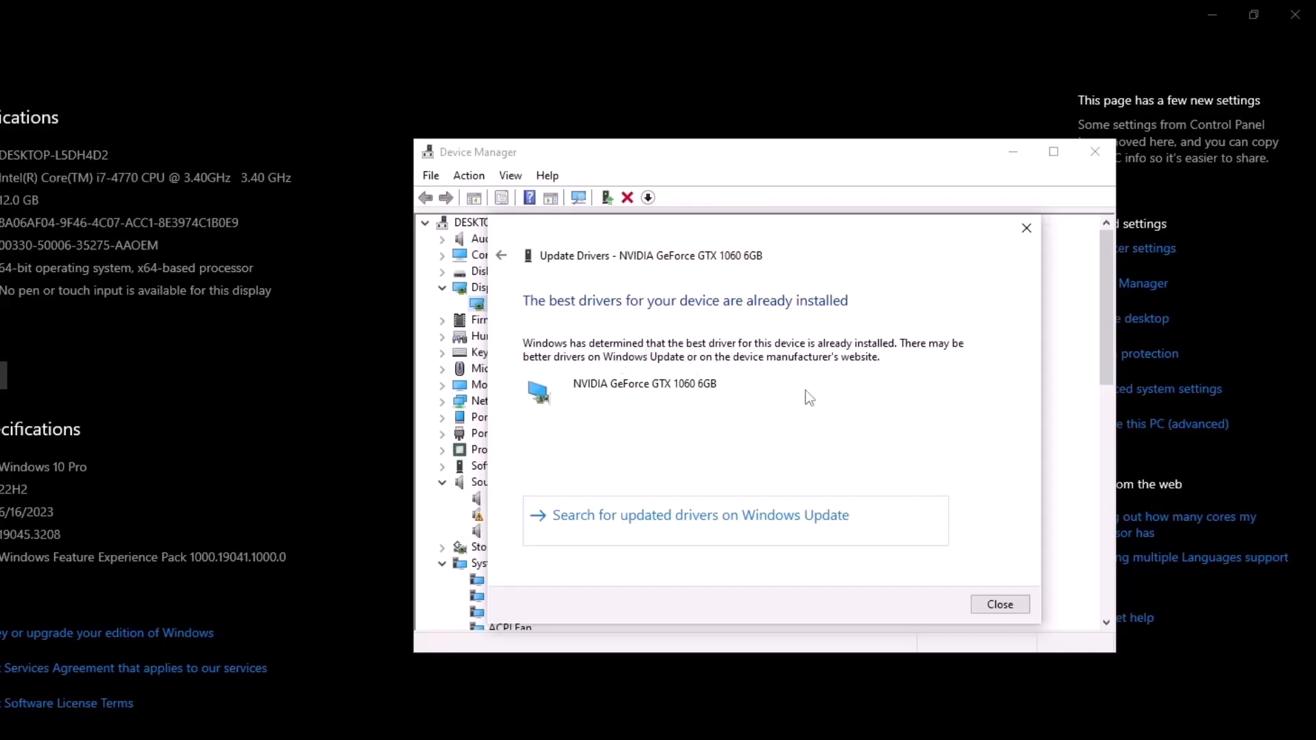
mouse_move(728, 485)
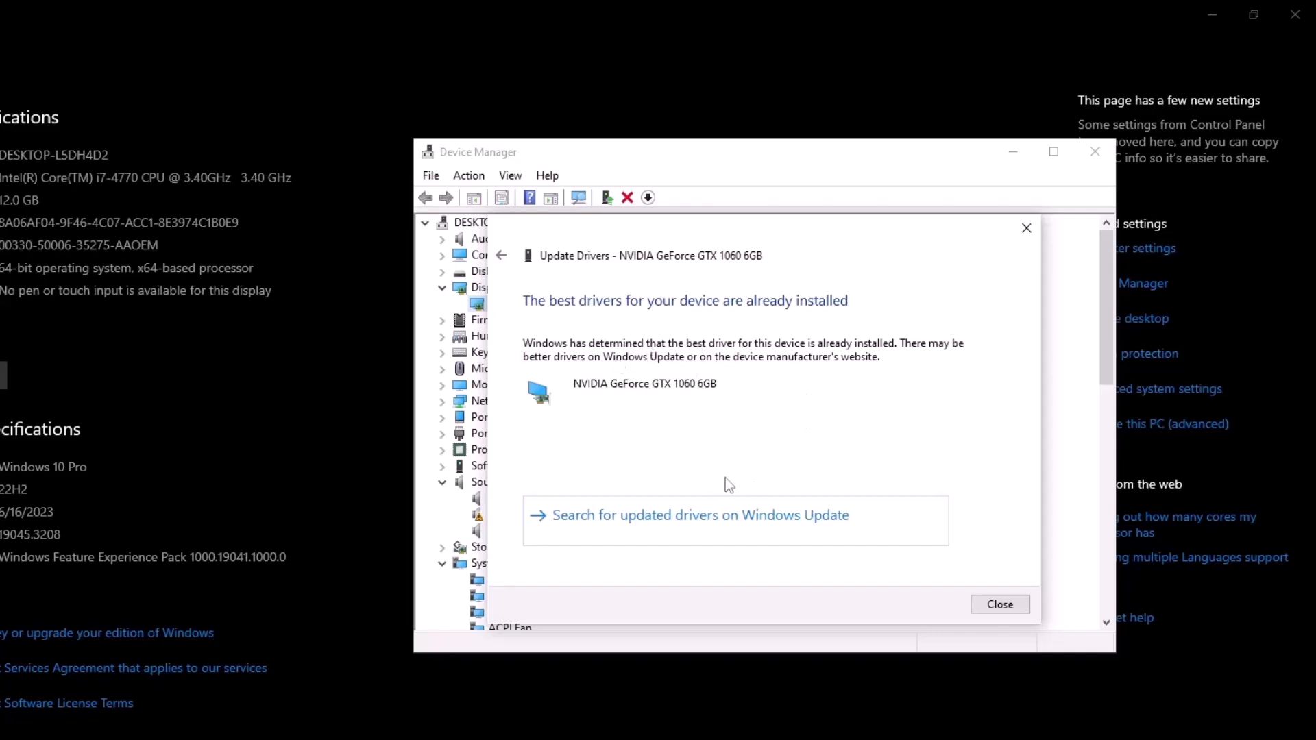
Check Windows Update and GeForce Experience Drivers, confirming Game Ready Driver 536.99 is current.
click(998, 605)
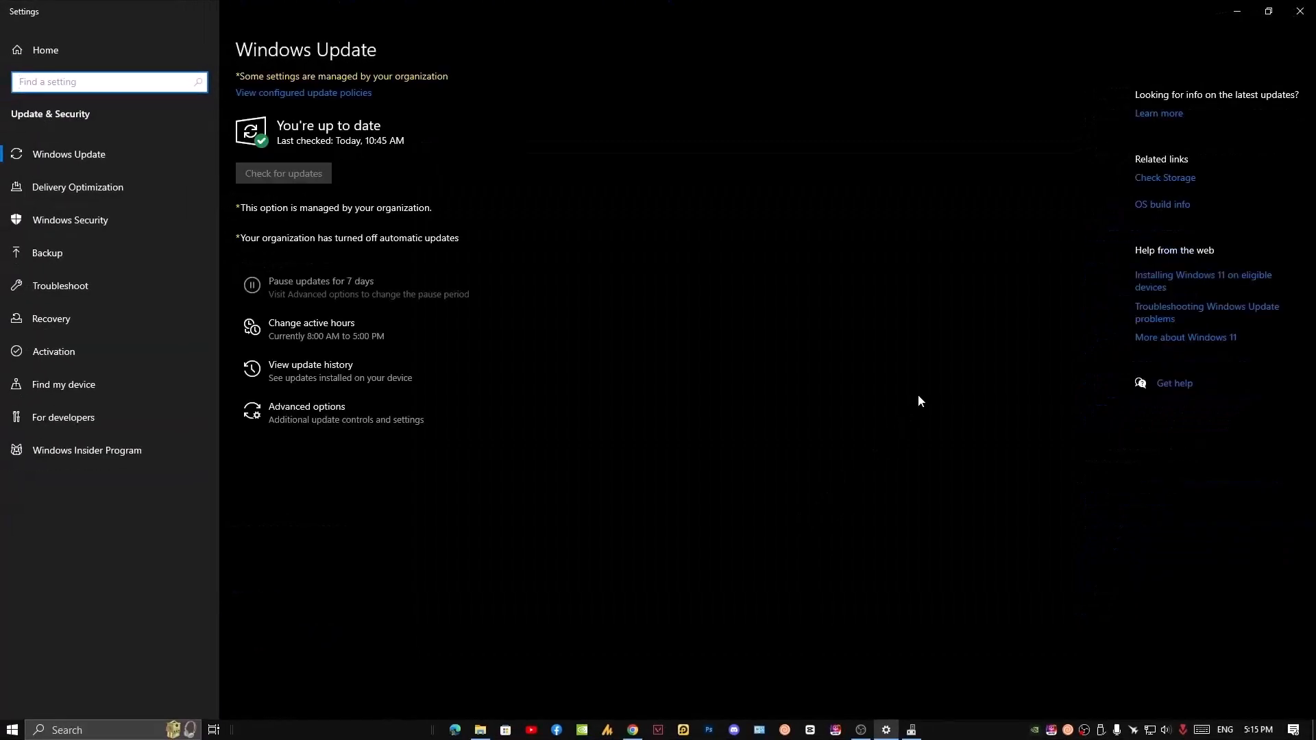
mouse_move(953, 388)
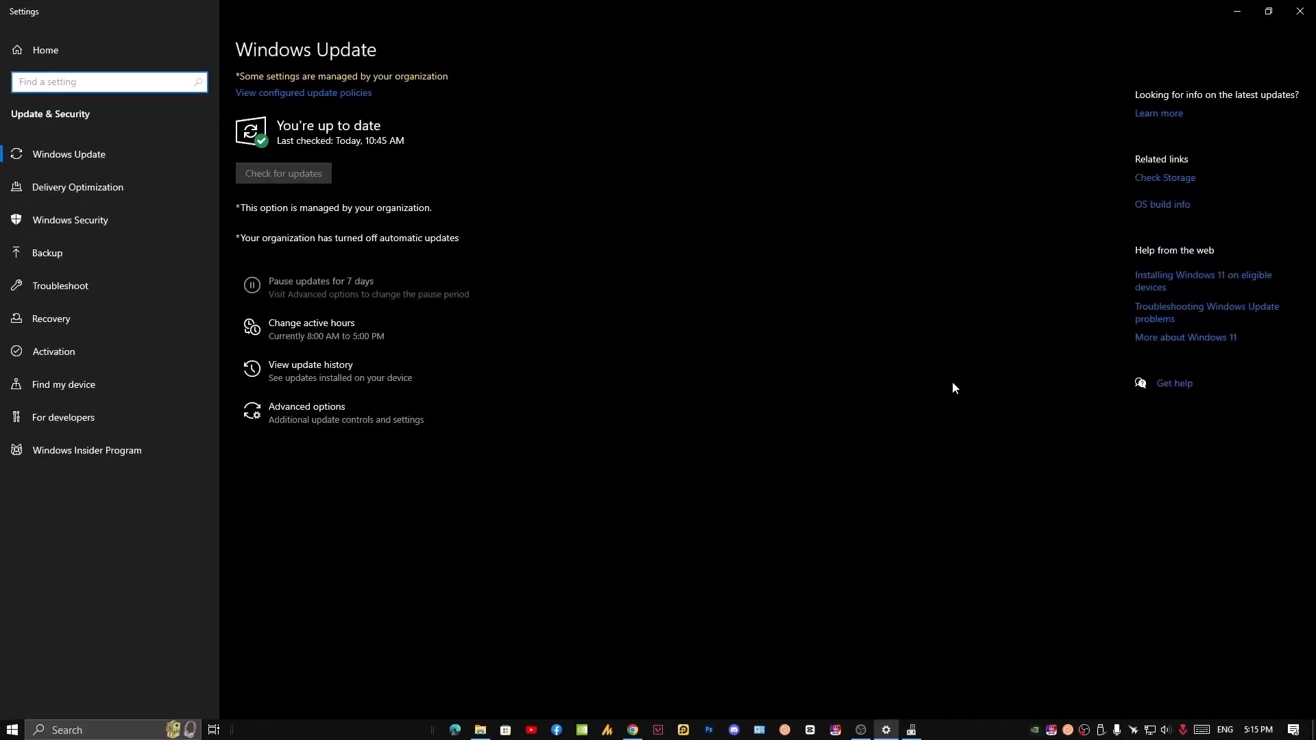
mouse_move(969, 362)
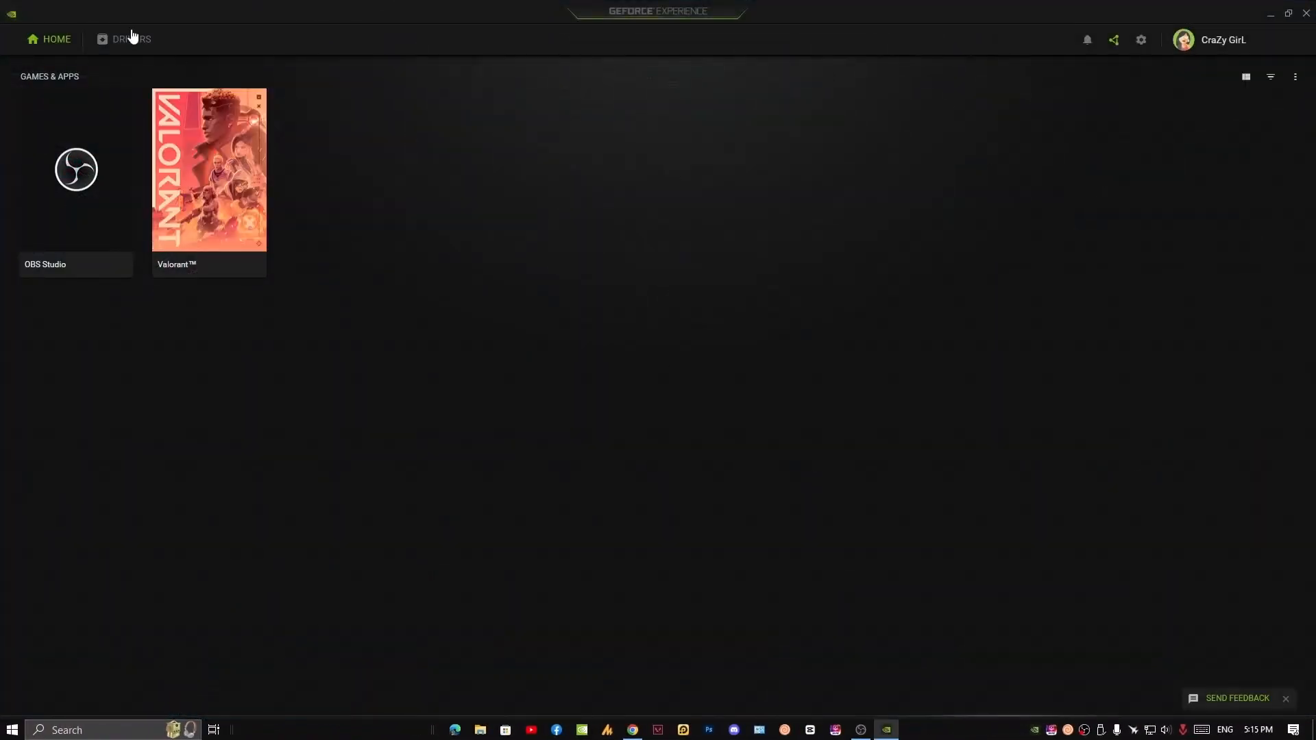
click(130, 38)
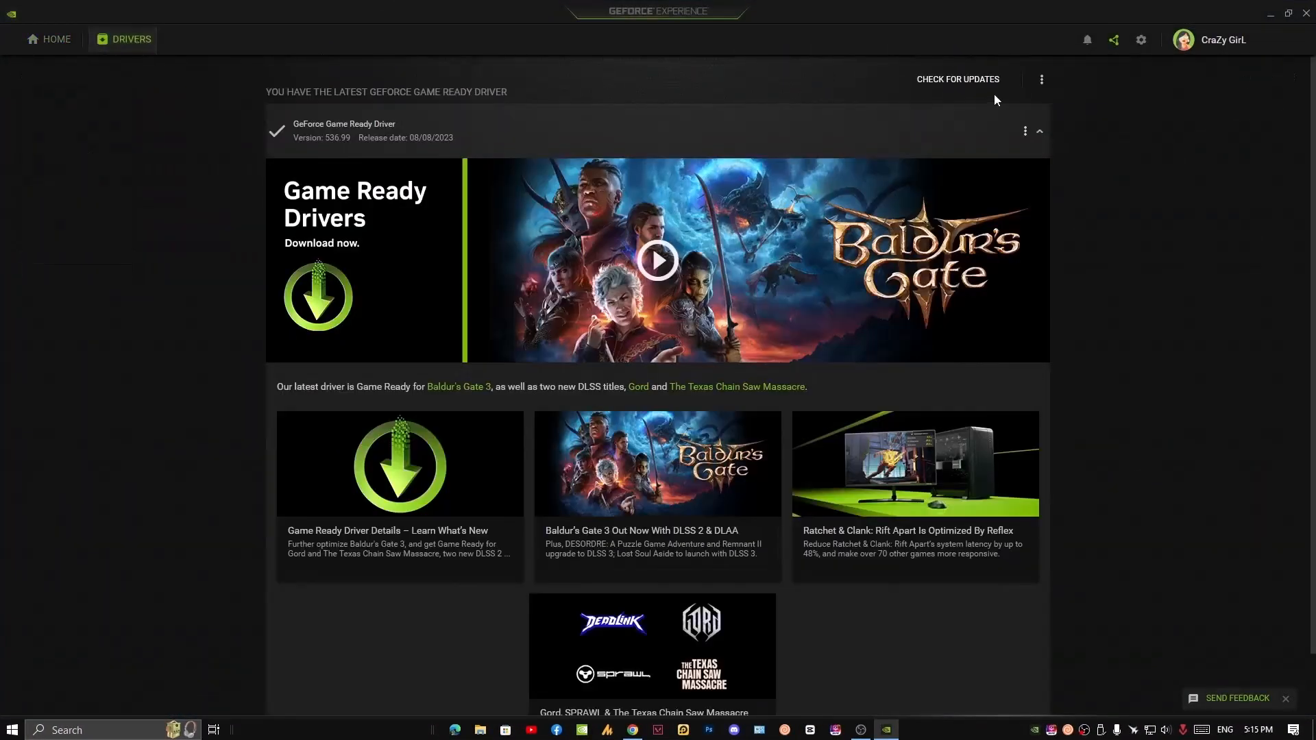
click(957, 79)
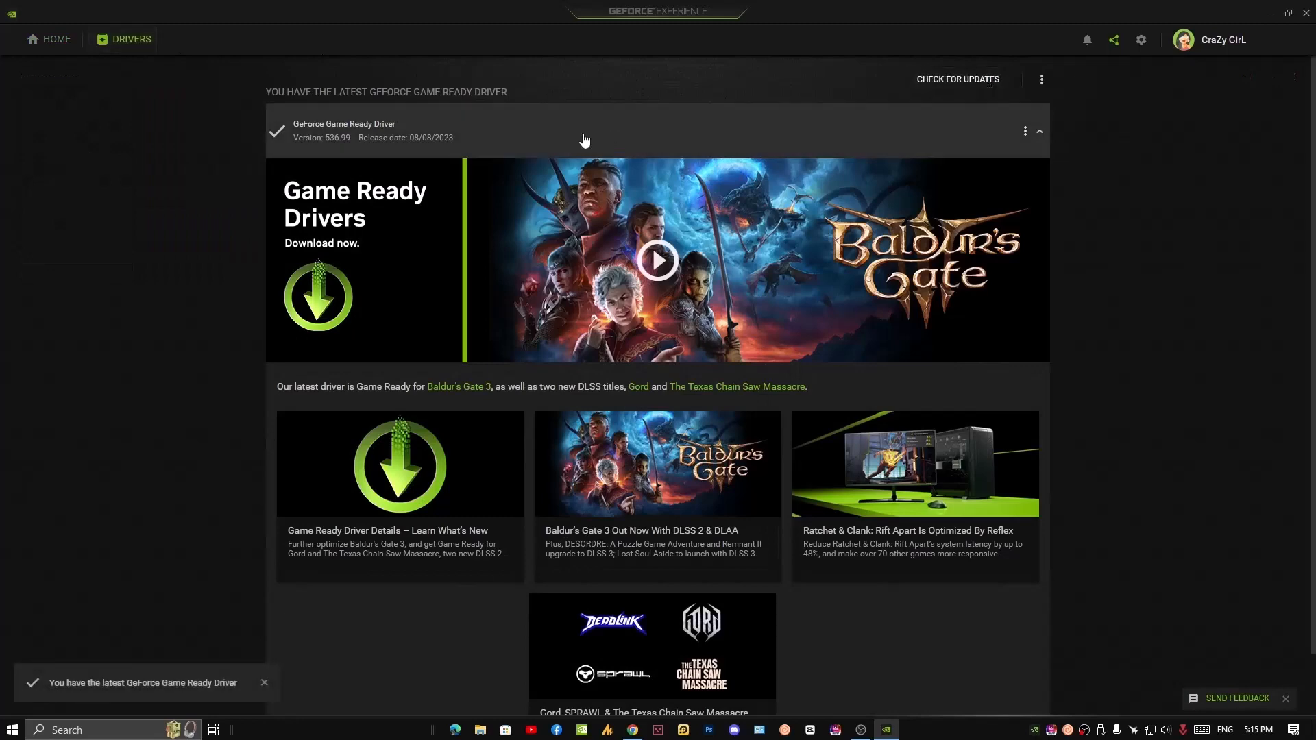
click(1272, 12)
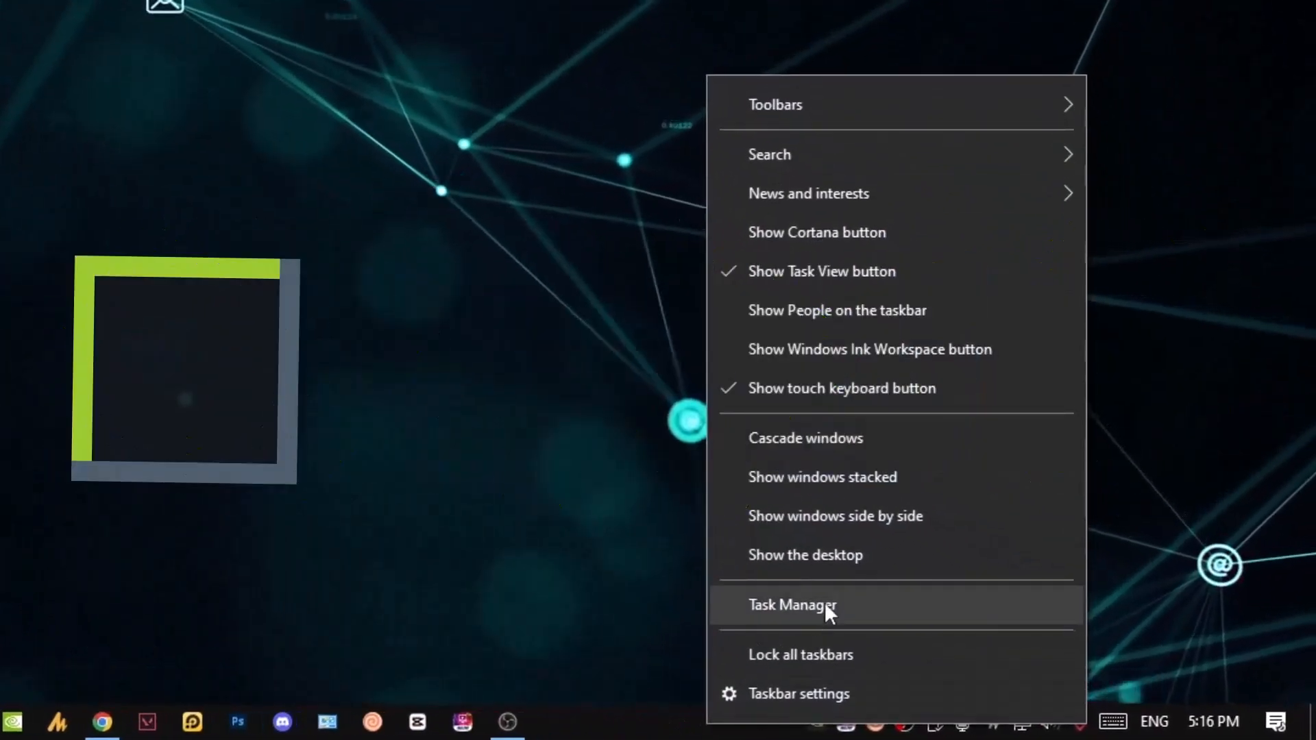
mouse_move(829, 675)
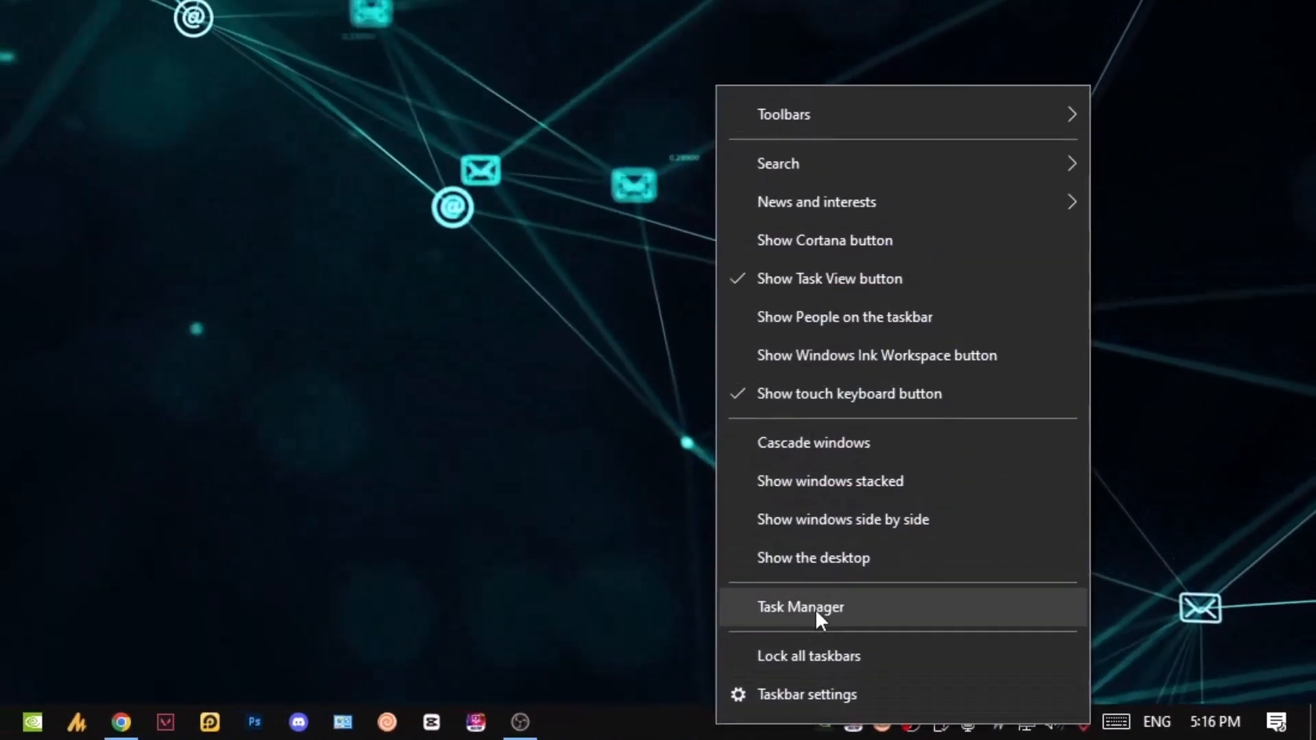
Disable Clownfish Voice Changer in Task Manager's Startup list, then close Task Manager.
click(800, 607)
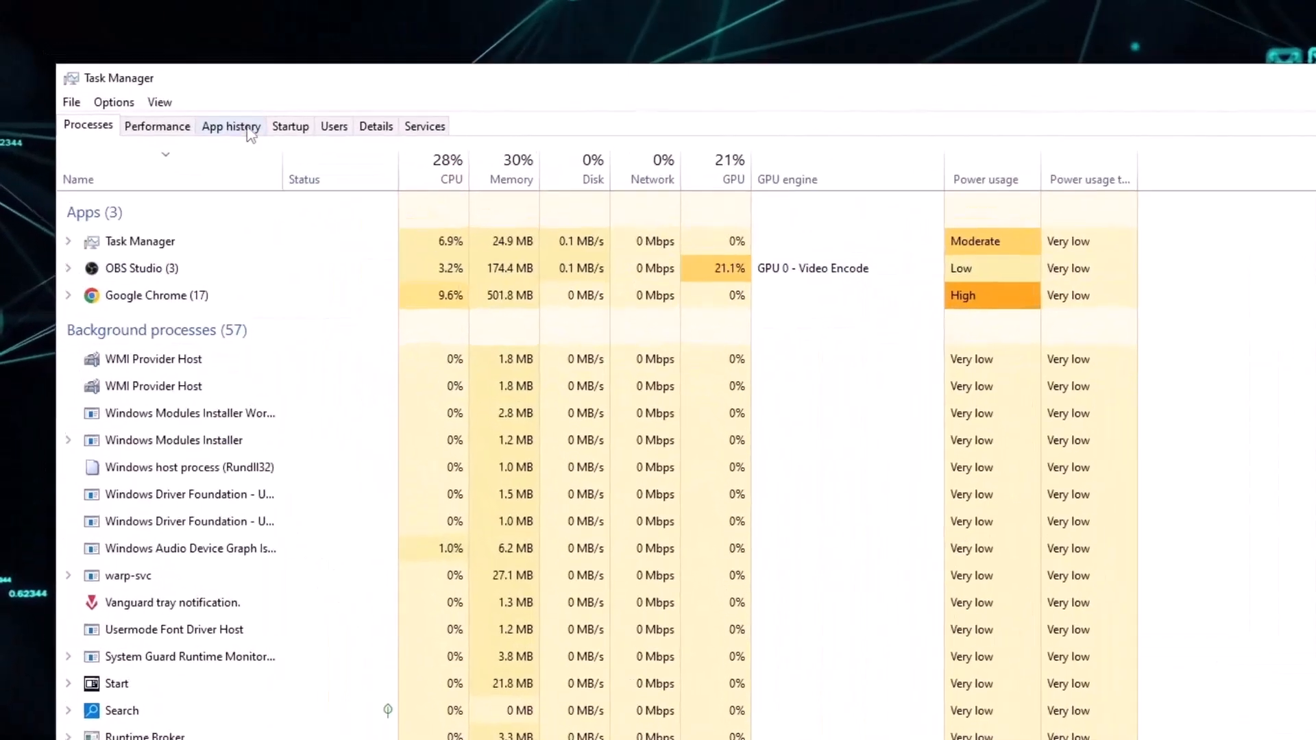
click(290, 126)
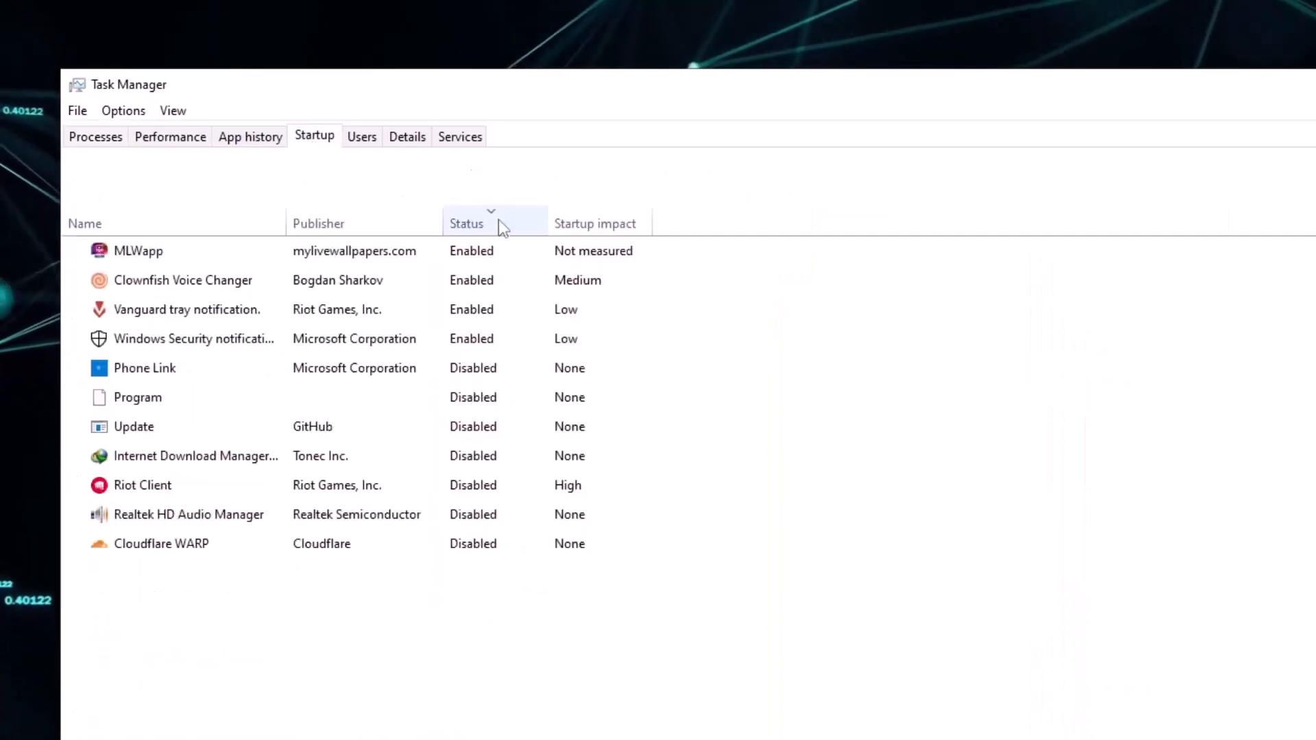
click(186, 309)
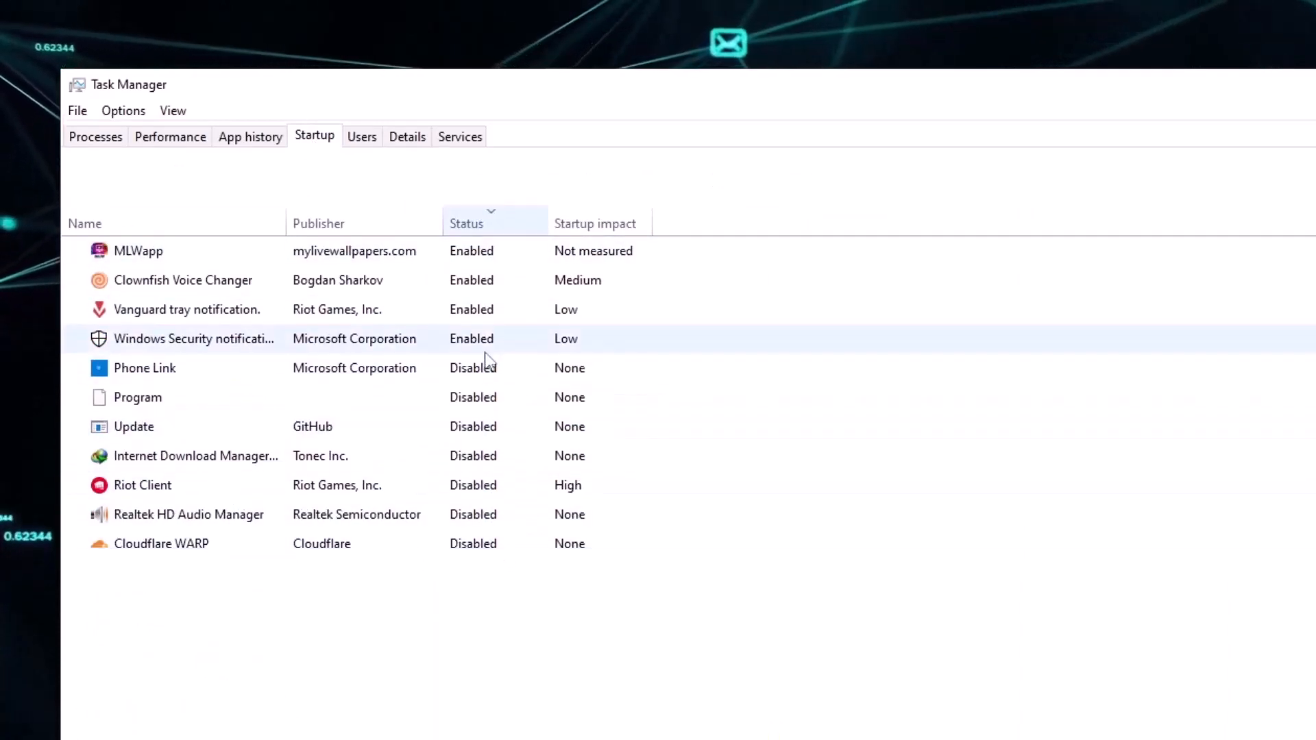
right_click(138, 250)
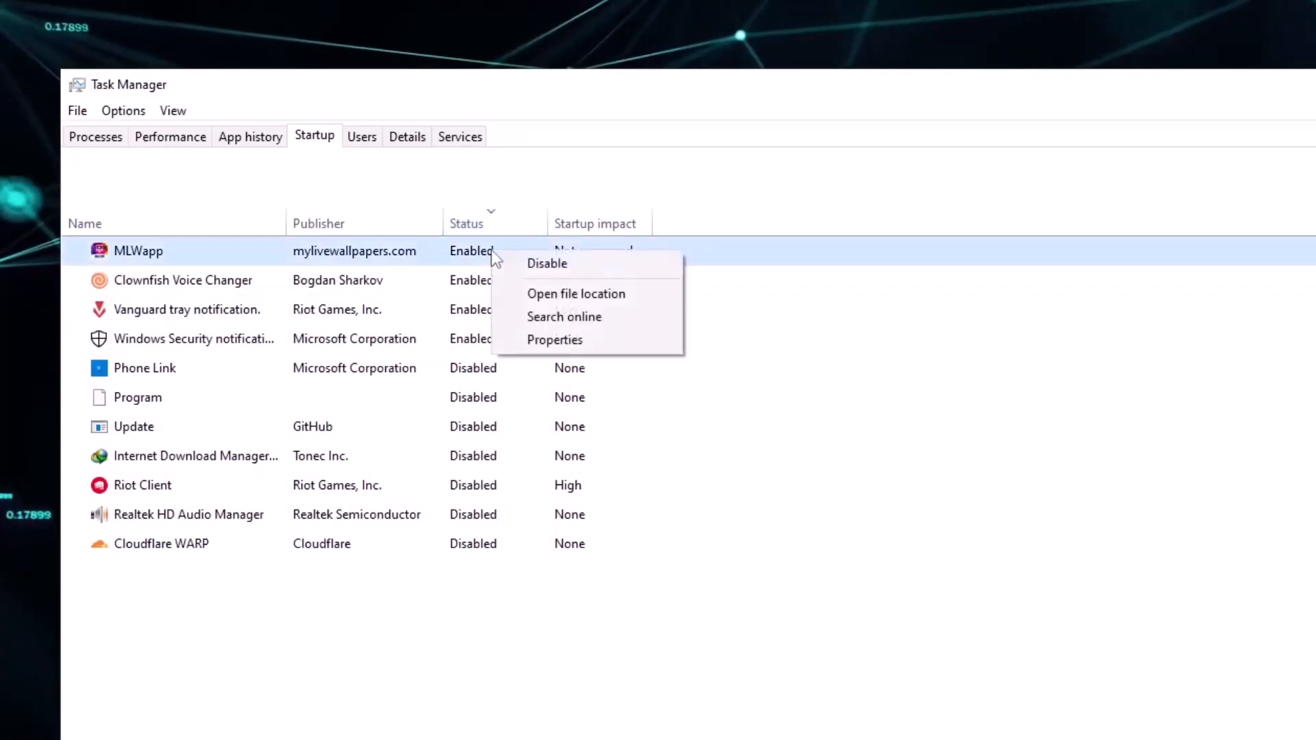
right_click(183, 280)
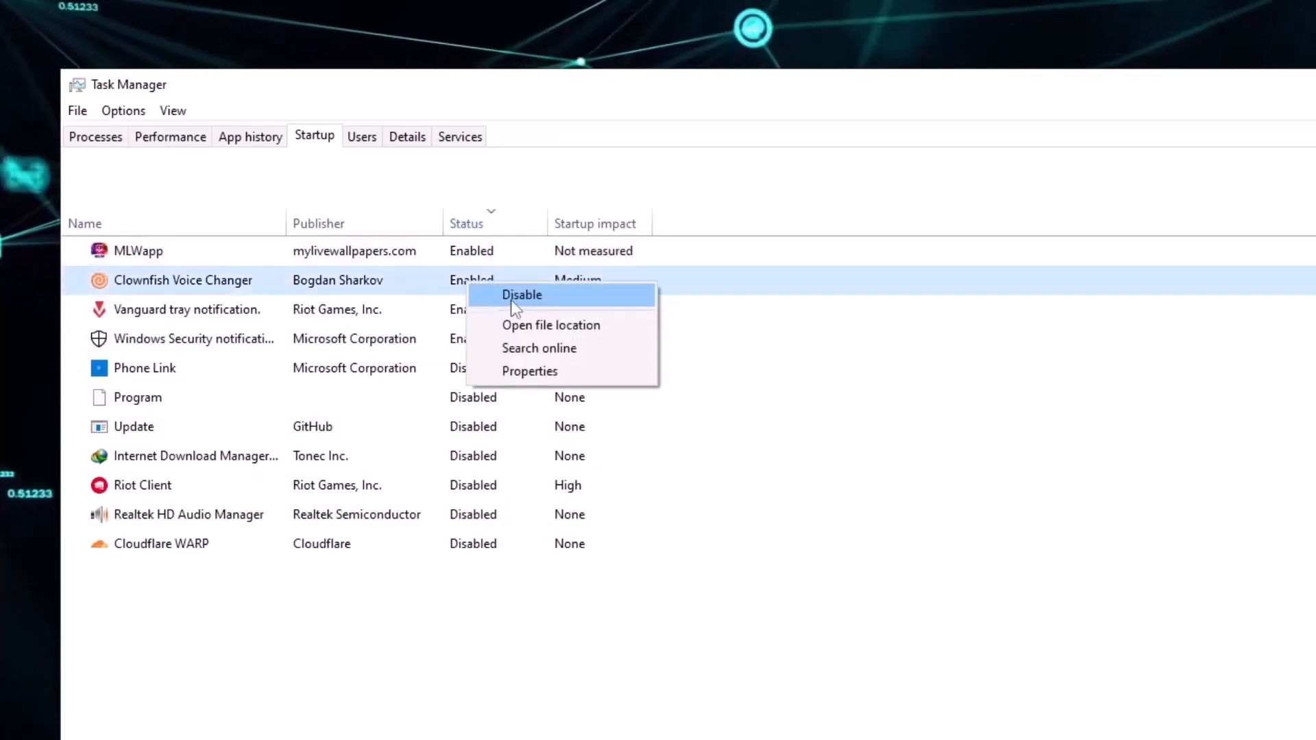
click(521, 295)
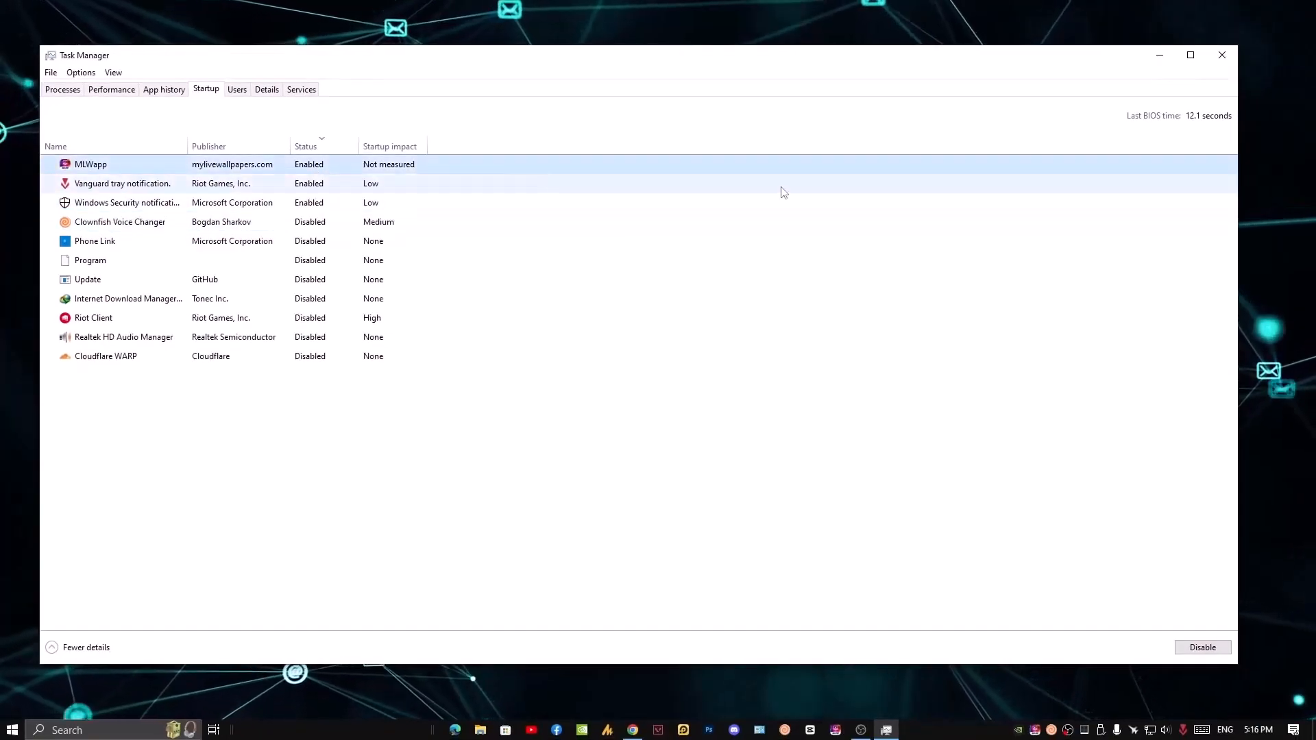
click(1221, 55)
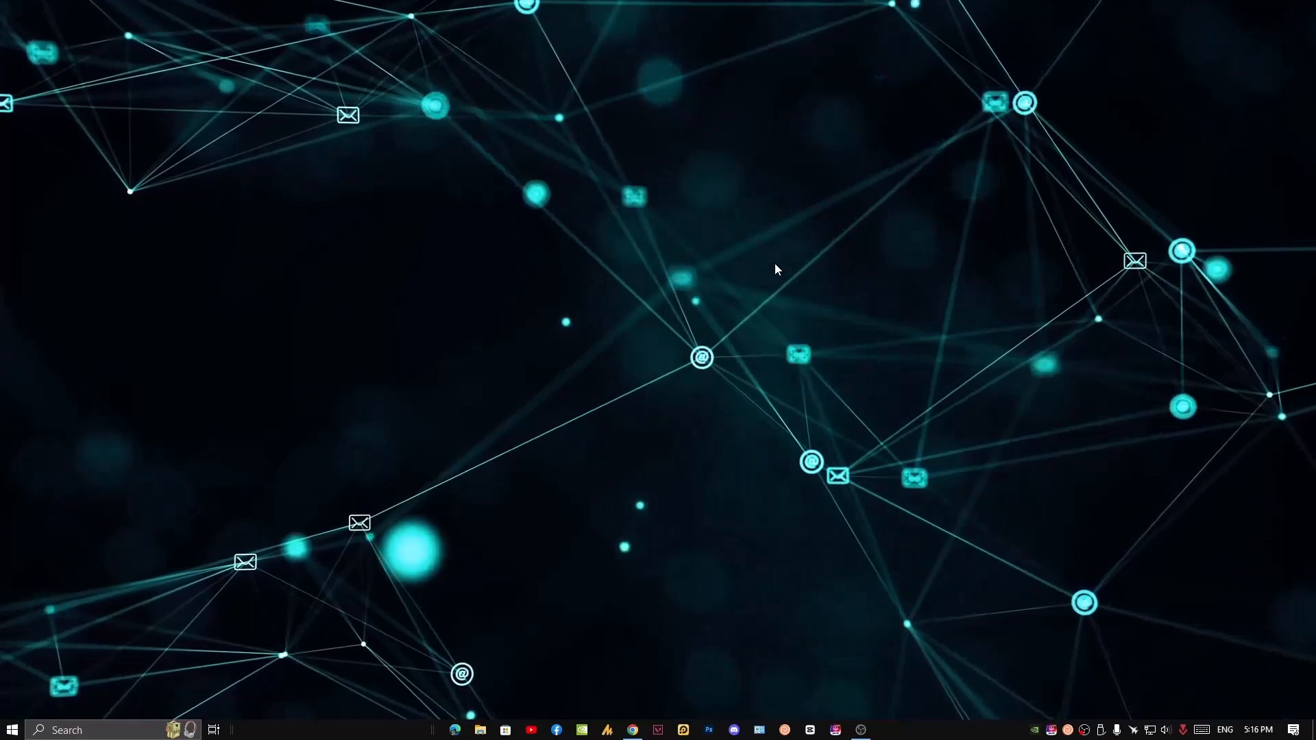
click(12, 728)
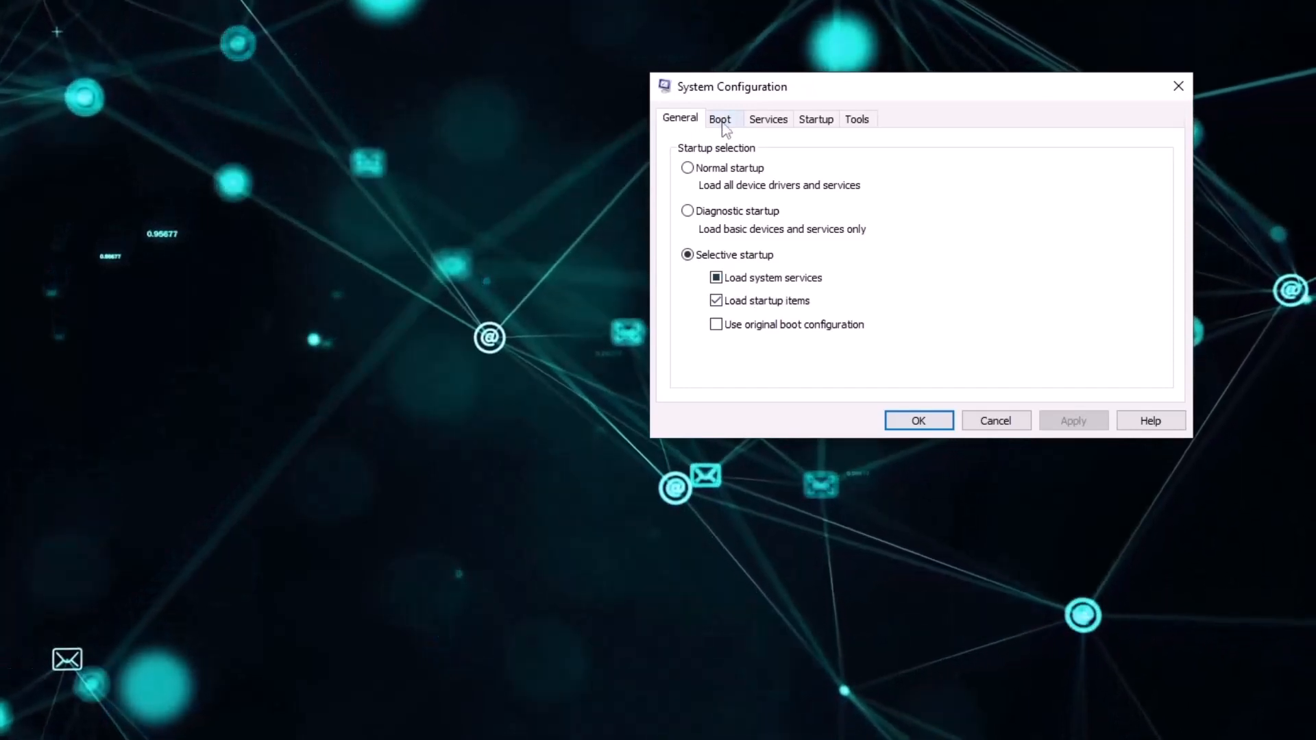
click(719, 118)
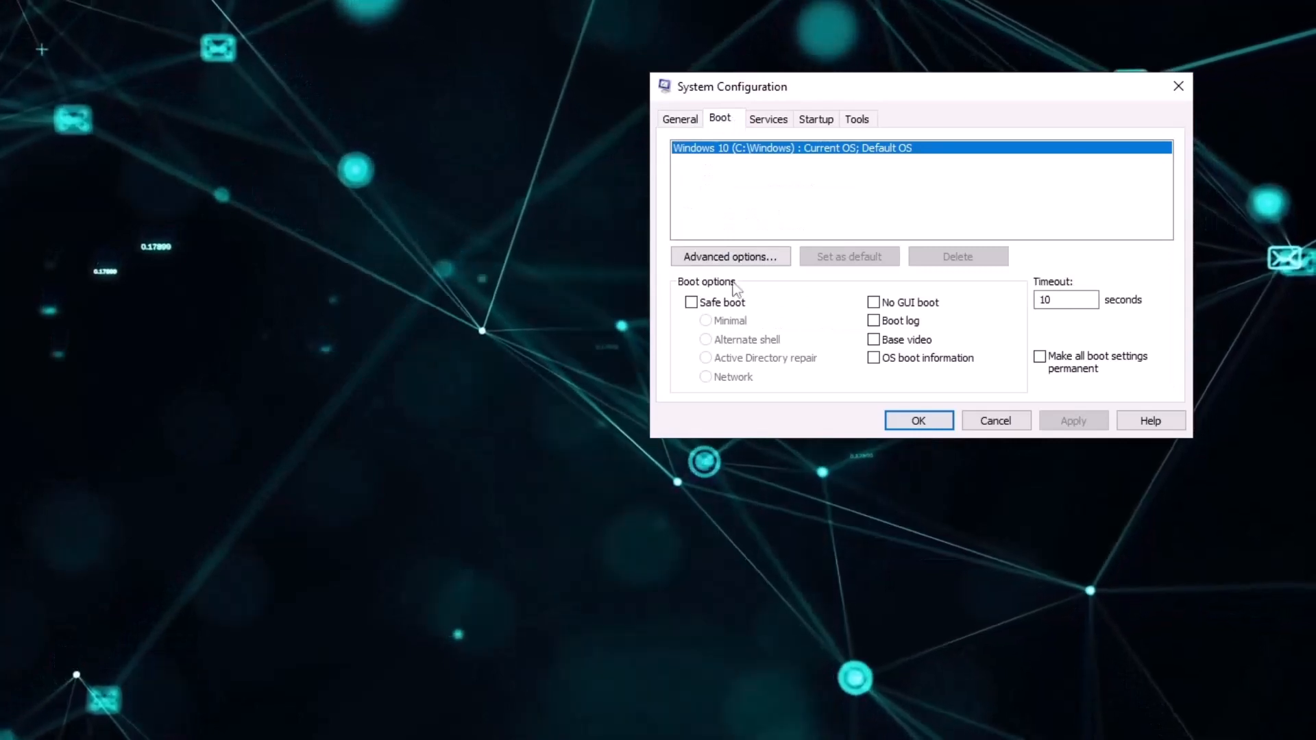
click(729, 255)
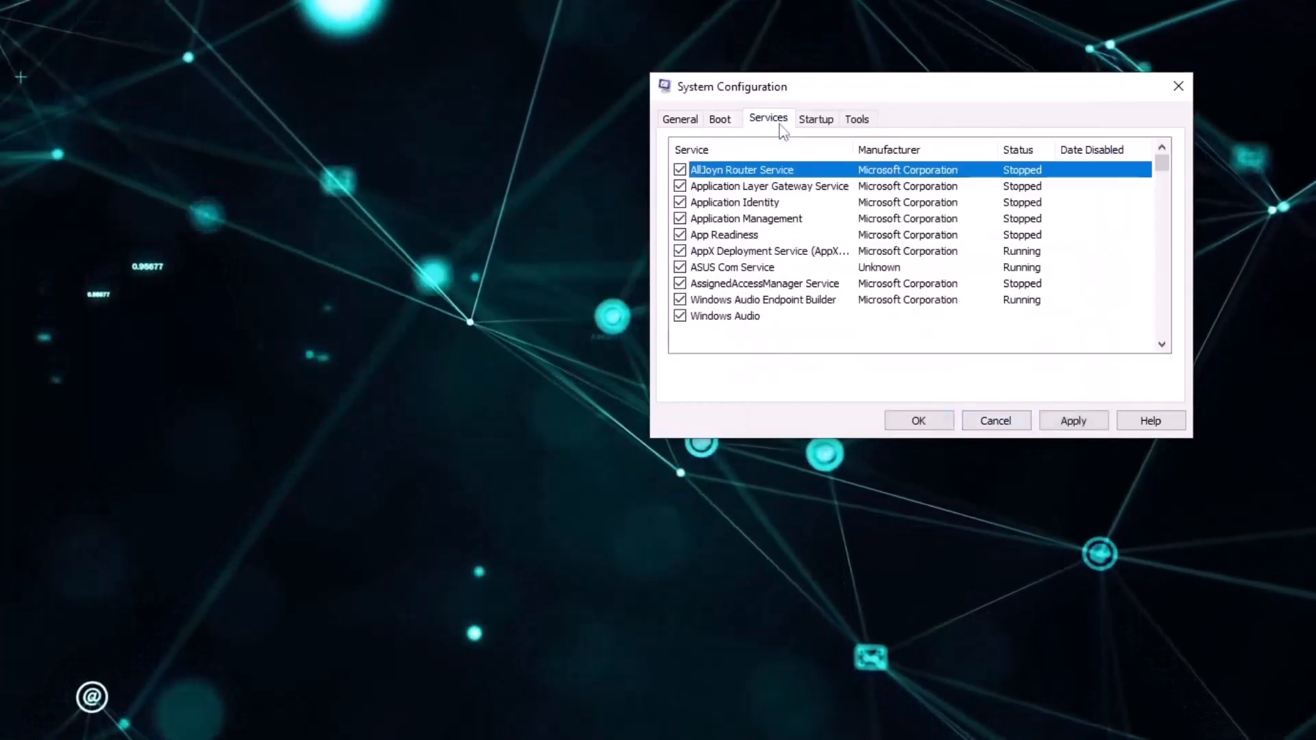
click(674, 386)
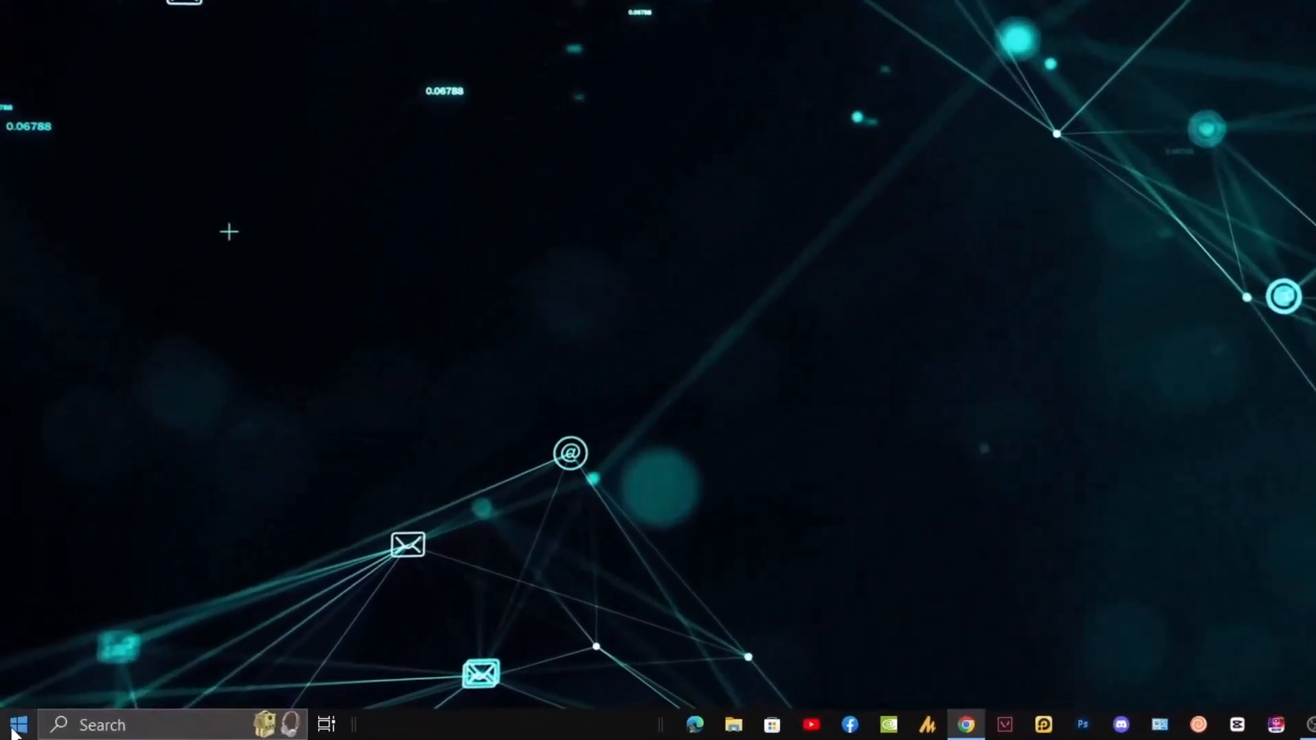
text(control Panel)
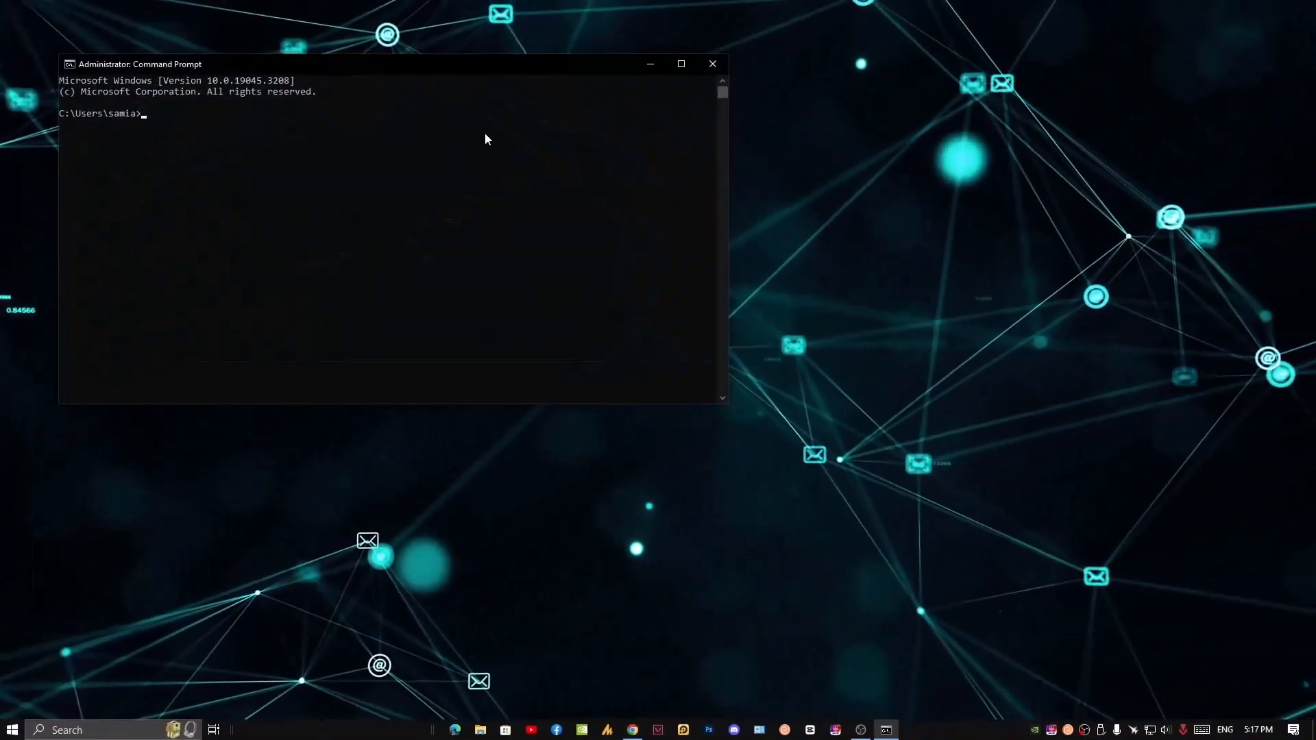
Run sfc /scannow in the administrator Command Prompt to verify protected system files.
click(468, 135)
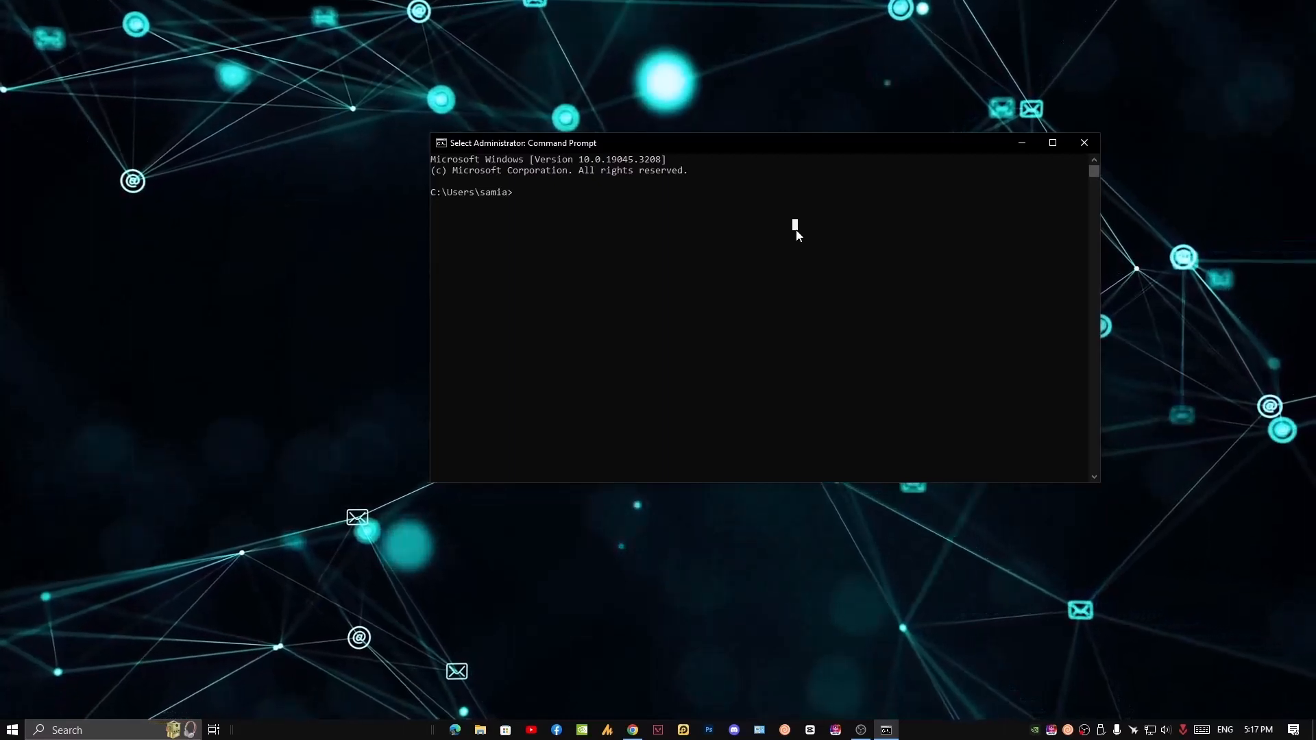
text(sfc scanno)
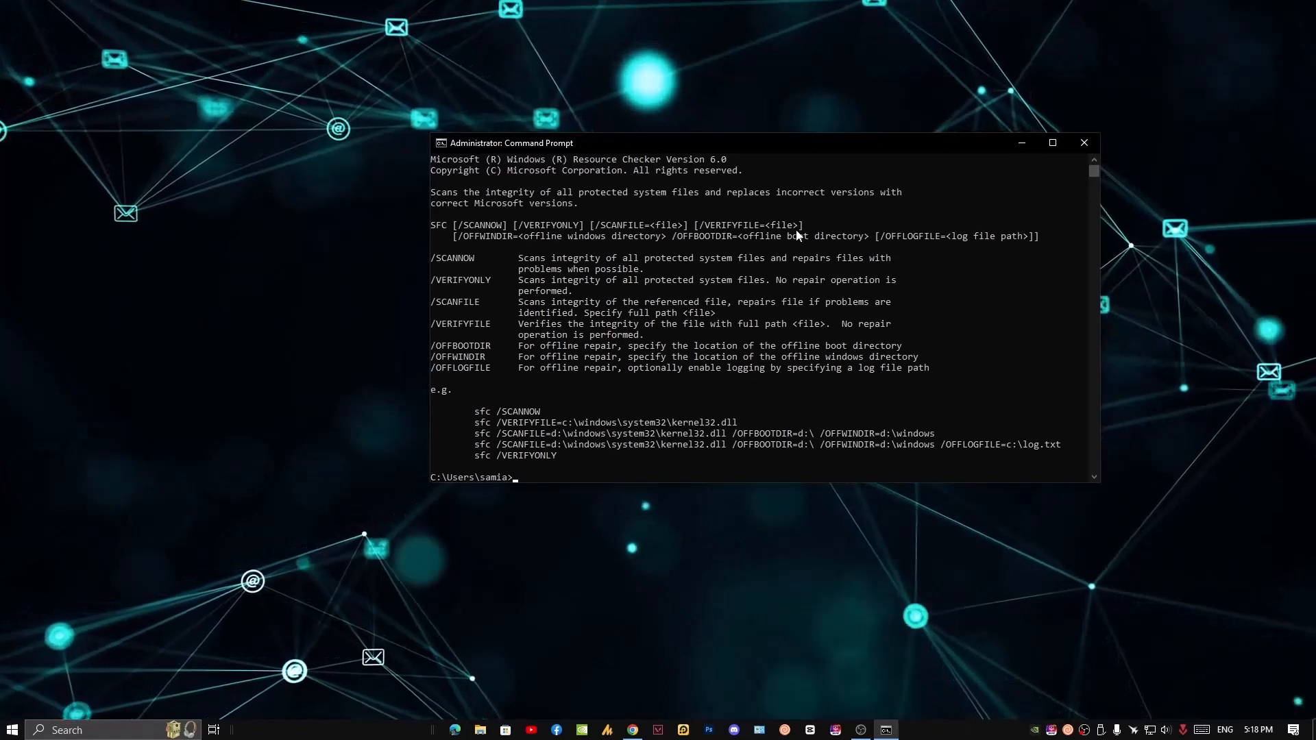
text(sfc)
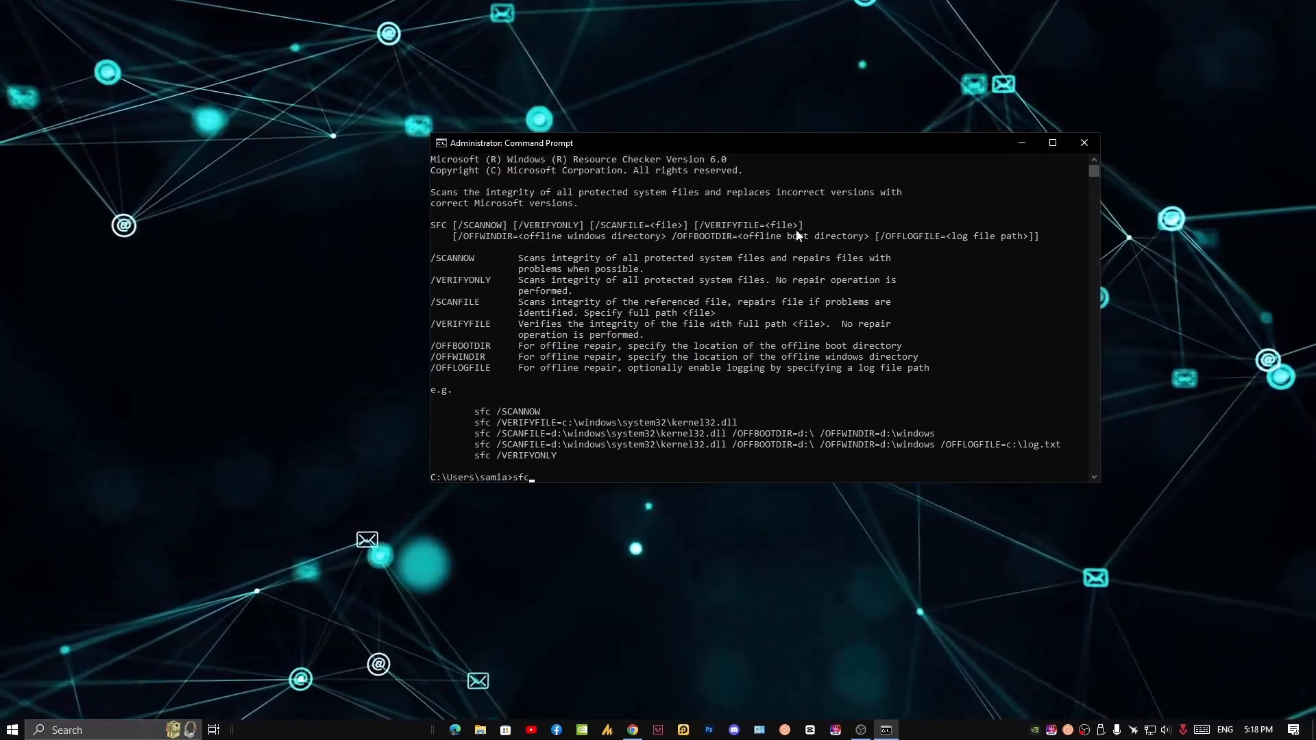
text(/scannow)
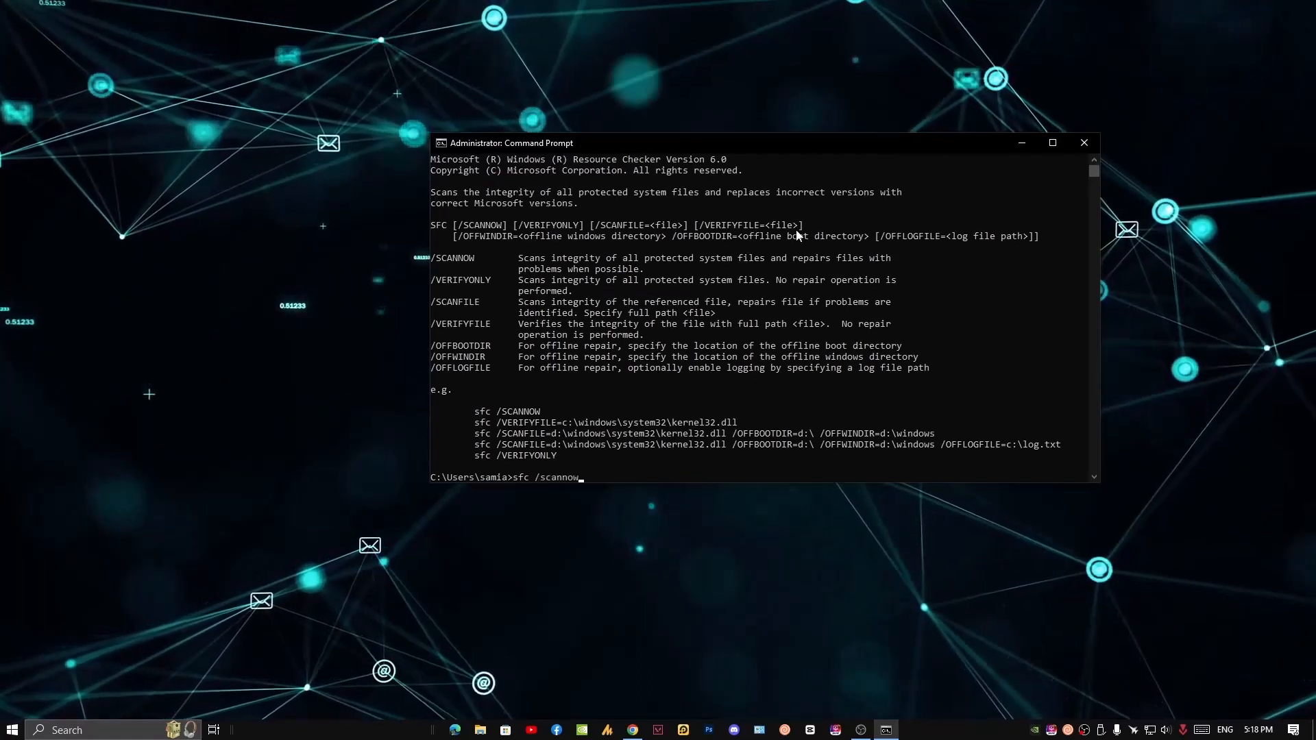
key(Return)
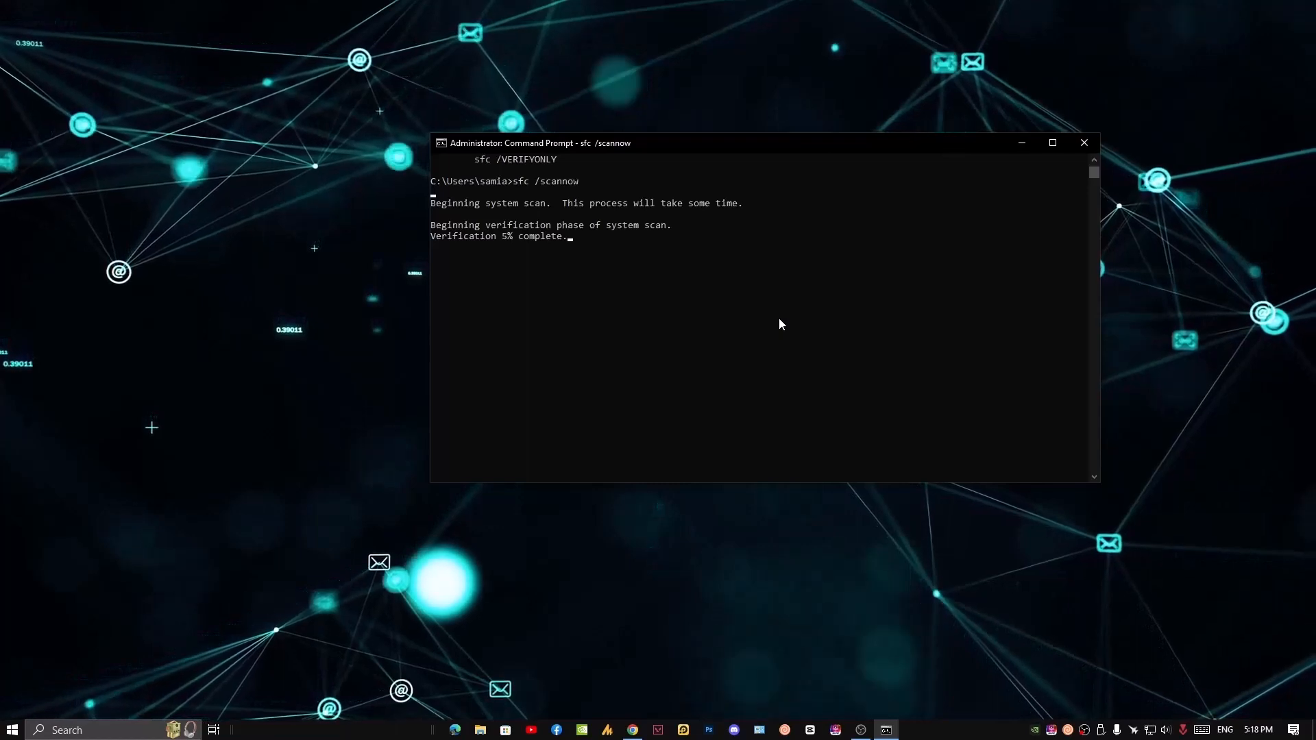
mouse_move(1084, 143)
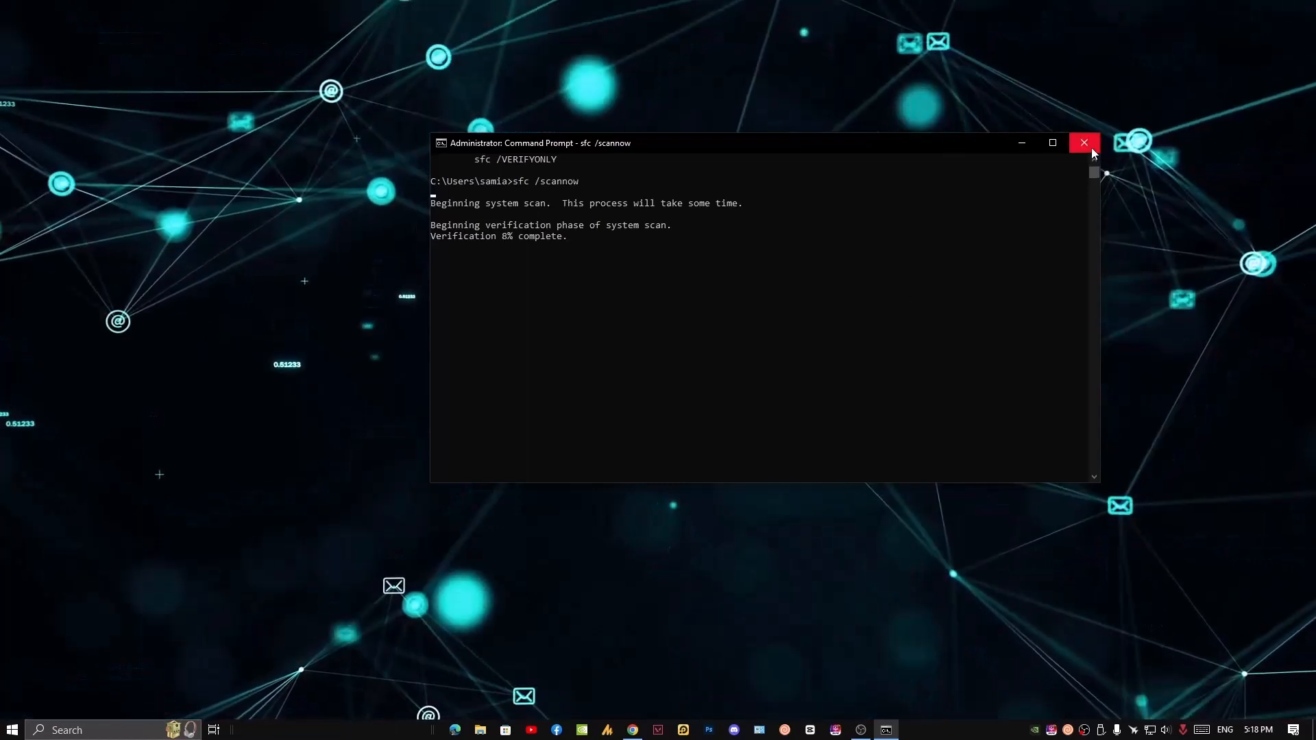
Close the Command Prompt window while the system file scan is running.
click(1084, 143)
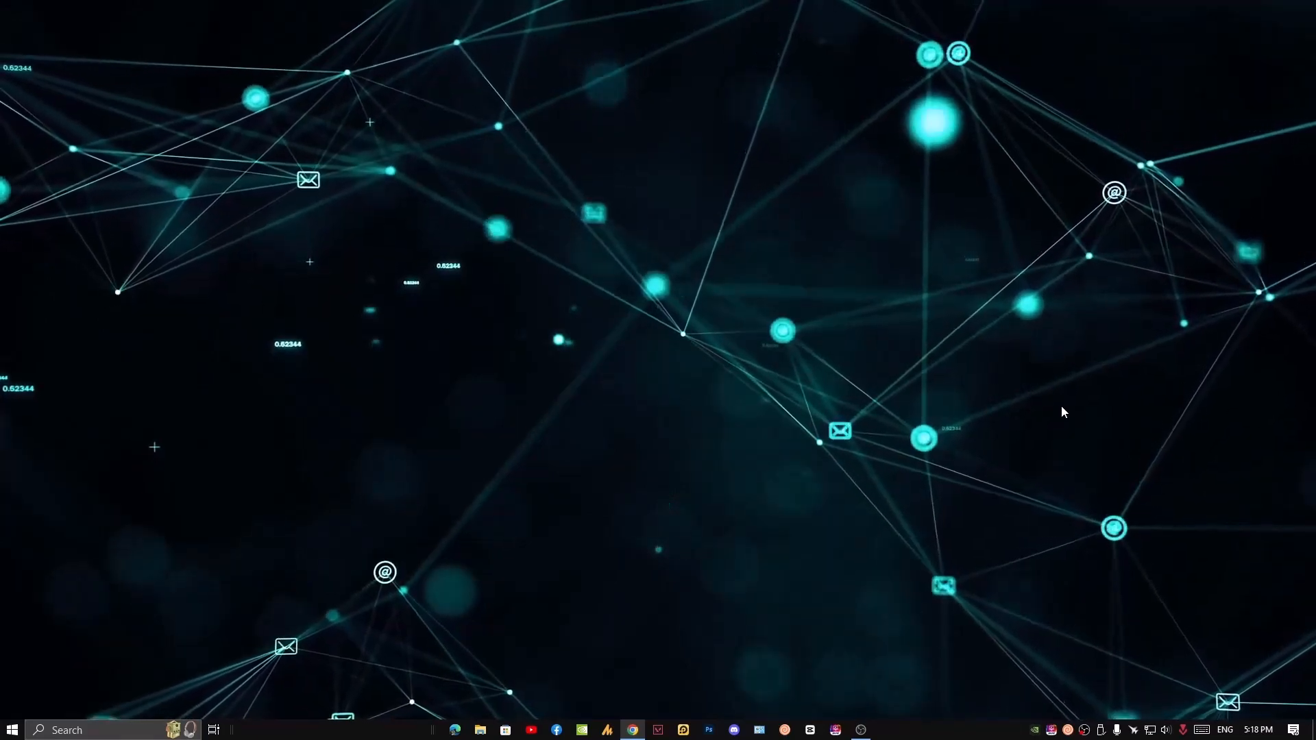
From the Start menu, go to Settings' Update & Security Recovery page.
click(12, 724)
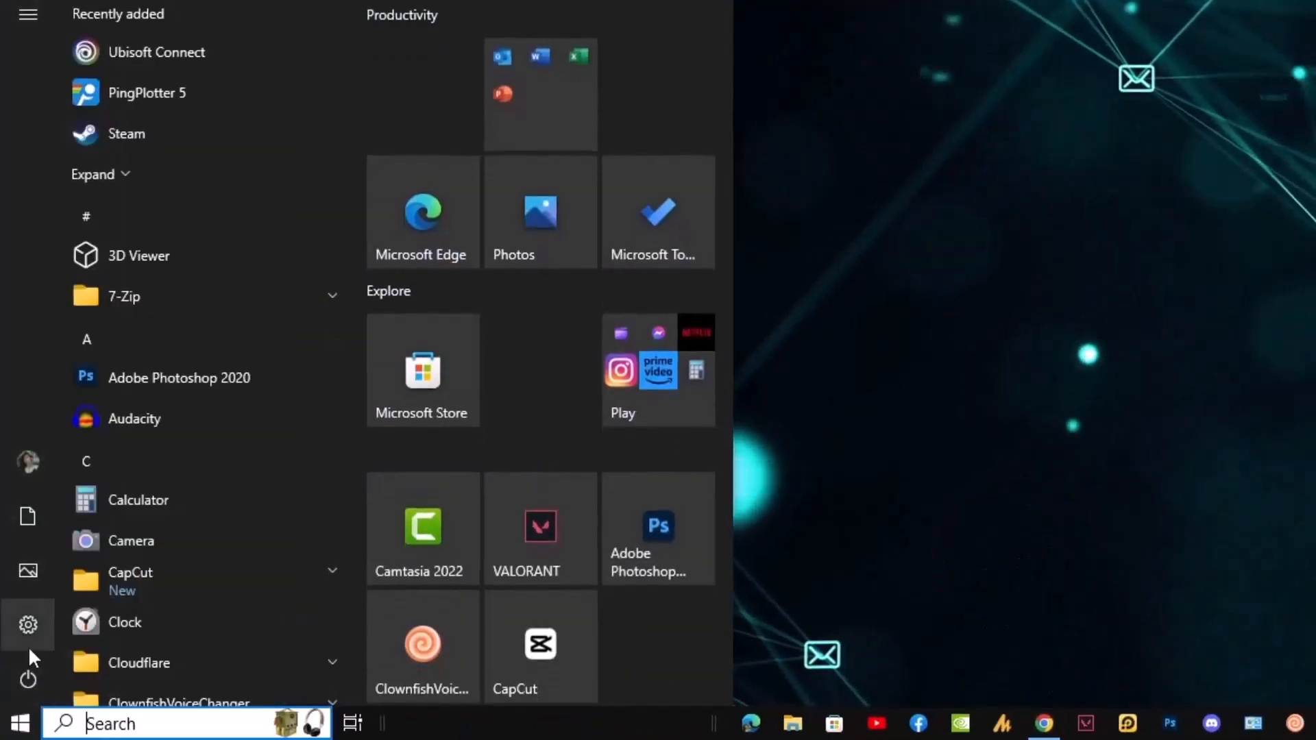
click(27, 625)
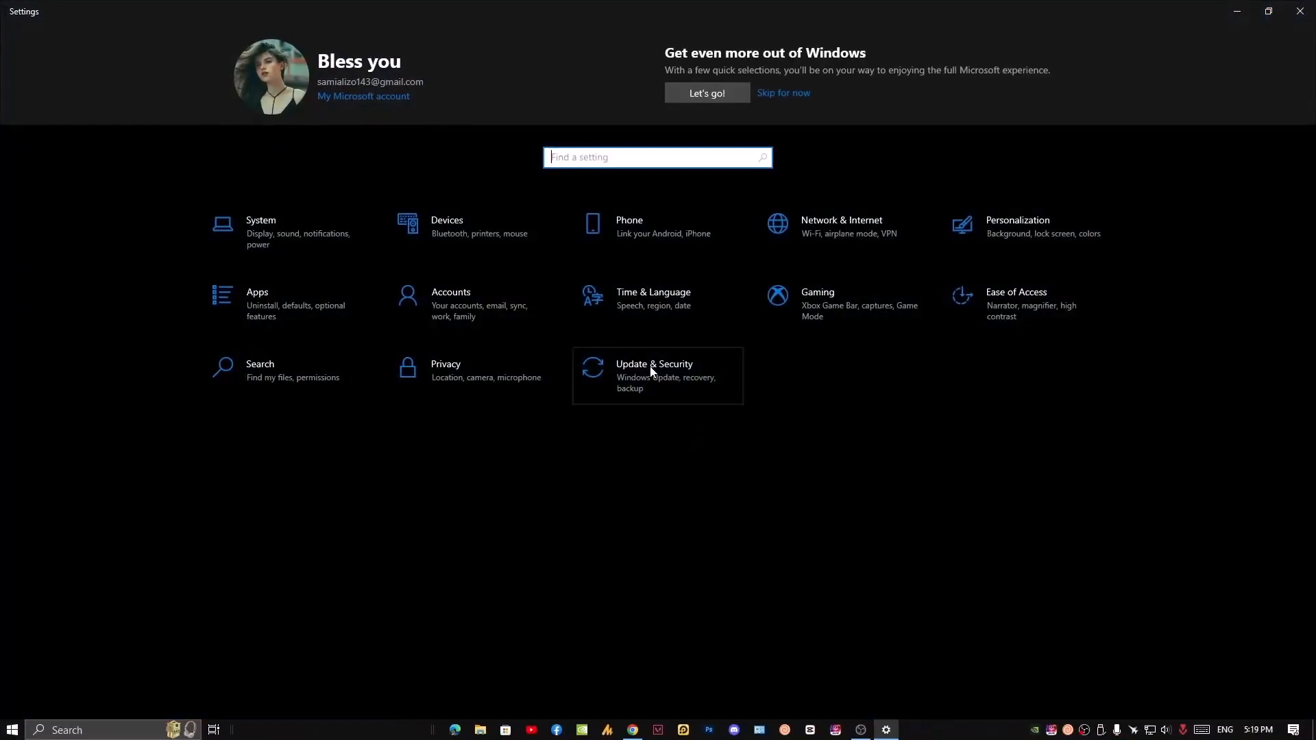
click(654, 375)
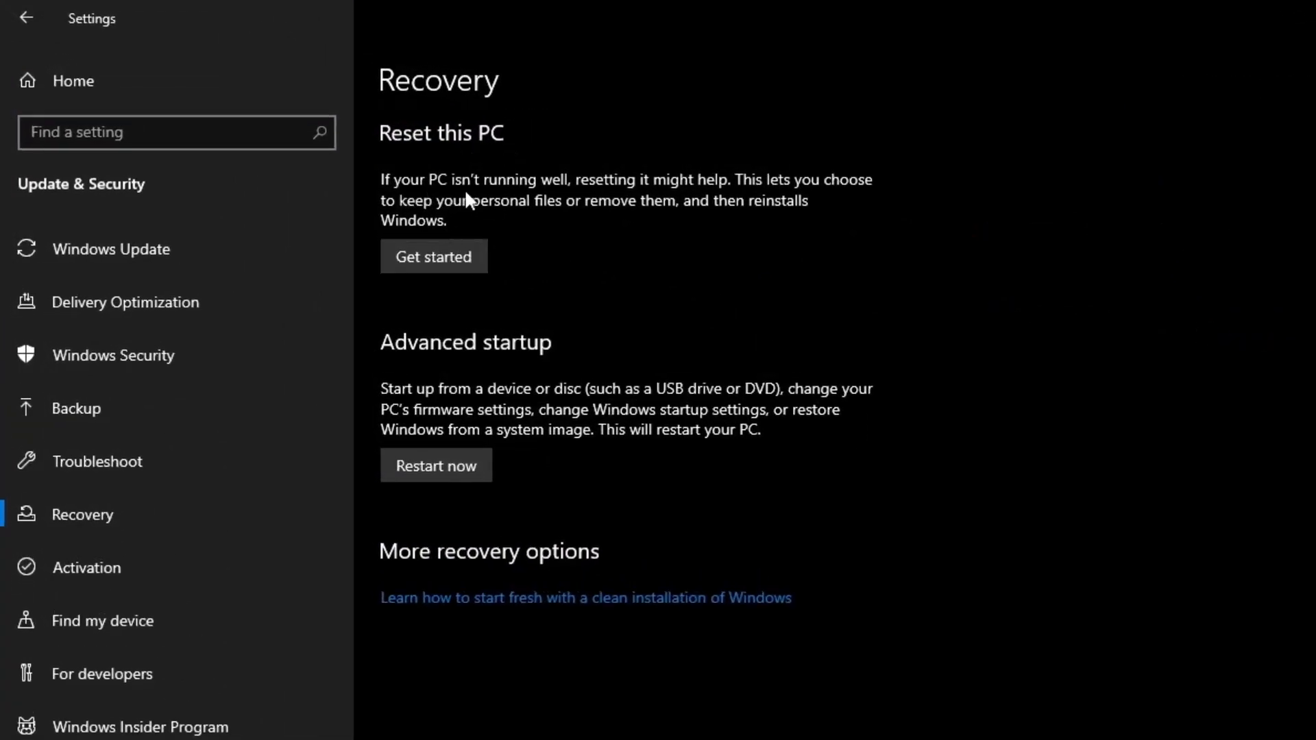
mouse_move(676, 204)
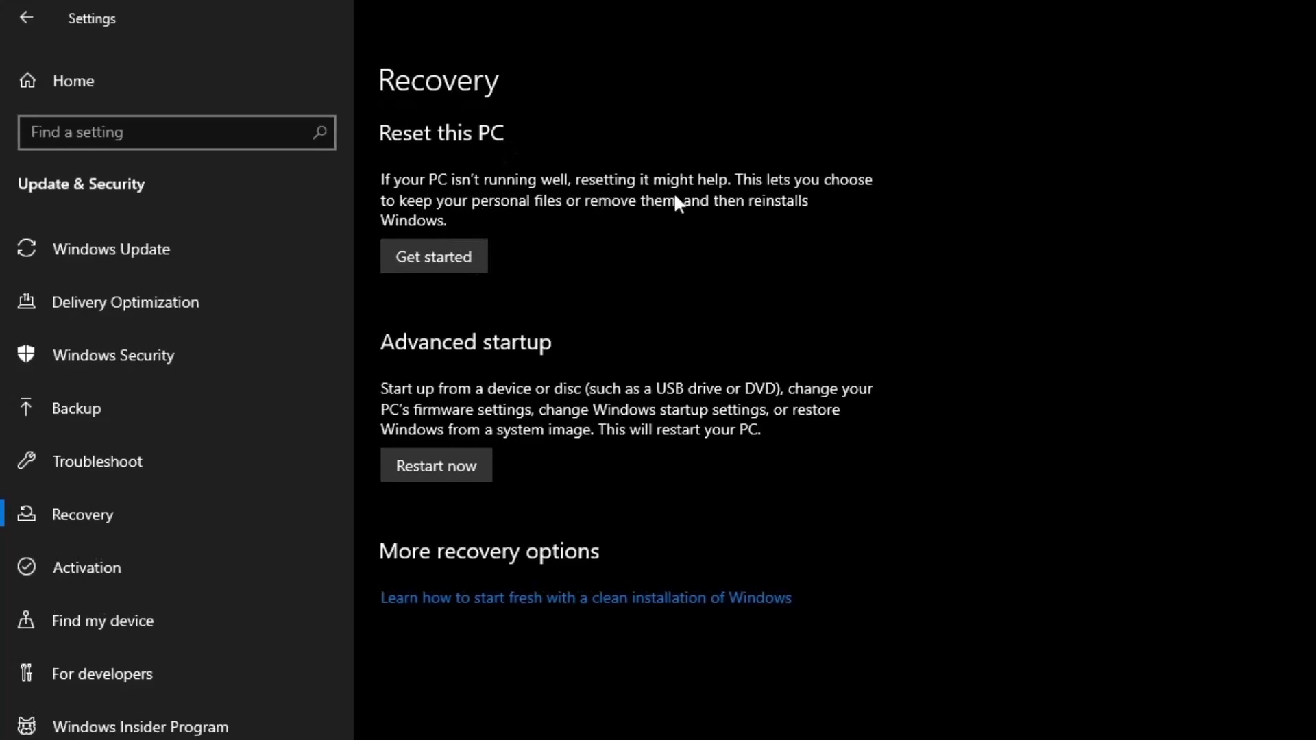
mouse_move(475, 221)
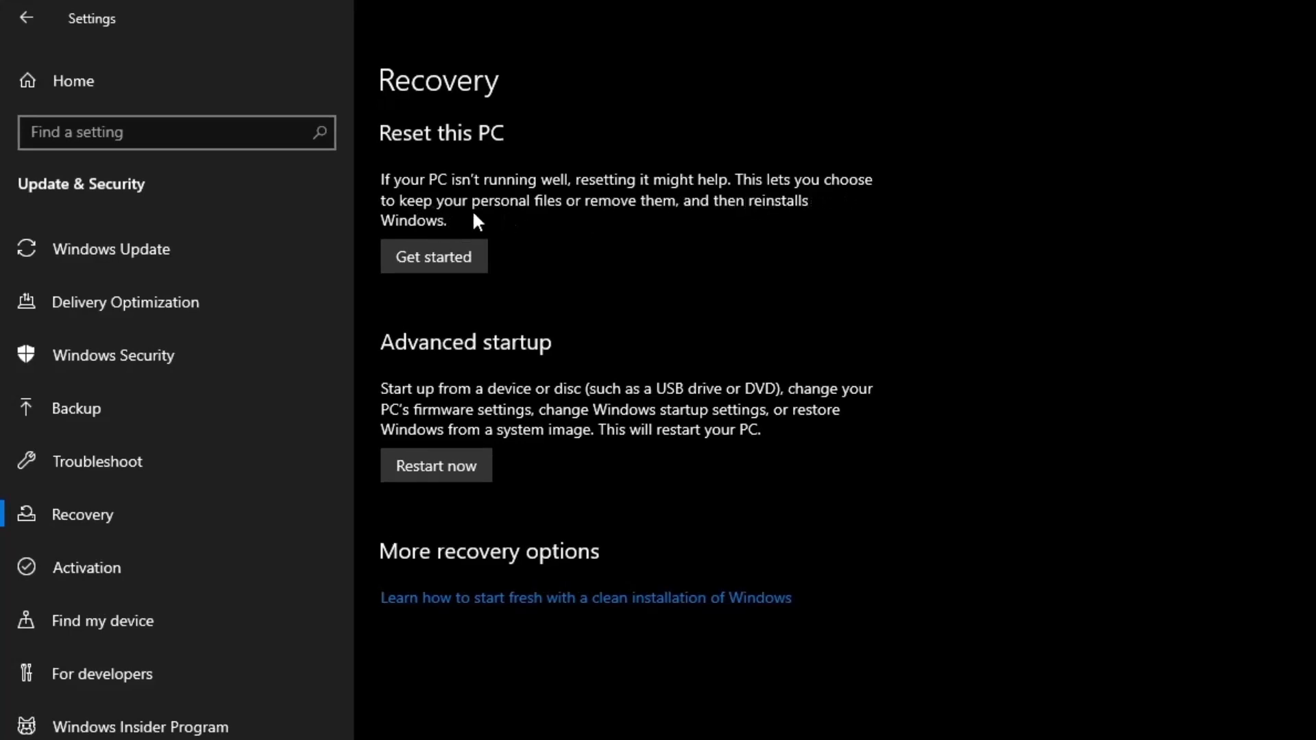
mouse_move(698, 229)
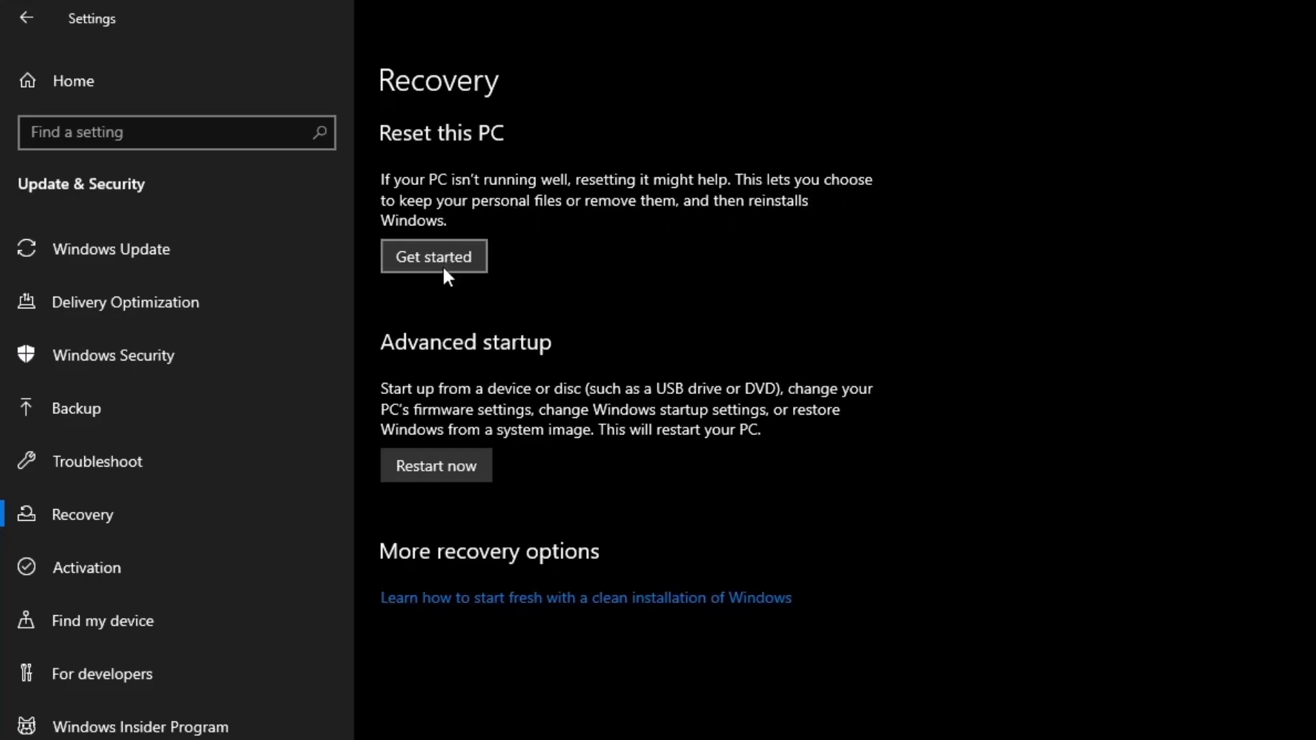
Choose Get started under Reset this PC to open the Choose an option dialog.
click(434, 256)
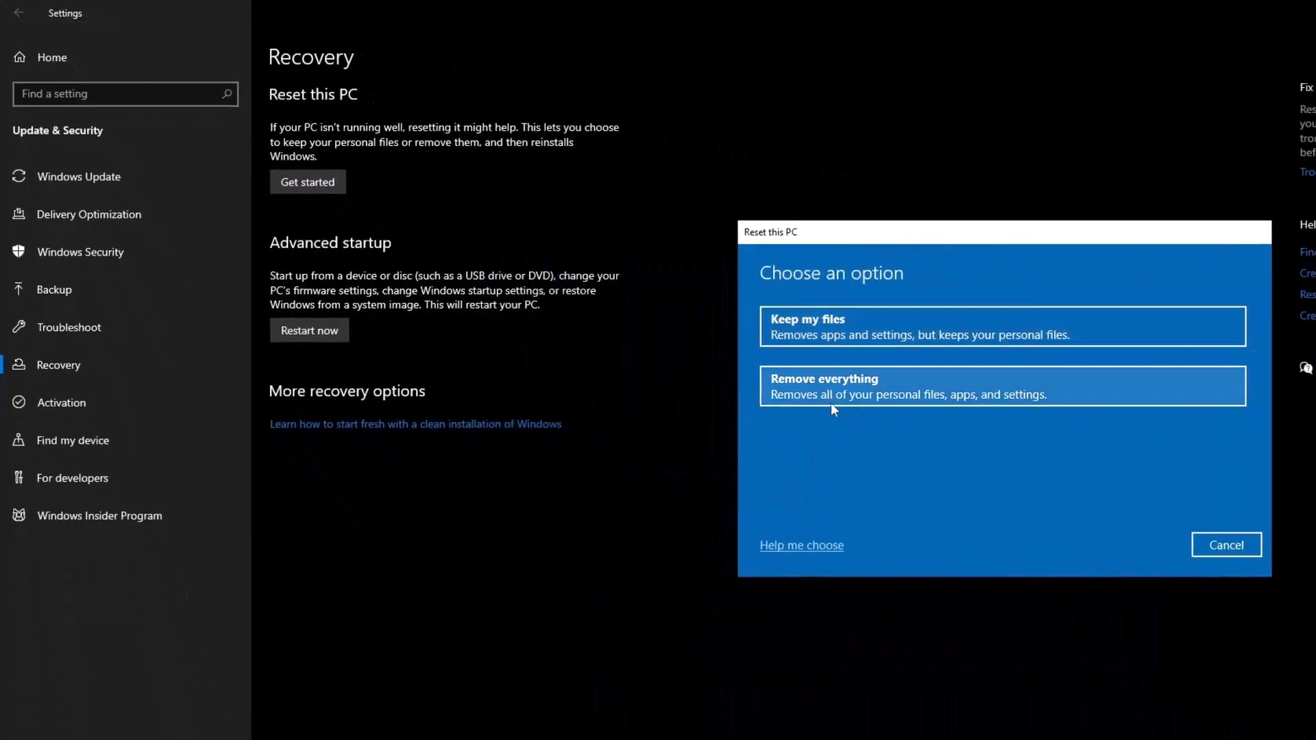
mouse_move(831, 397)
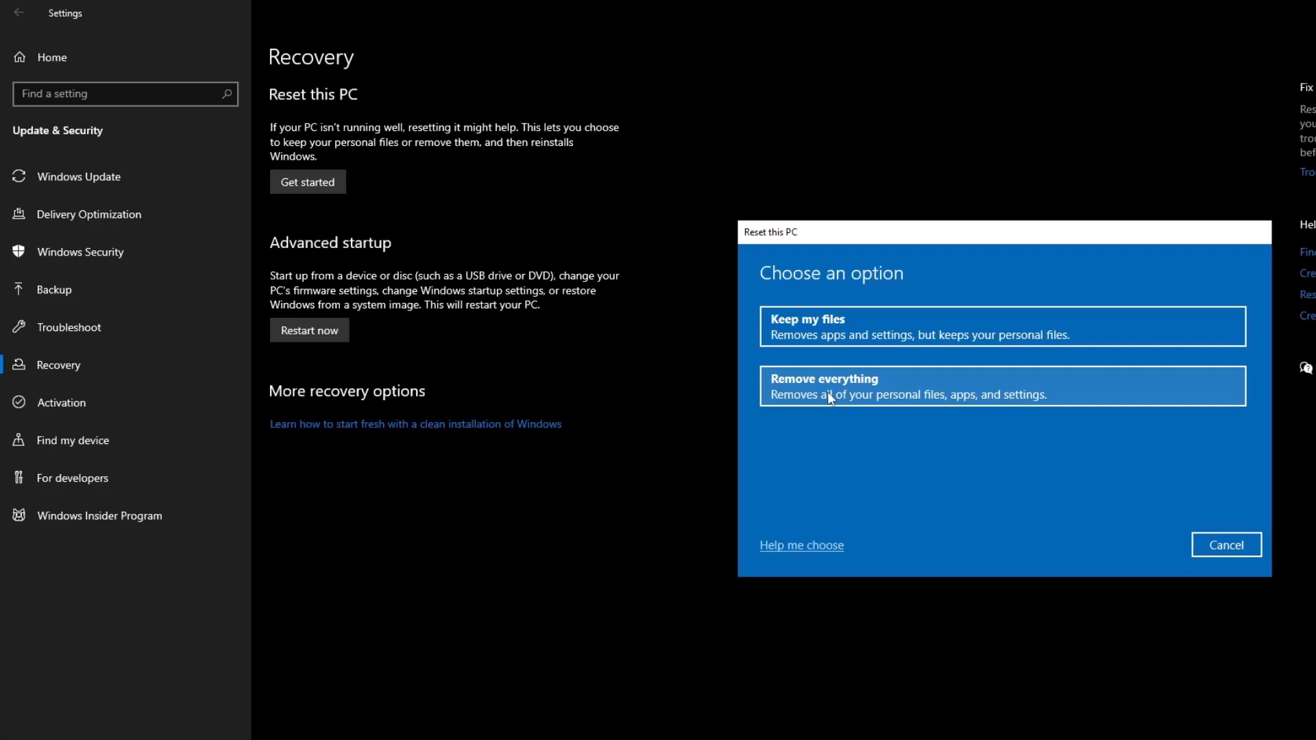
mouse_move(835, 328)
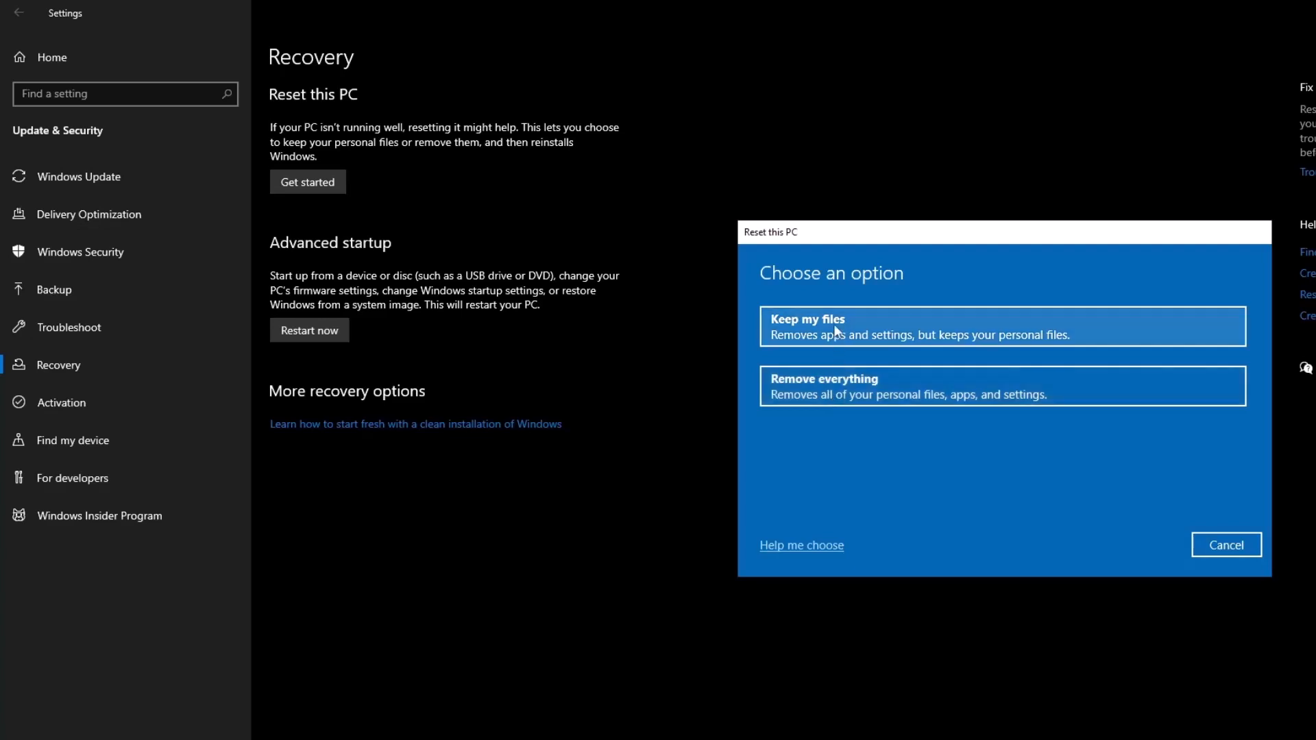
mouse_move(878, 412)
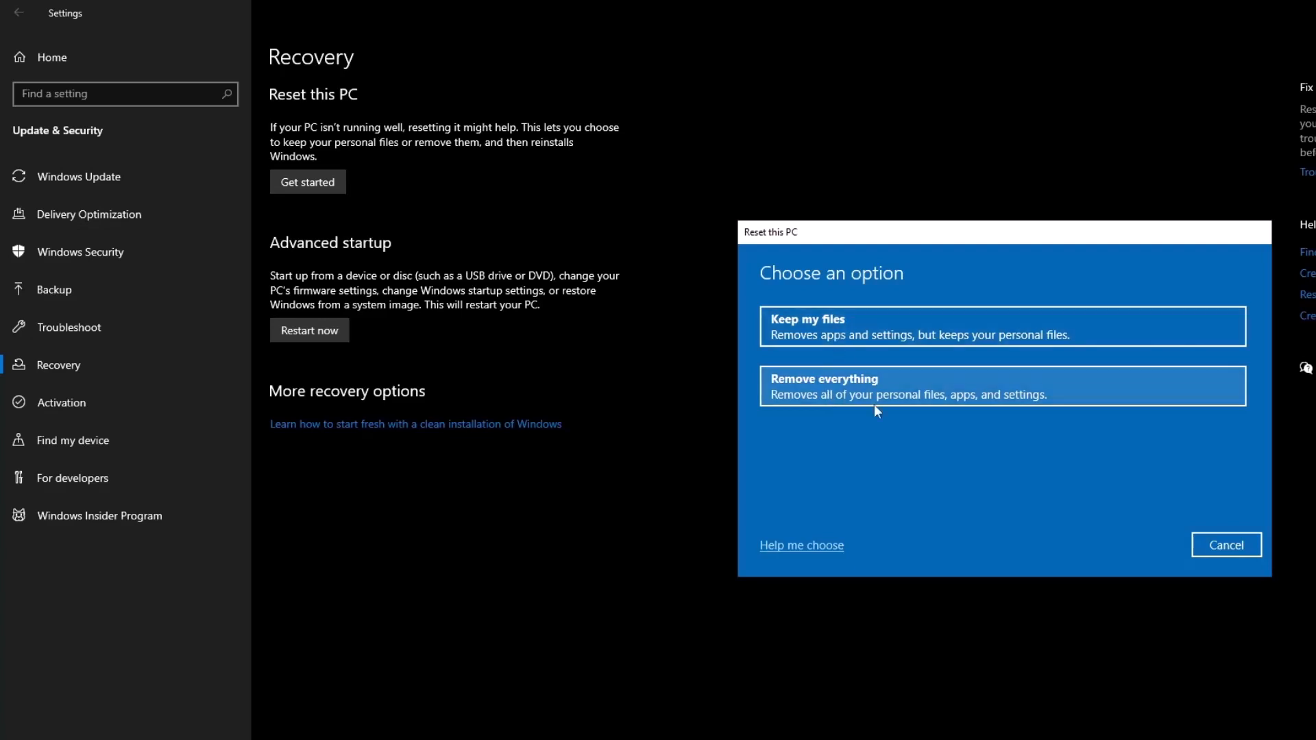
mouse_move(947, 408)
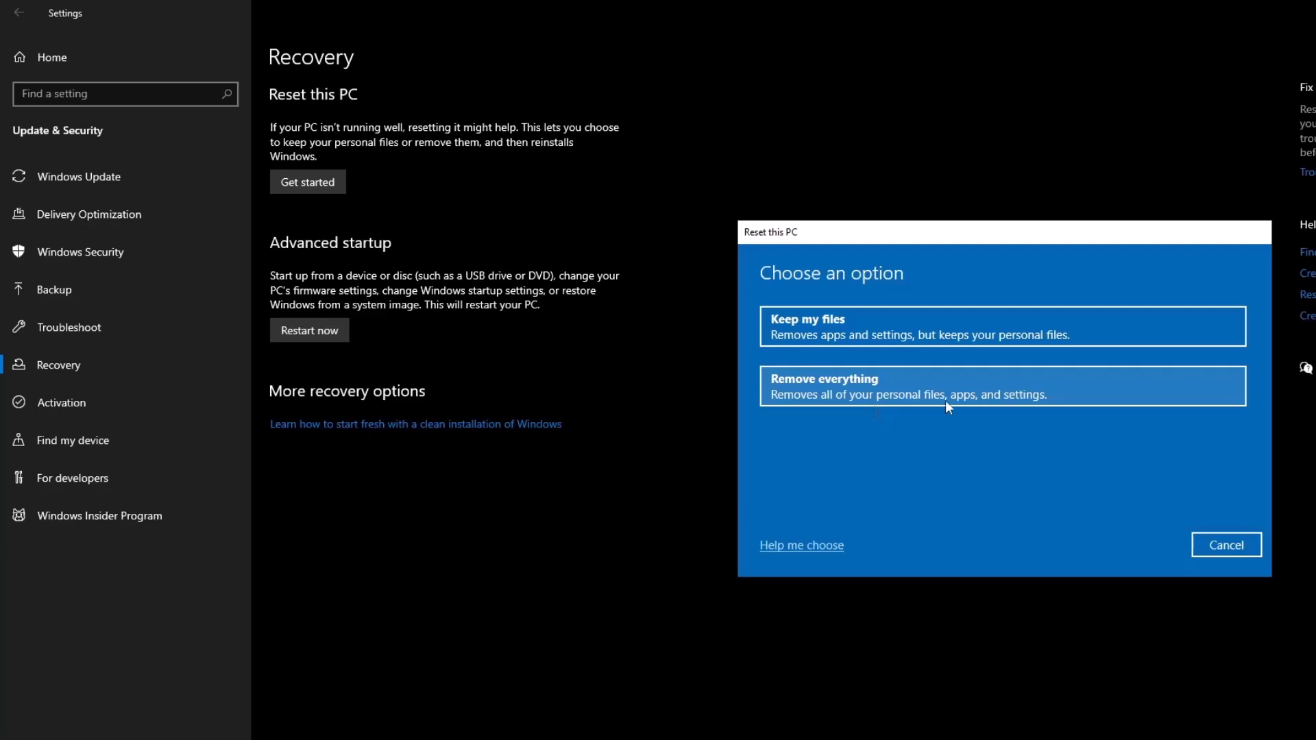
mouse_move(837, 399)
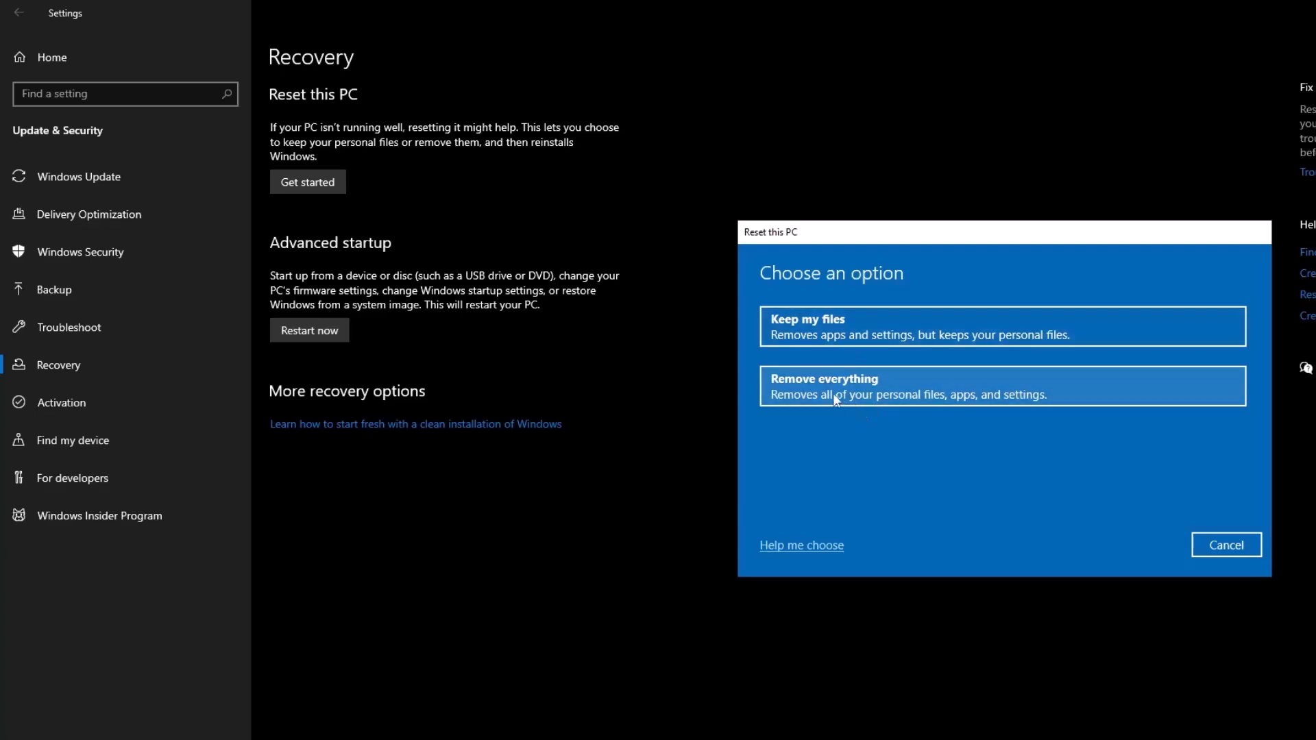
mouse_move(1083, 332)
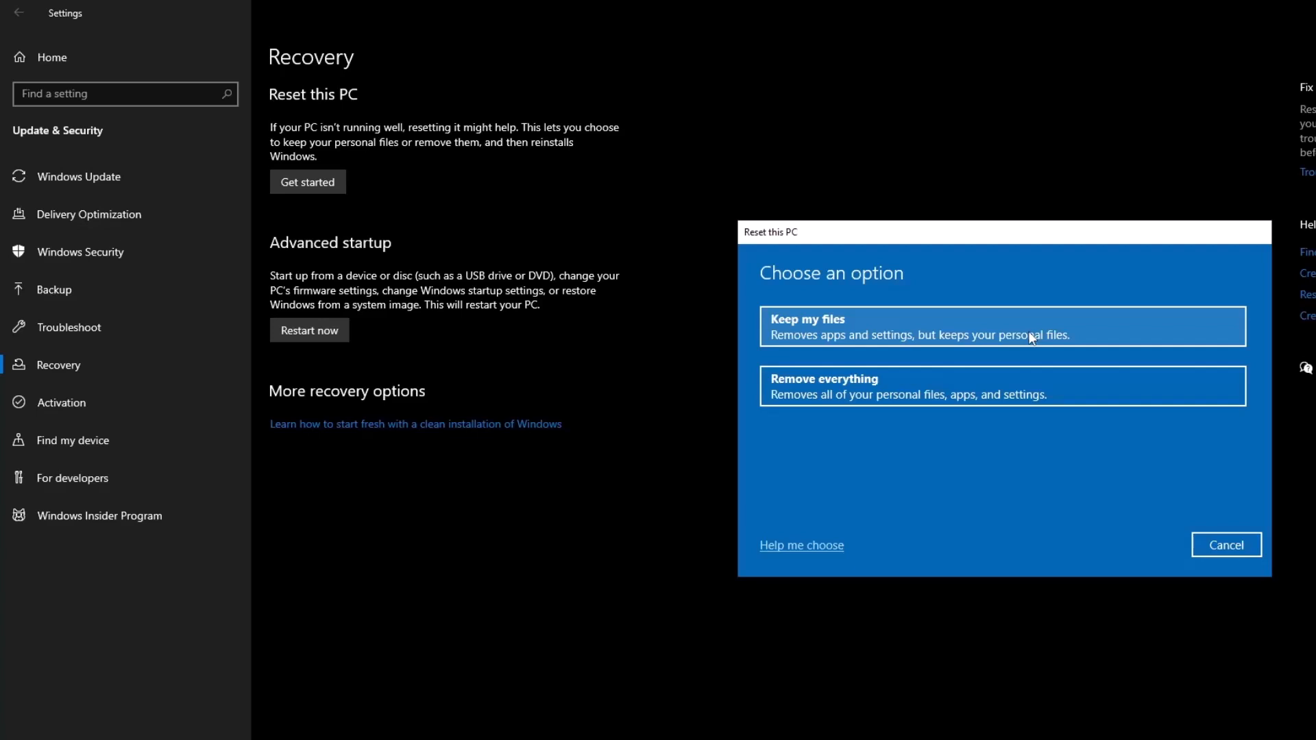
Choose Keep my files in the Reset this PC wizard.
click(999, 325)
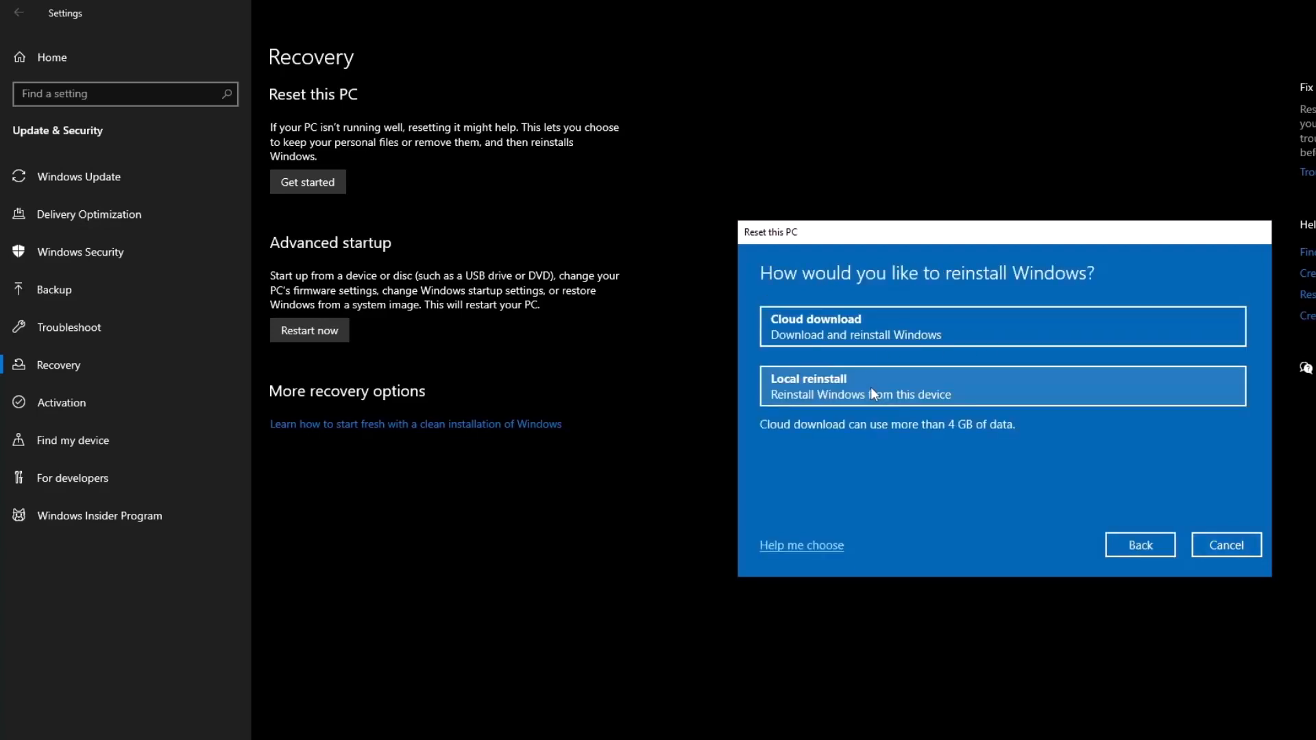
mouse_move(852, 371)
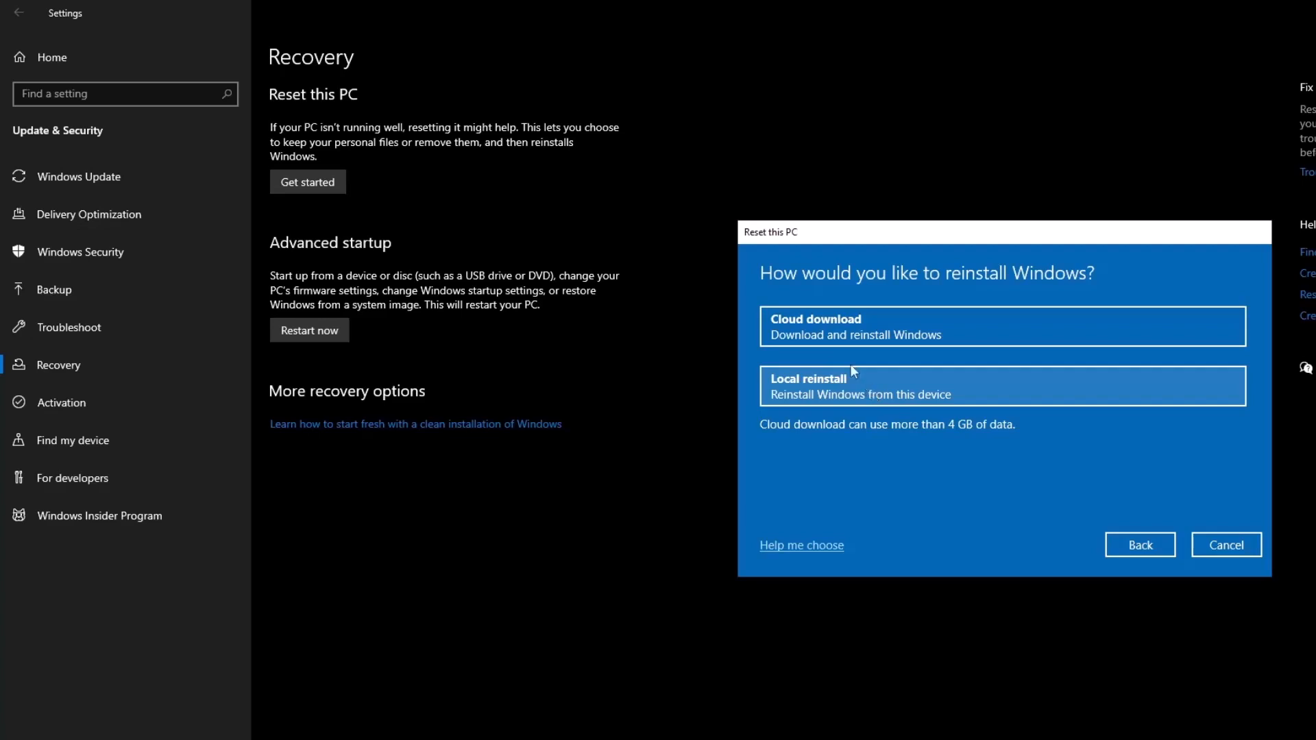
mouse_move(865, 321)
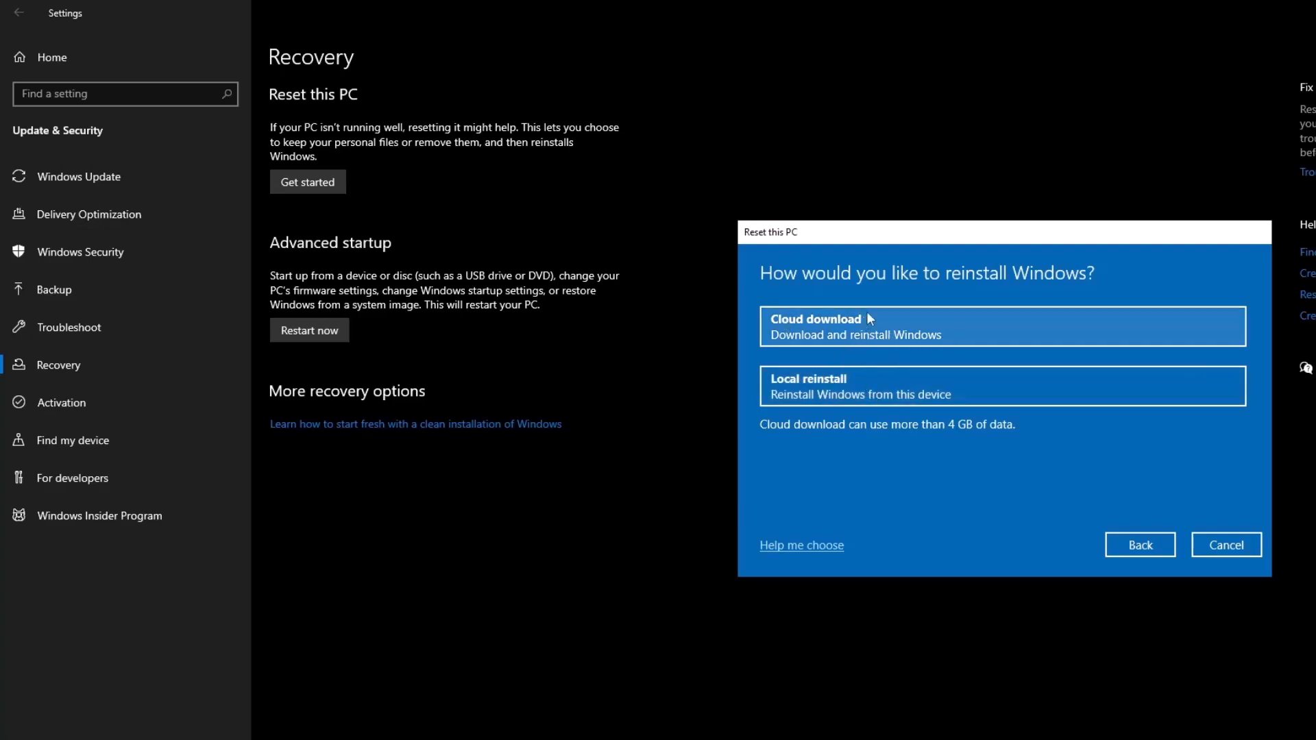
mouse_move(800, 386)
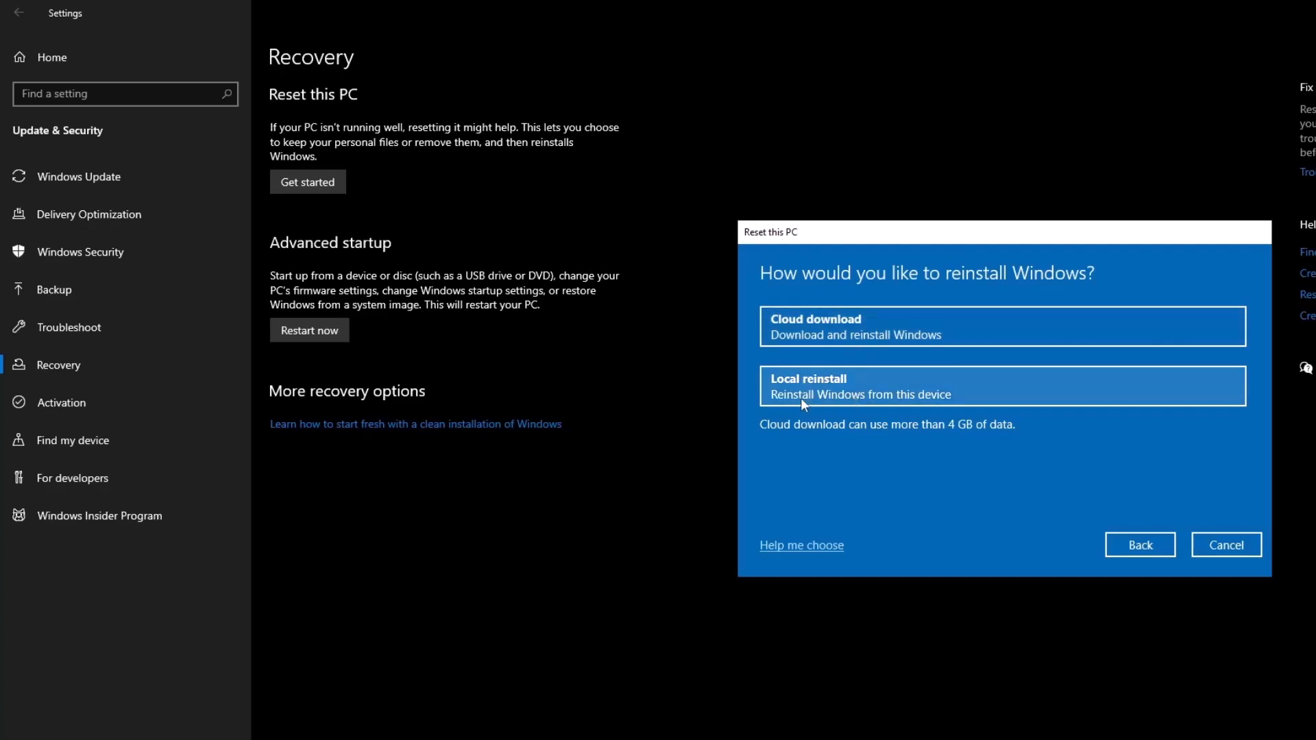
mouse_move(890, 391)
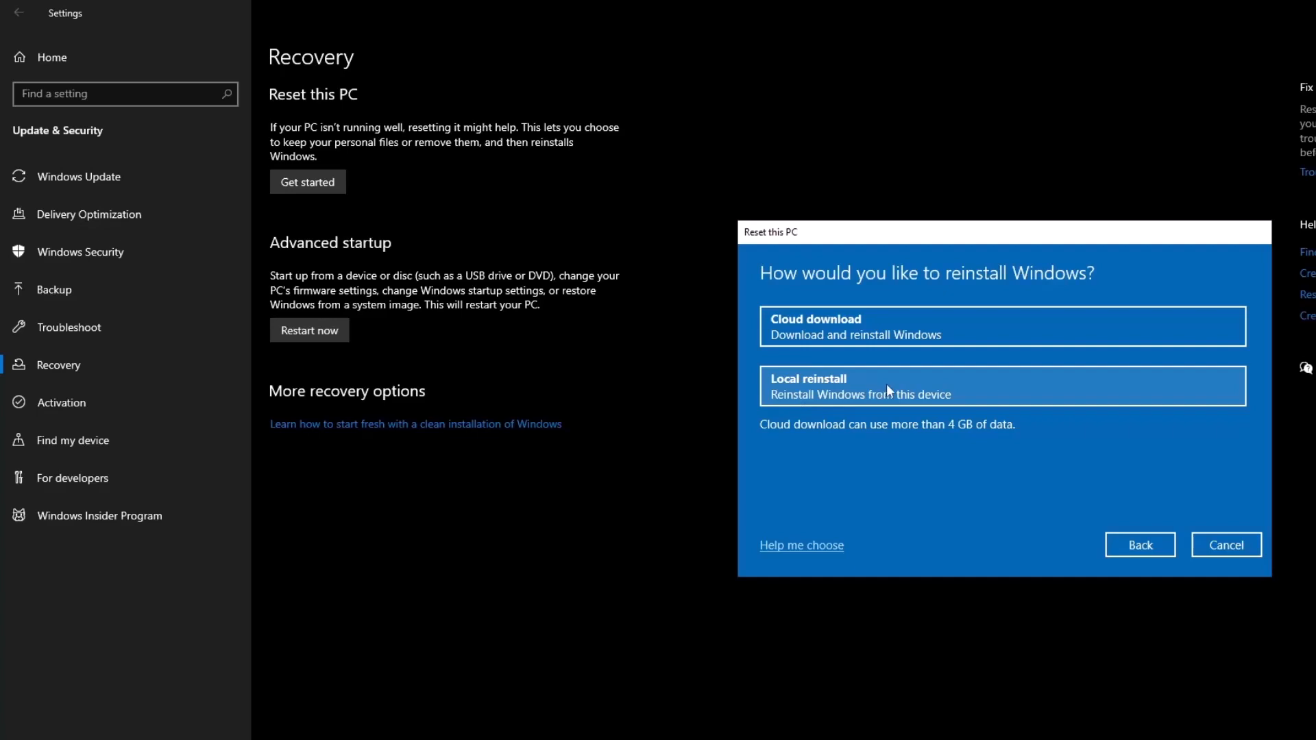
mouse_move(964, 389)
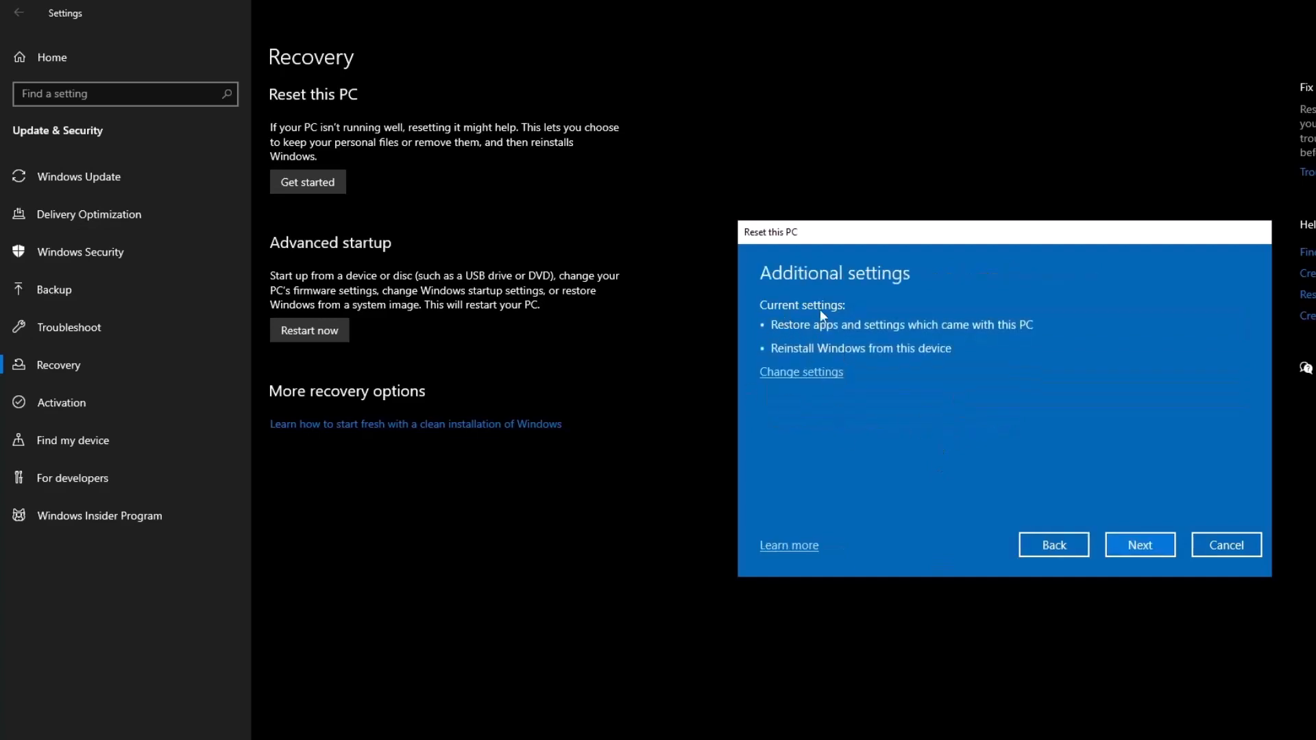
mouse_move(1007, 344)
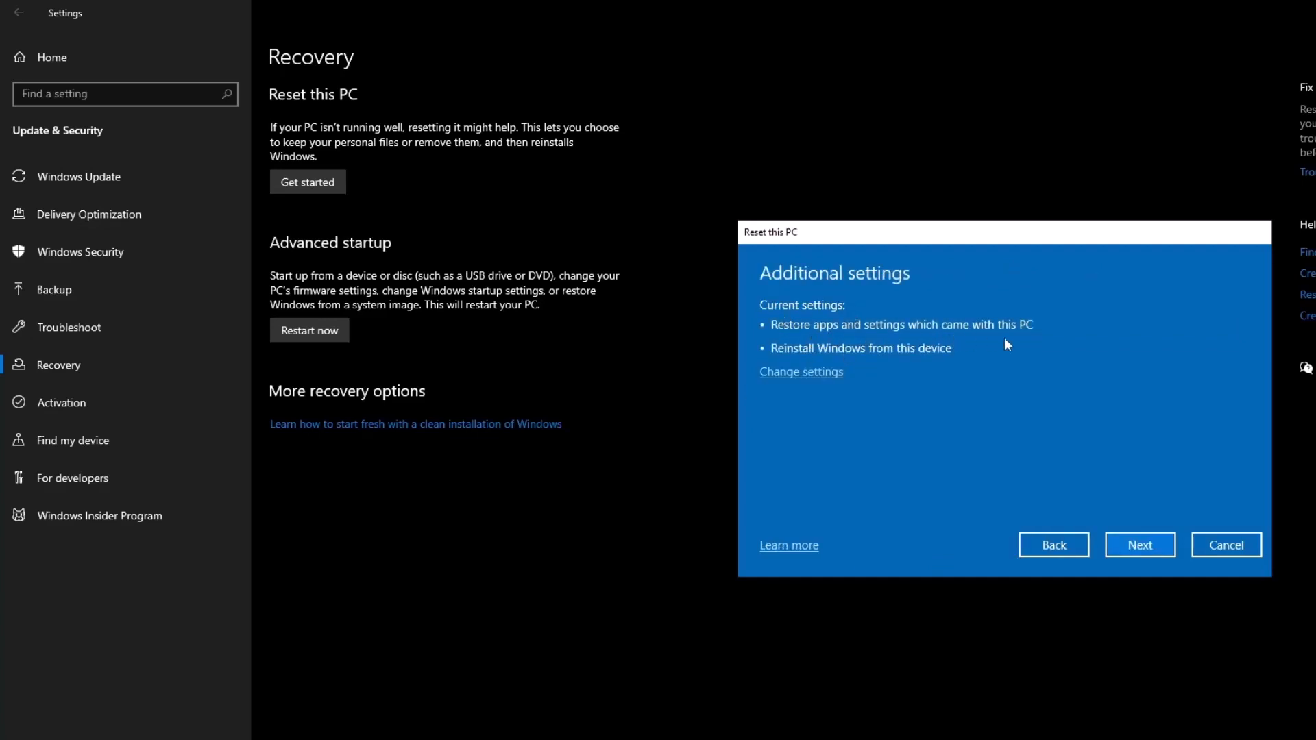
mouse_move(800, 372)
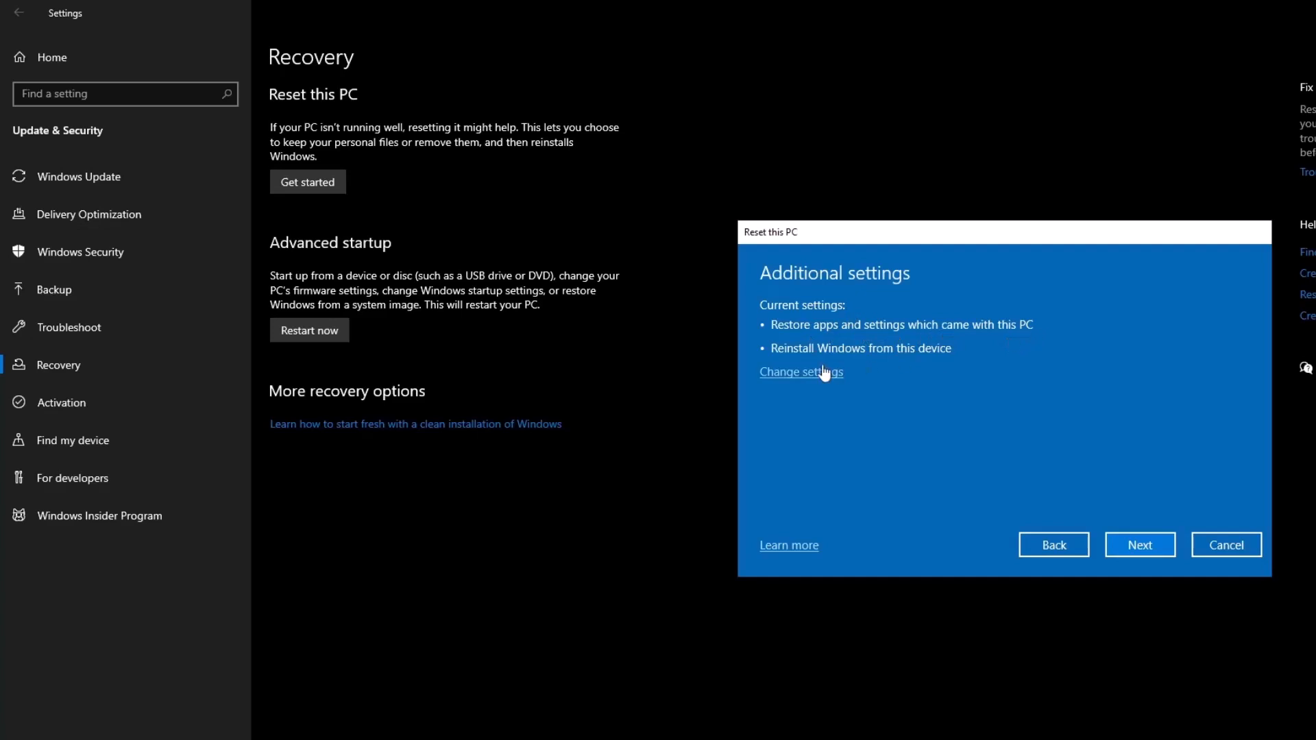
mouse_move(953, 361)
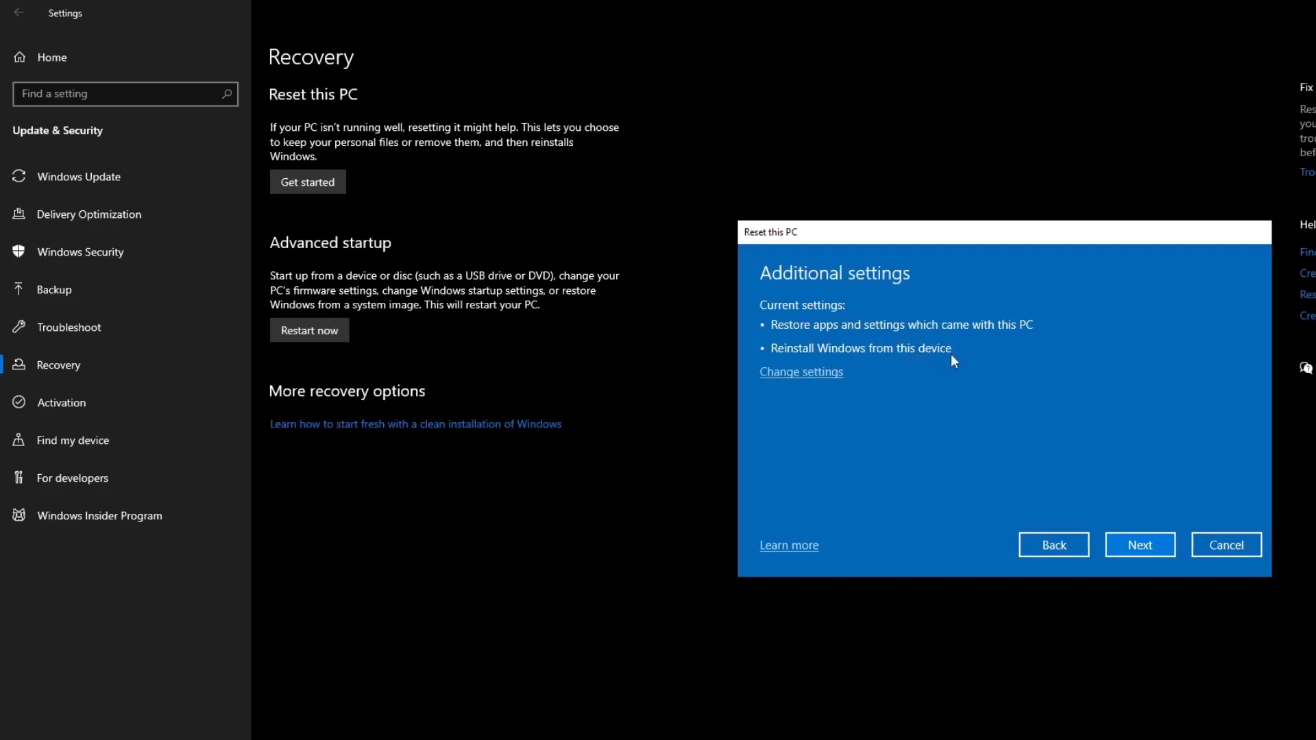
View the reset's Change settings toggles, then cancel the Reset this PC wizard.
click(801, 371)
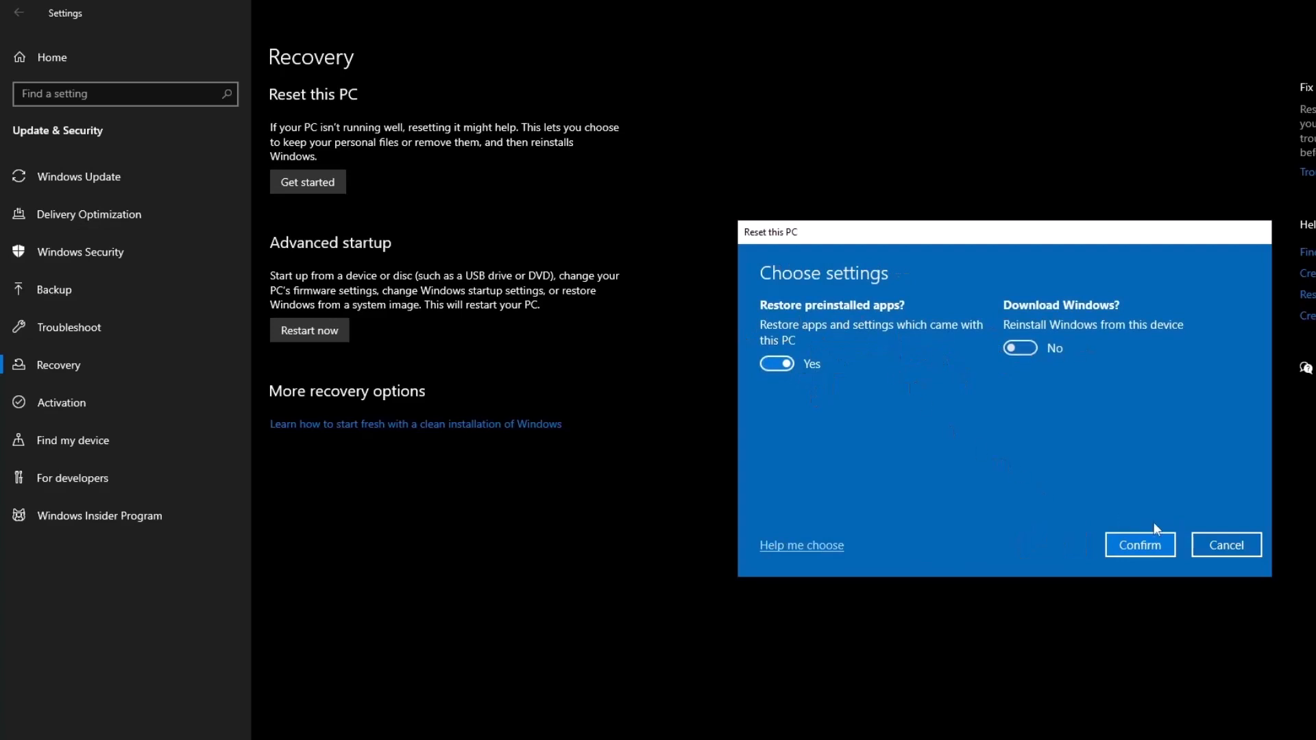
mouse_move(1062, 454)
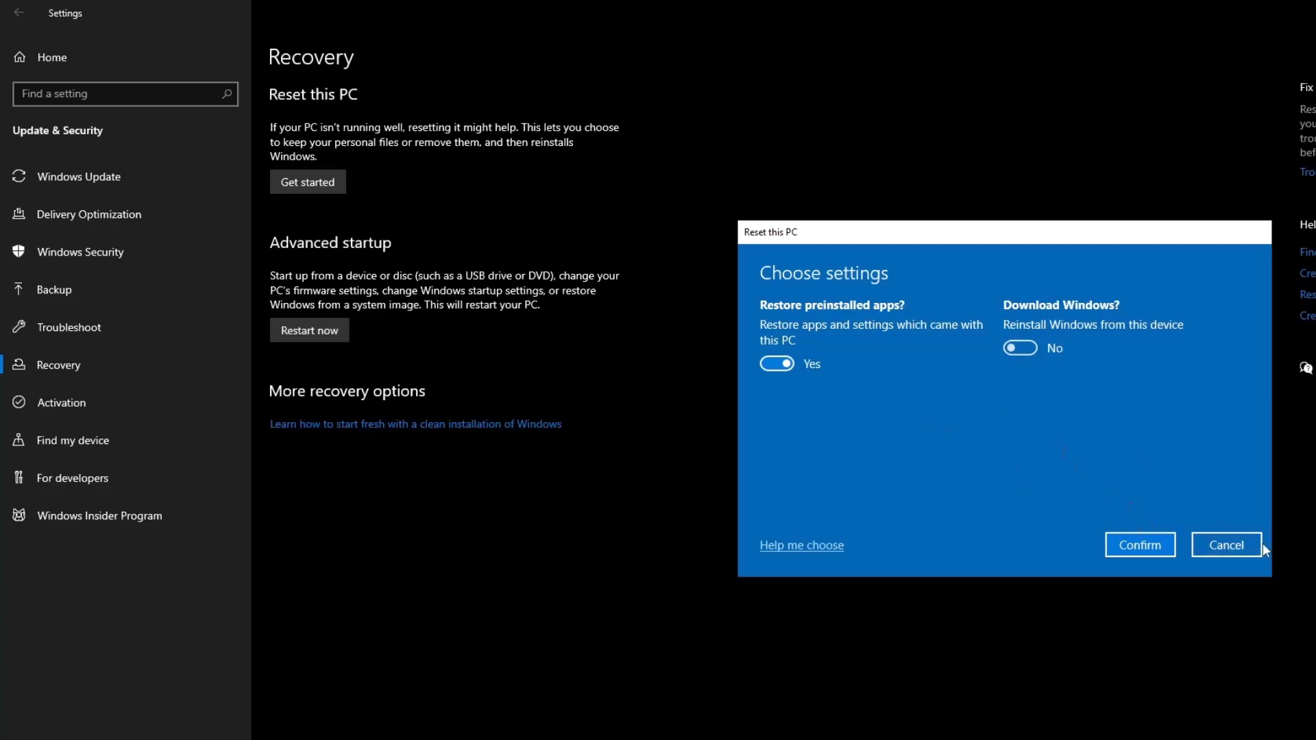
click(1225, 545)
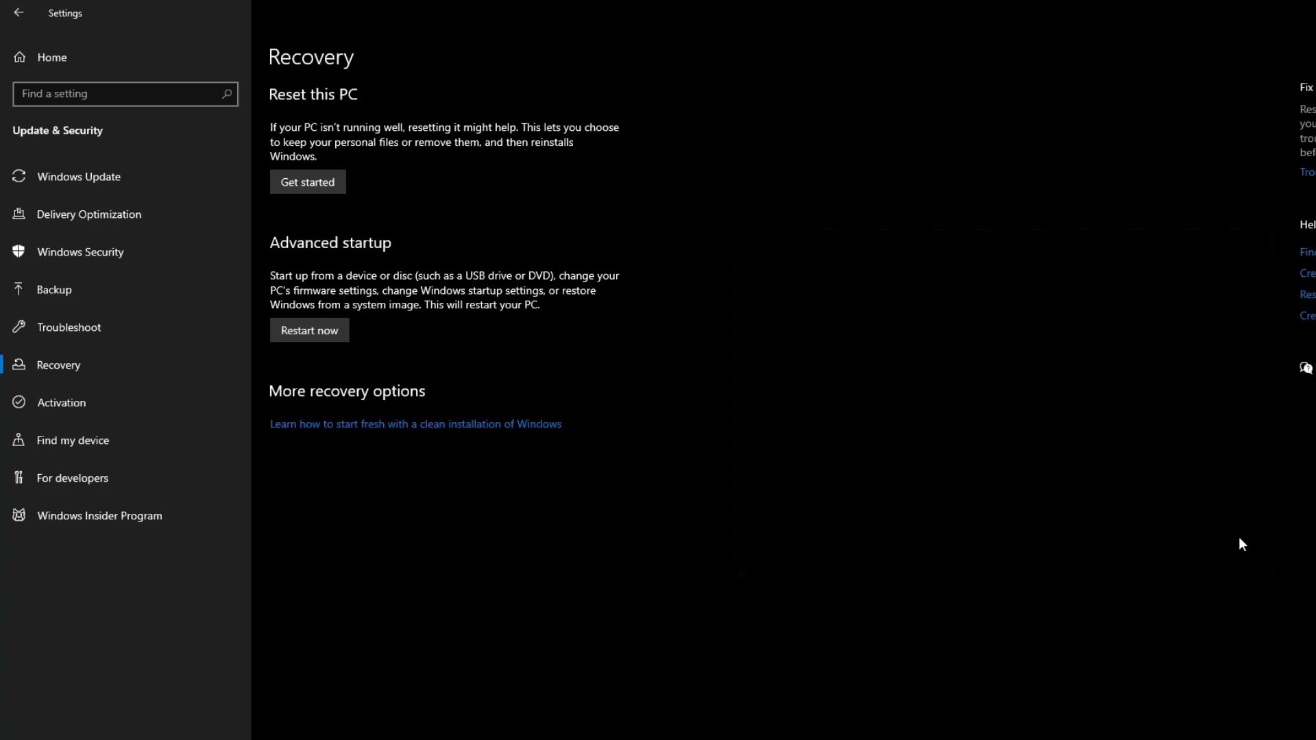